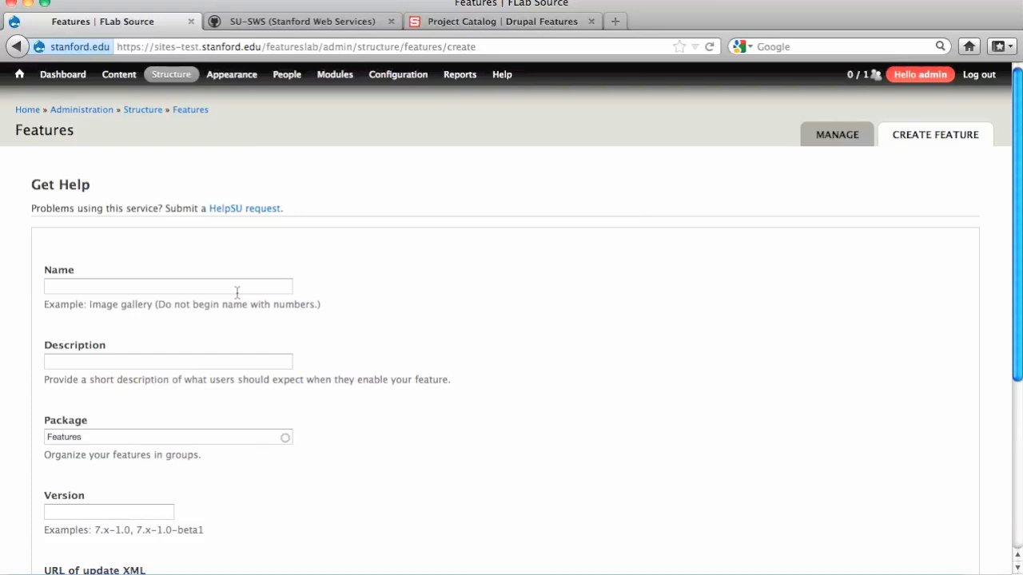
mouse_move(125, 273)
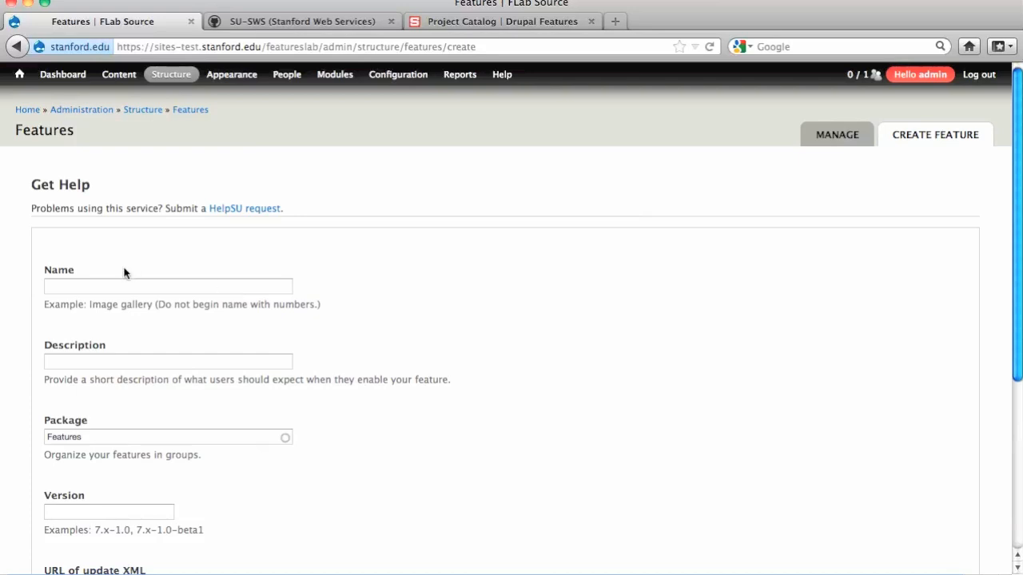
mouse_move(223, 151)
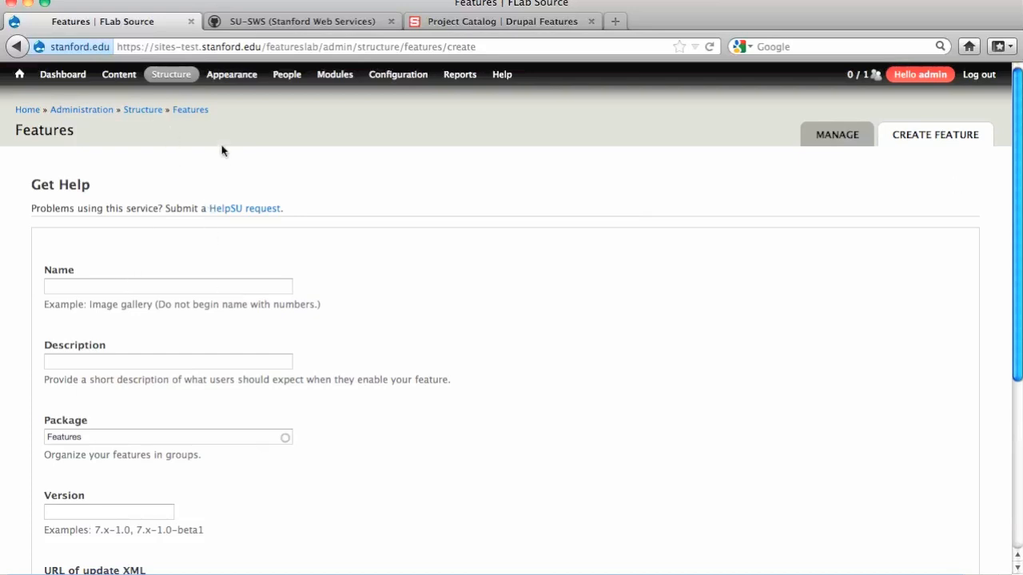
mouse_move(150, 280)
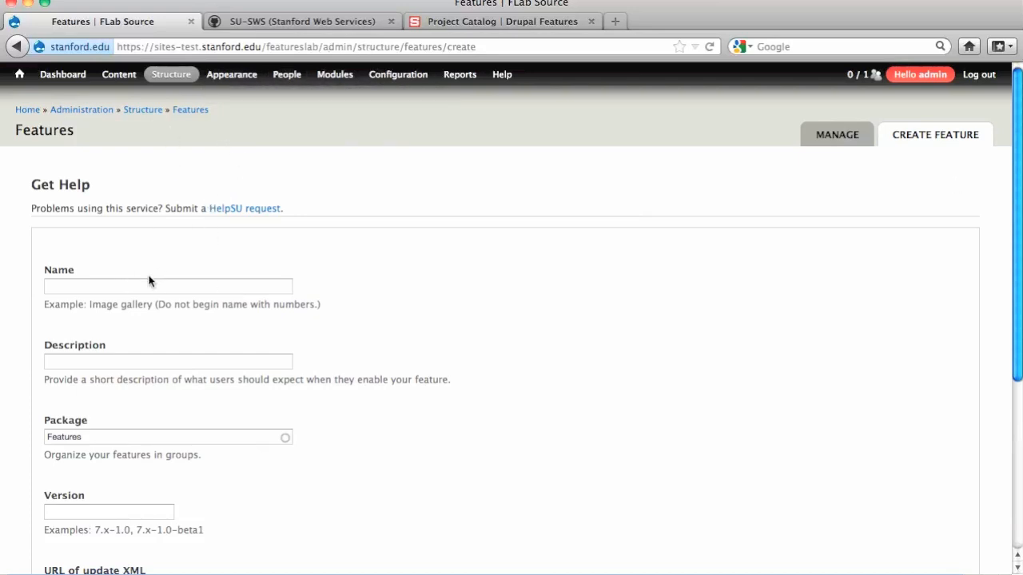
- Enter name Test Feature, description 'this is a test Feature; do not use it', package Development, version 7.x-1.0-alpha1
text(Test Feature)
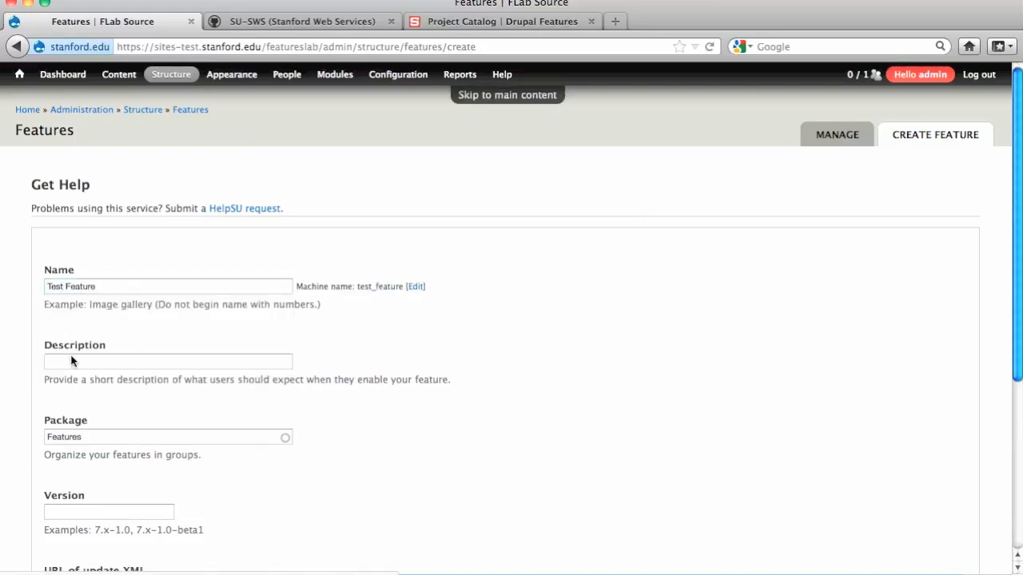
text(th)
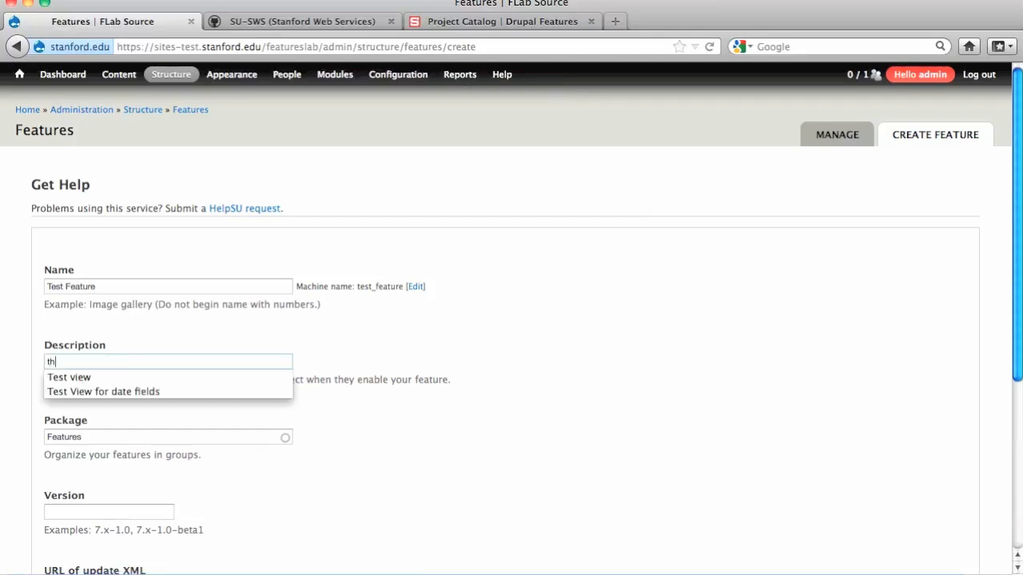
text(this is a test Fea)
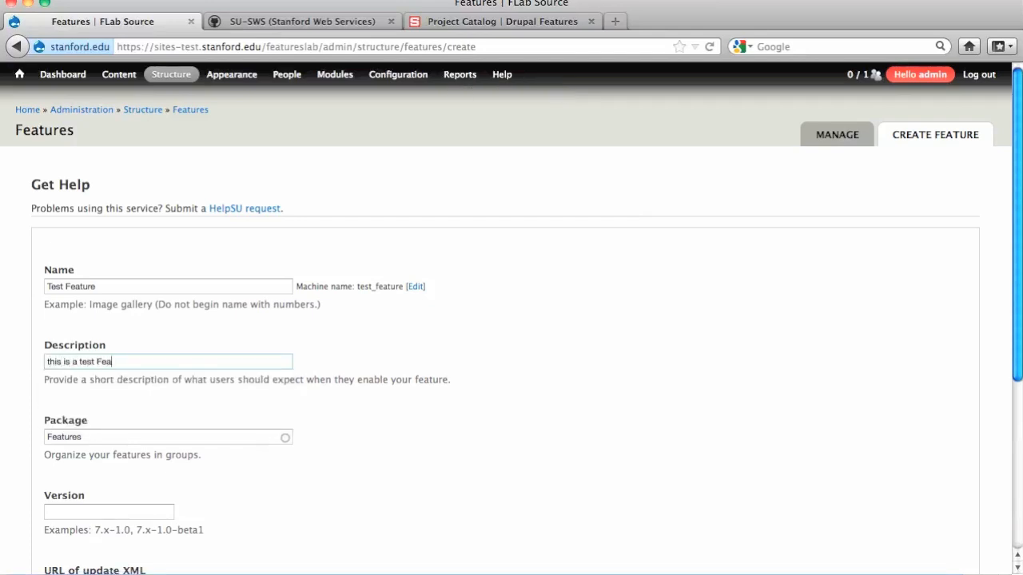
text(ture; do not use)
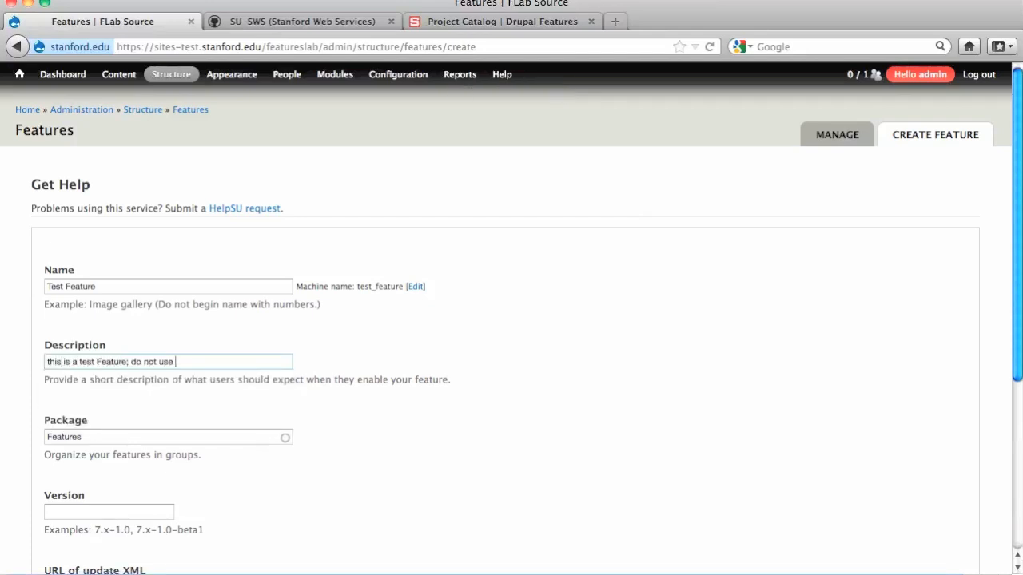
text(Development)
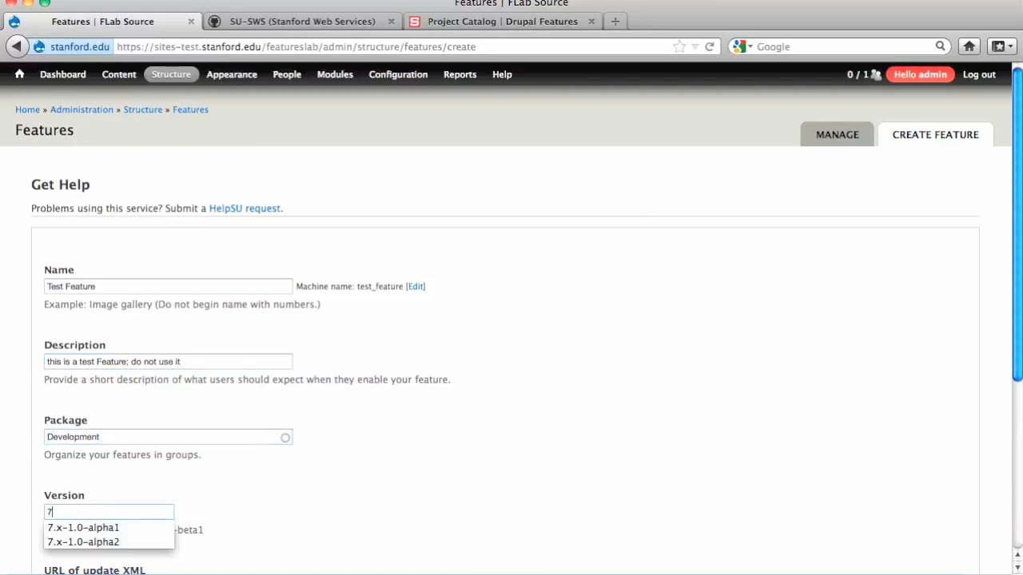
click(83, 527)
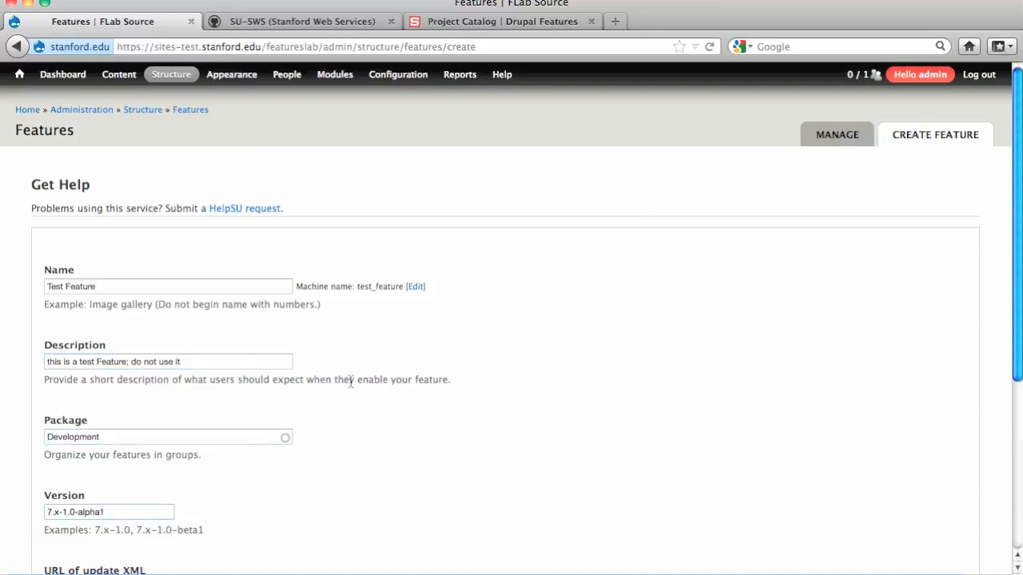
- Set the update XML URL to drupalfeatures.stanford.edu/fserver/test_feature/7.x
scroll(down, 3)
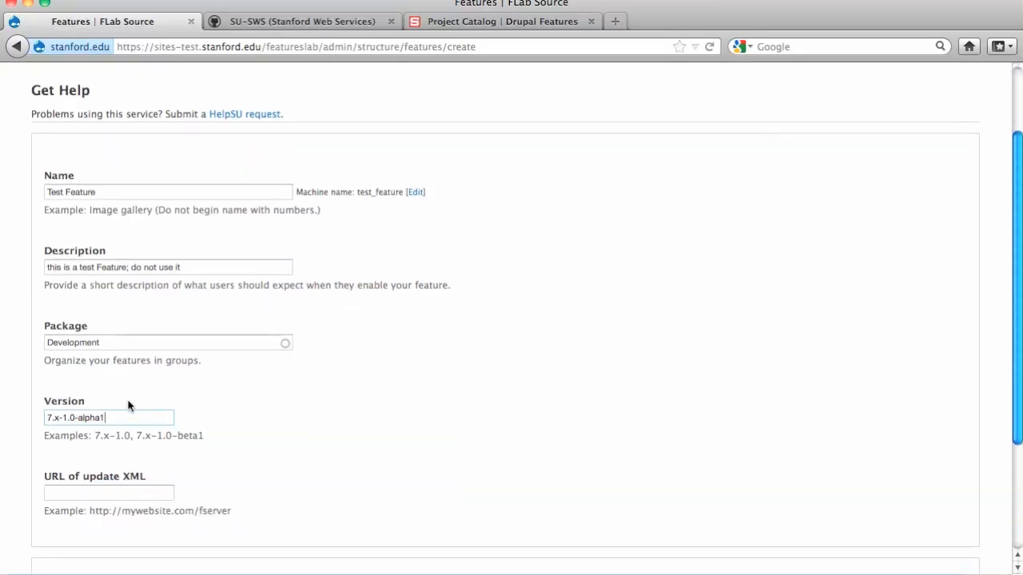
click(108, 417)
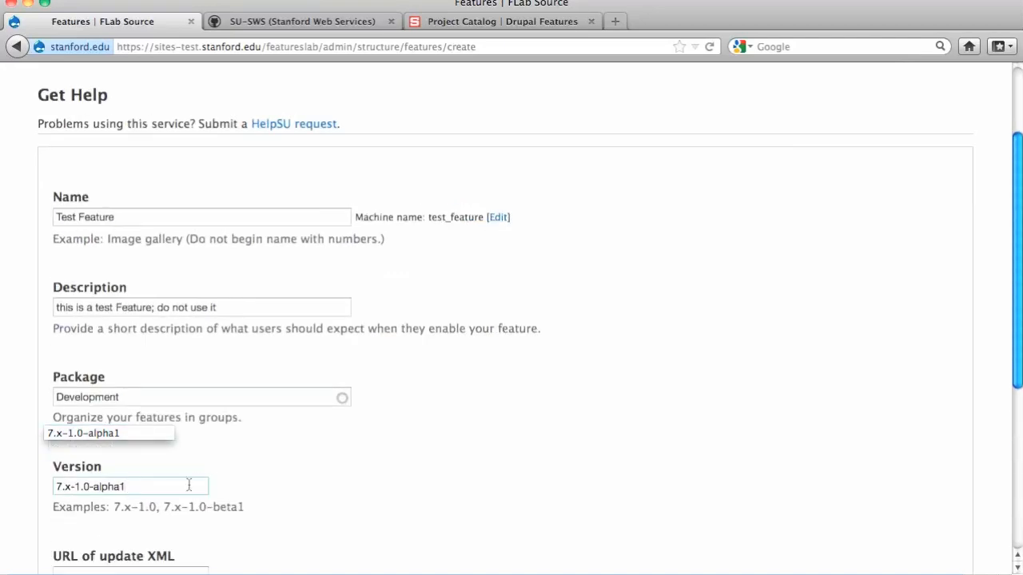
click(128, 486)
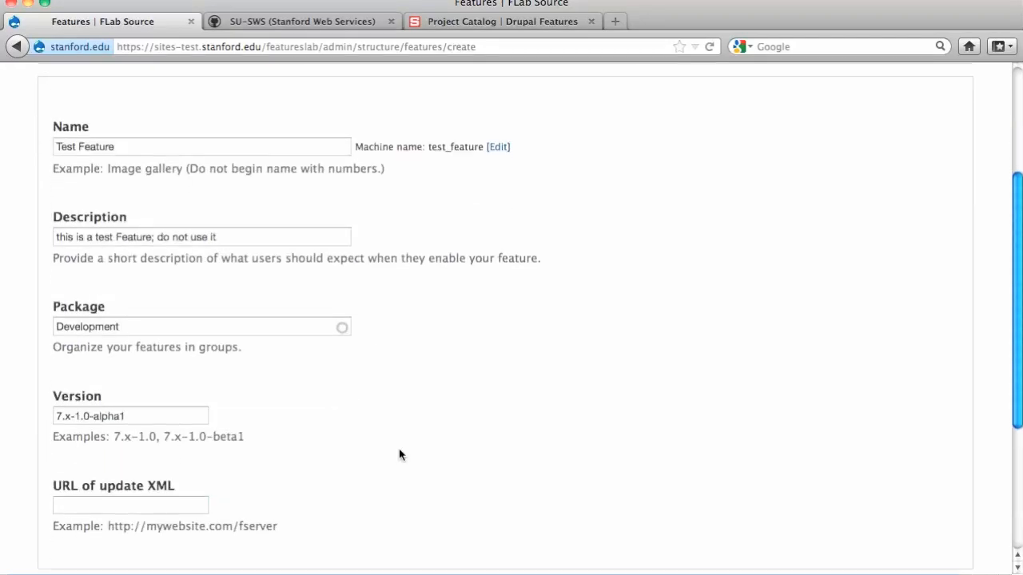
mouse_move(168, 477)
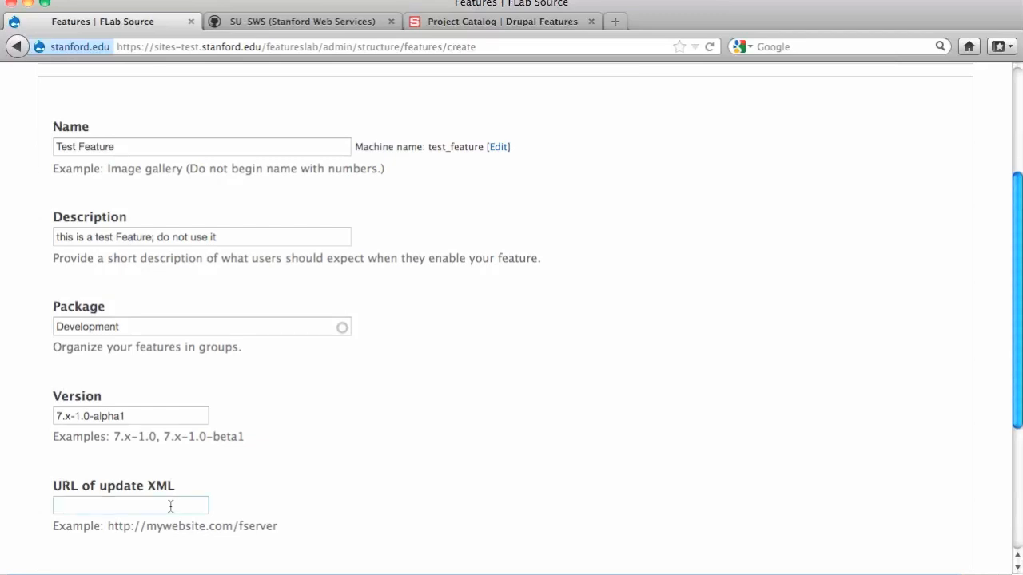
text(edu/fserver/stanford_person/7.x)
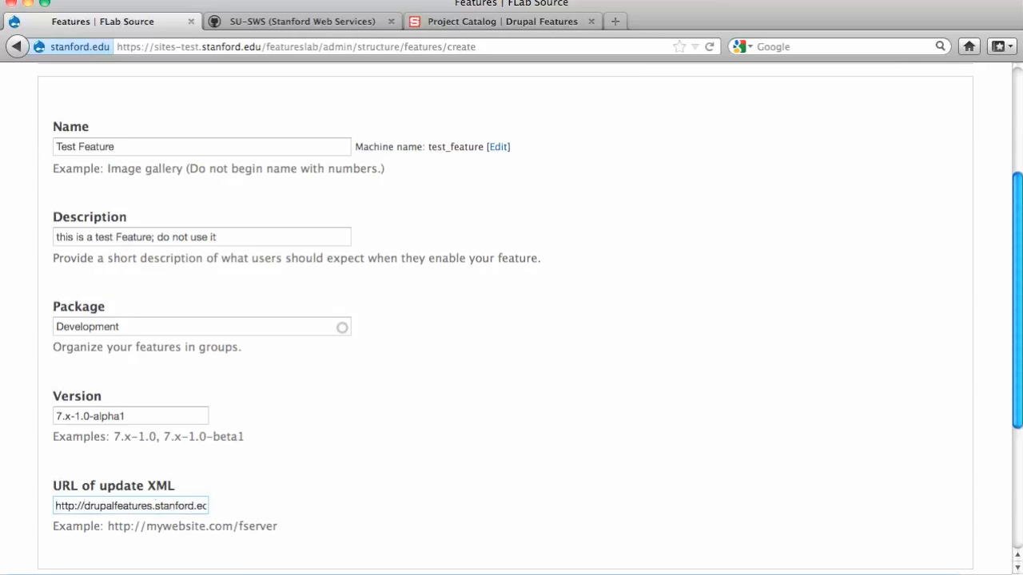
text(/fserver/test_feature/7.x)
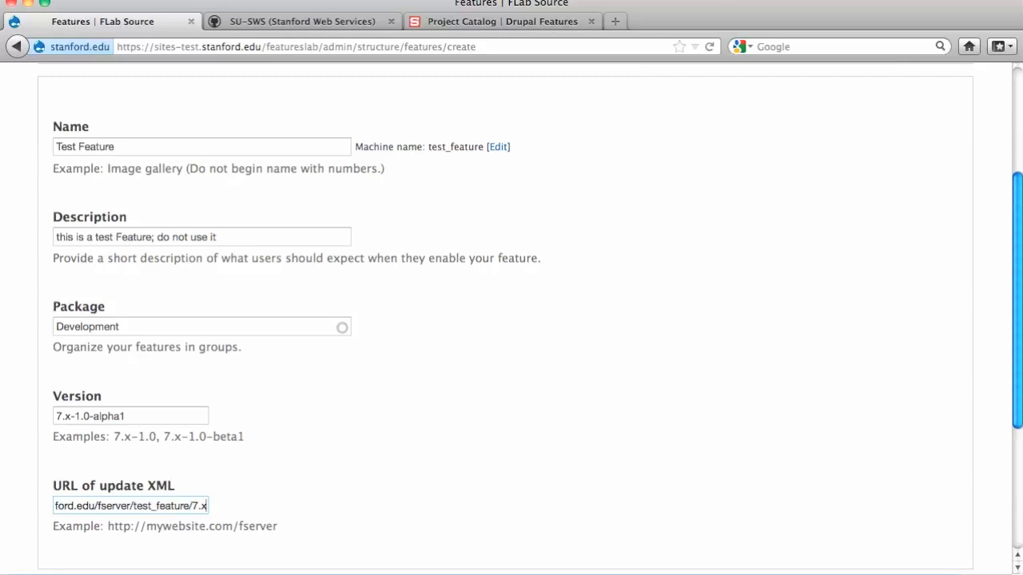
scroll(down, 3)
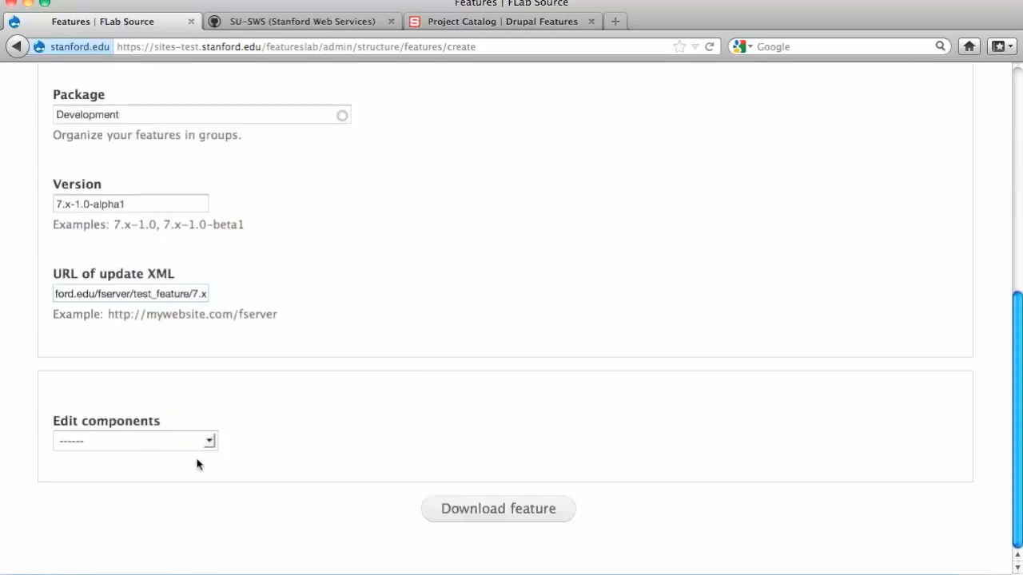
- Add the Tags taxonomy component and download the test_feature-7.x-1.0-alpha1 tarball
click(135, 441)
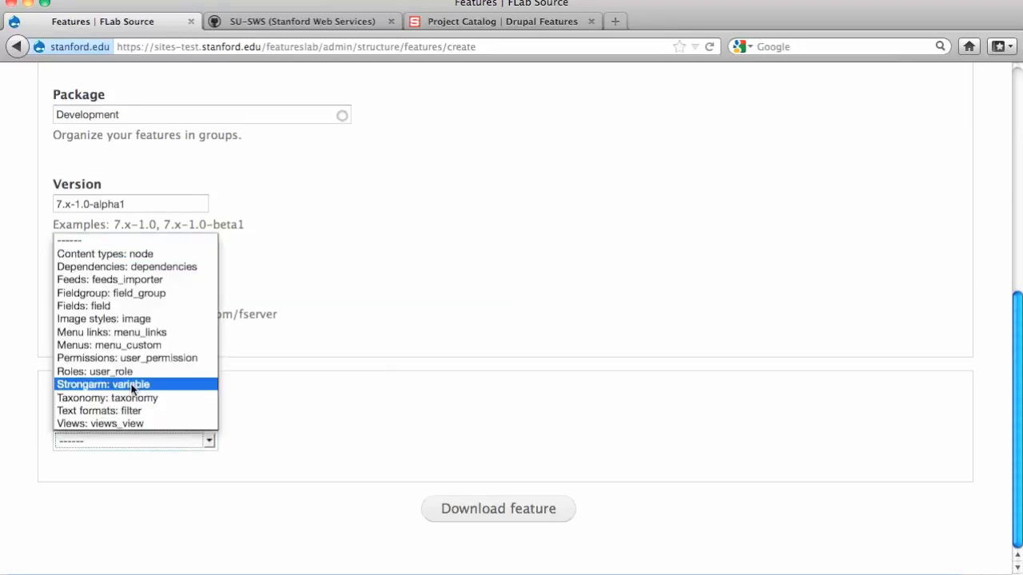
click(107, 398)
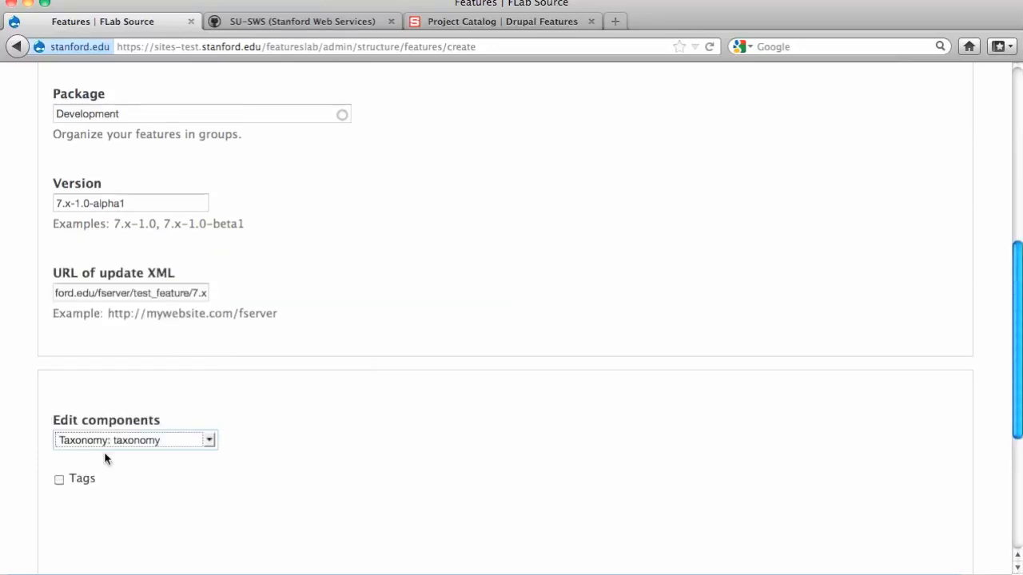
click(59, 478)
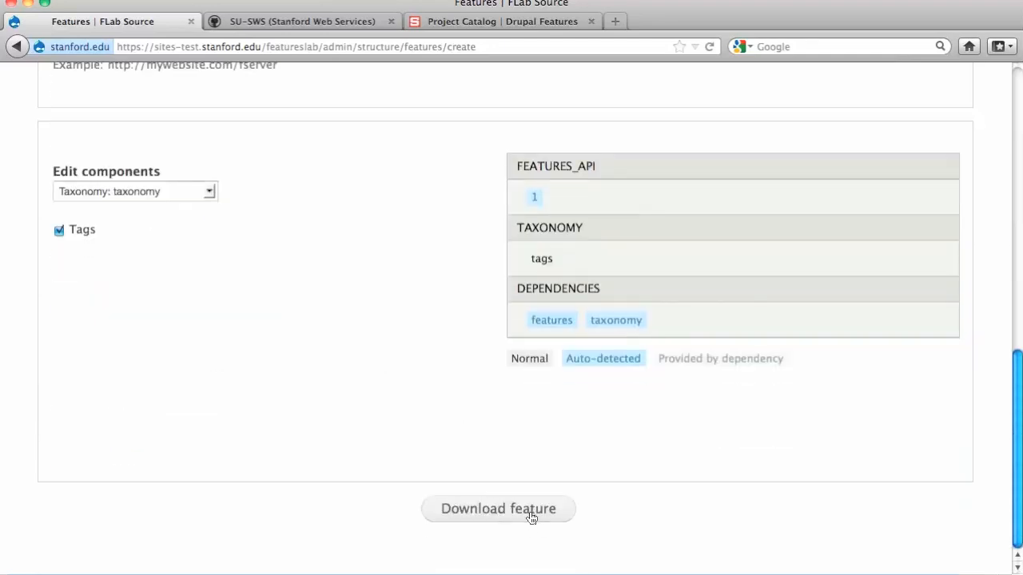
click(498, 509)
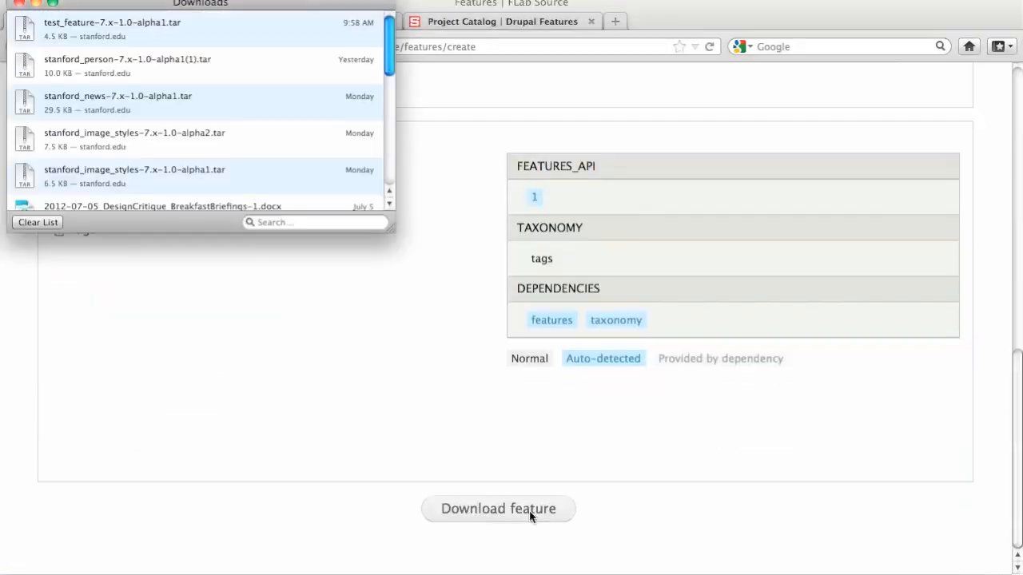
right_click(112, 28)
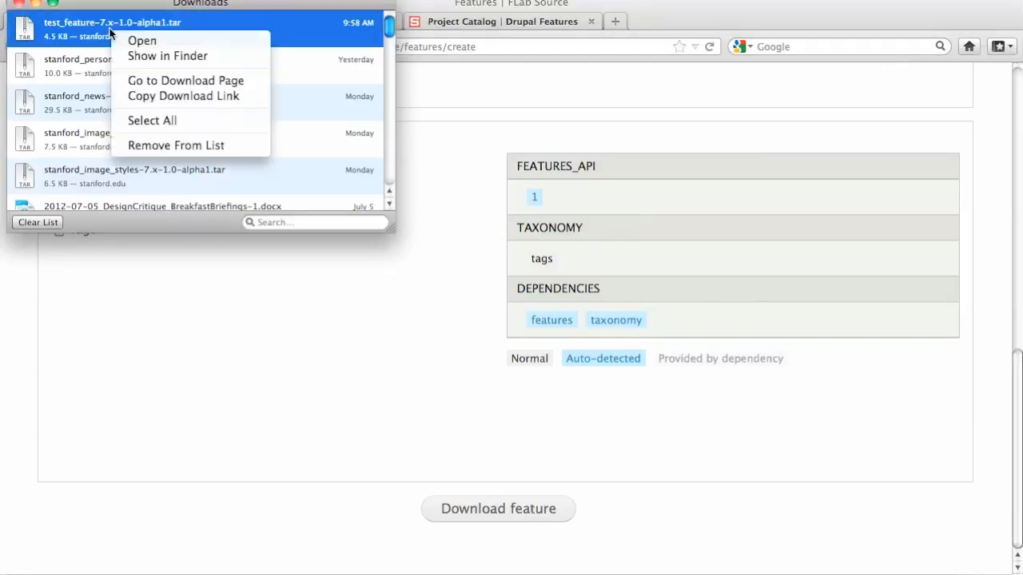
- Reveal test_feature-7.x-1.0-alpha1.tar in Finder and compare it with the older test_feature.tar
click(167, 55)
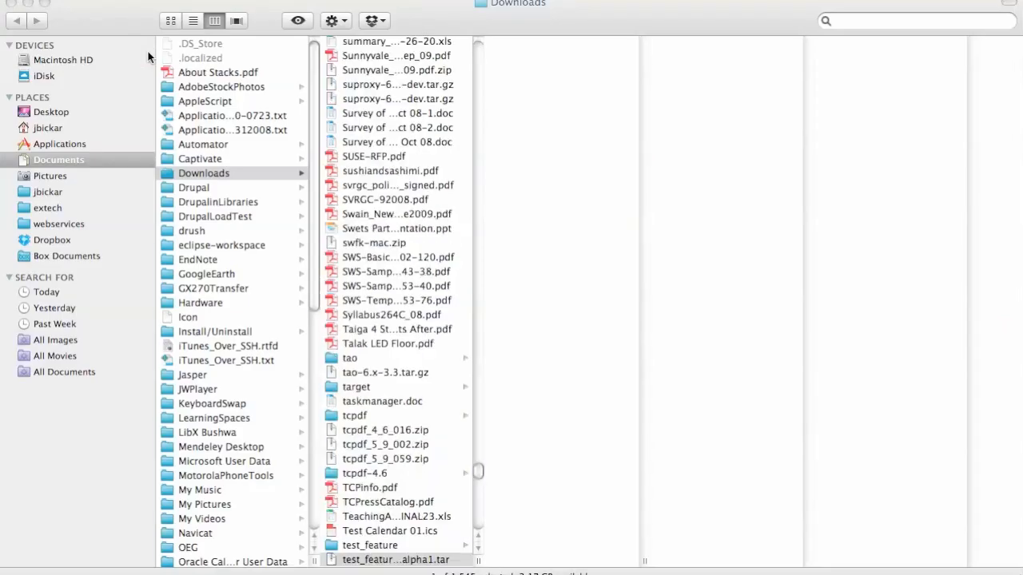
click(396, 559)
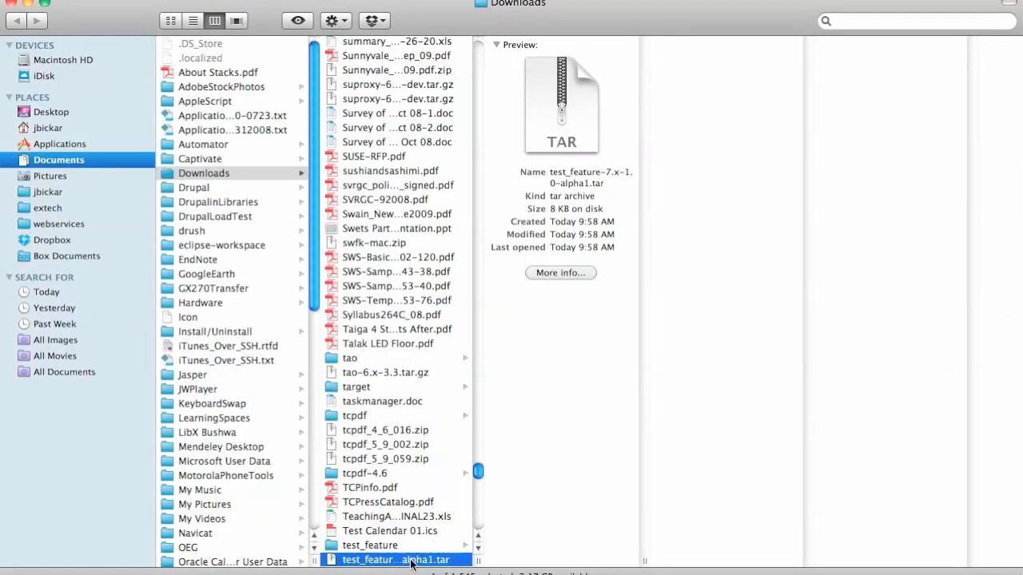
click(370, 545)
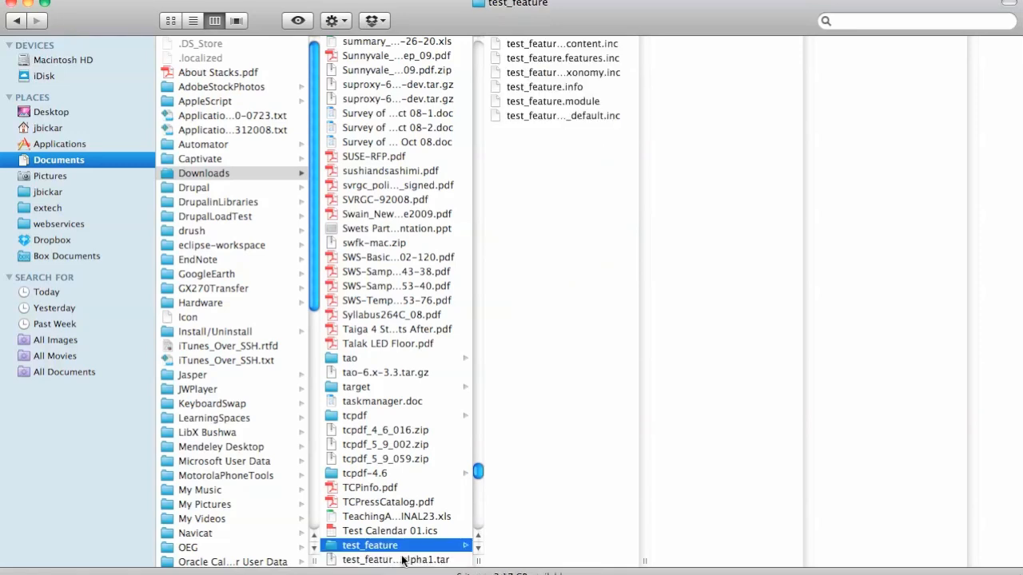
click(395, 560)
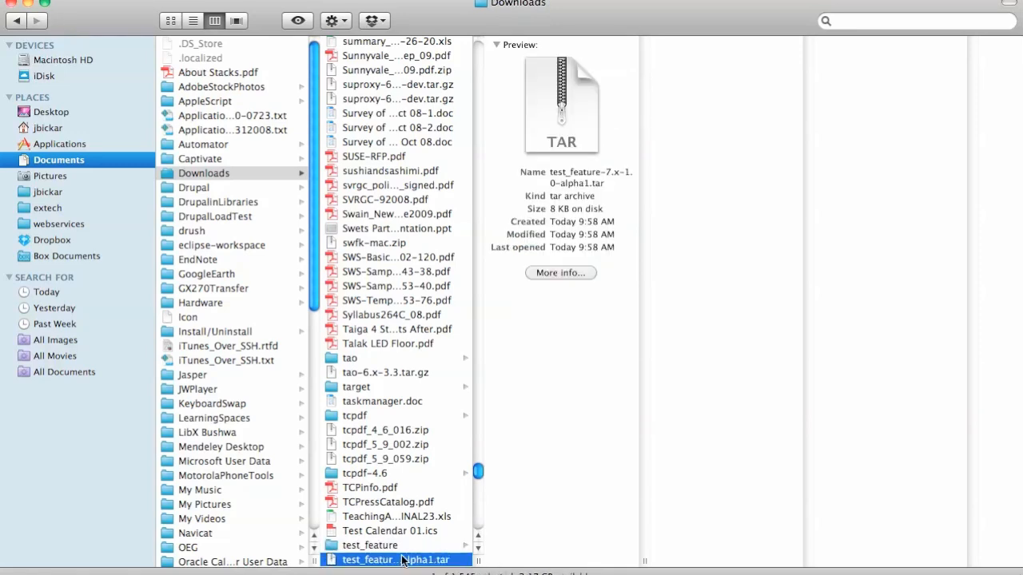
click(395, 560)
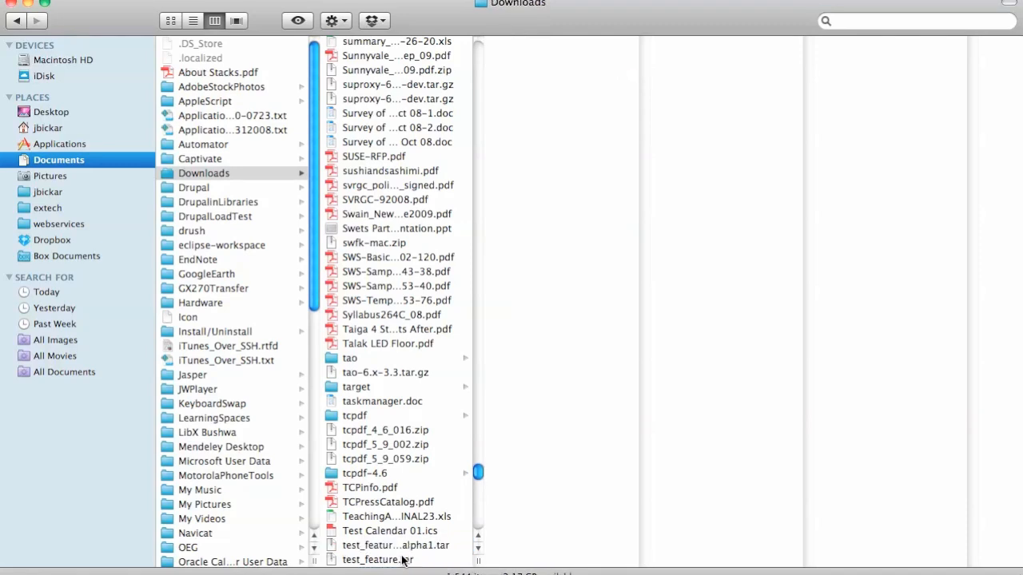
click(378, 557)
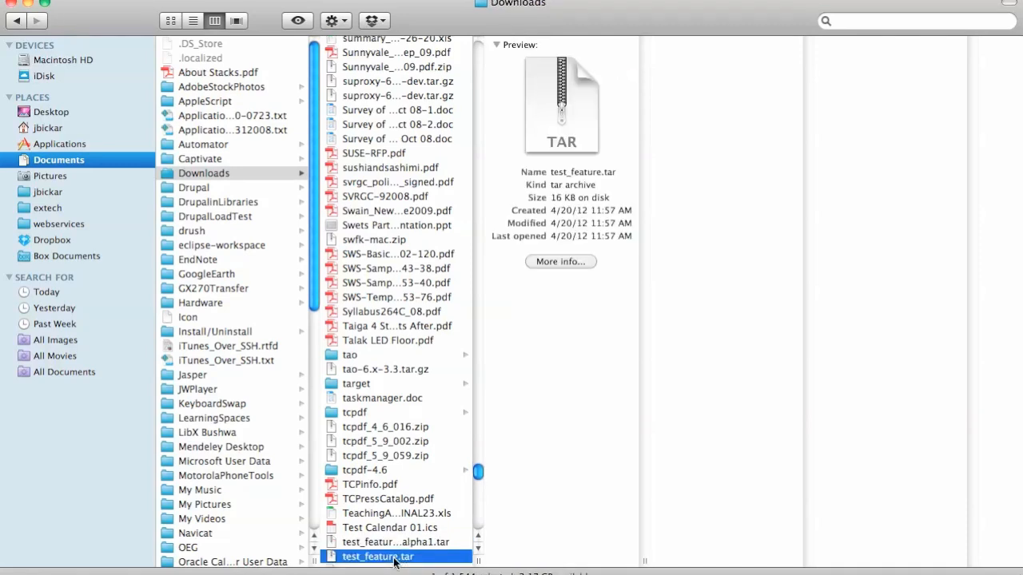
click(395, 541)
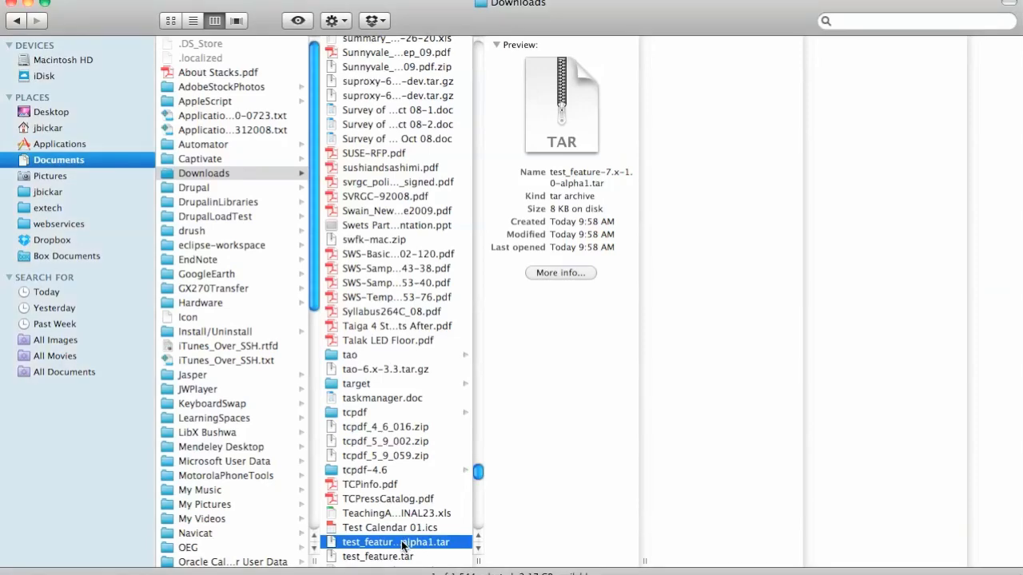
- Browse the extracted test_feature folder, including its taxonomy .inc file
click(370, 542)
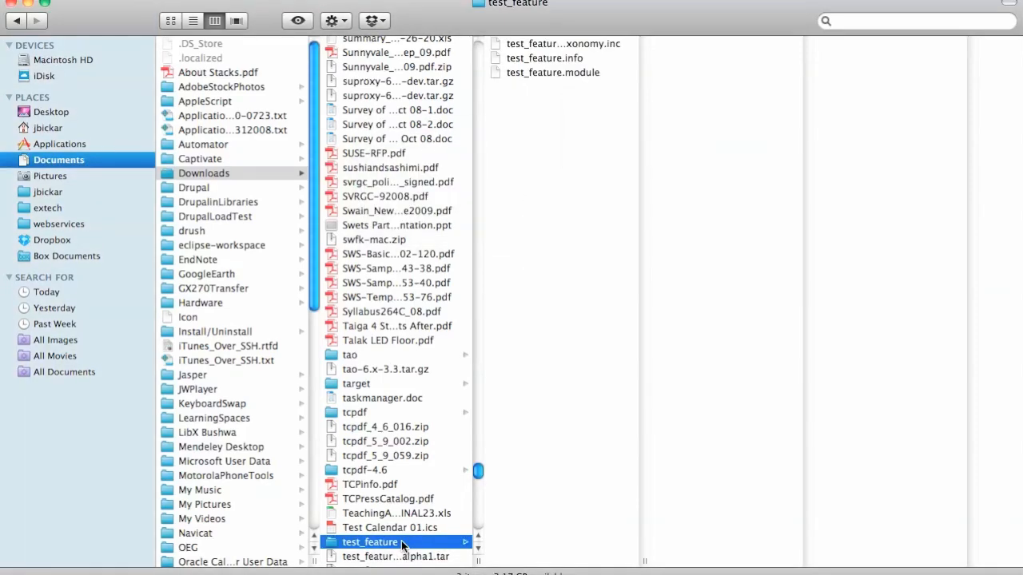
click(561, 43)
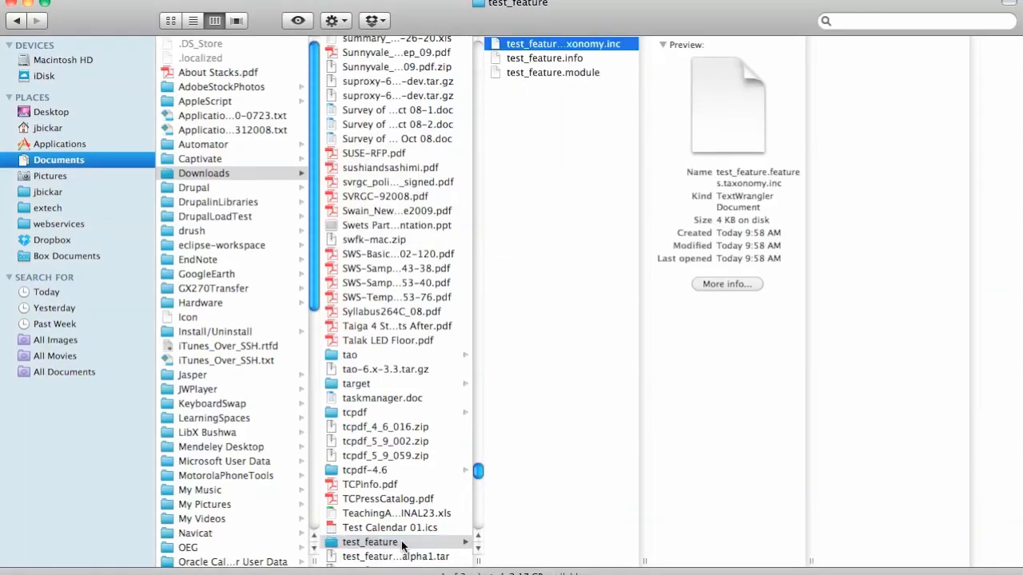
click(553, 72)
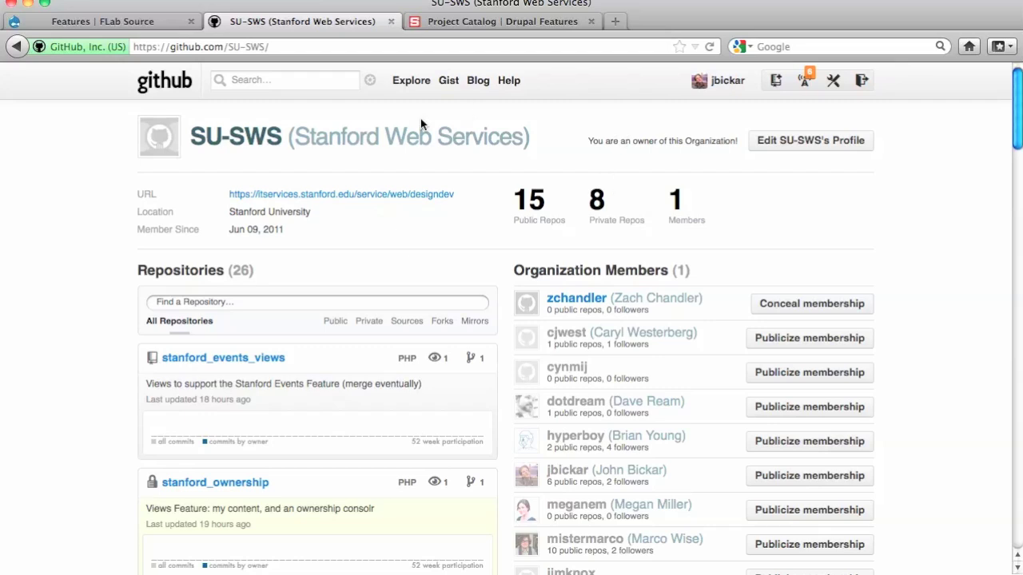
mouse_move(774, 80)
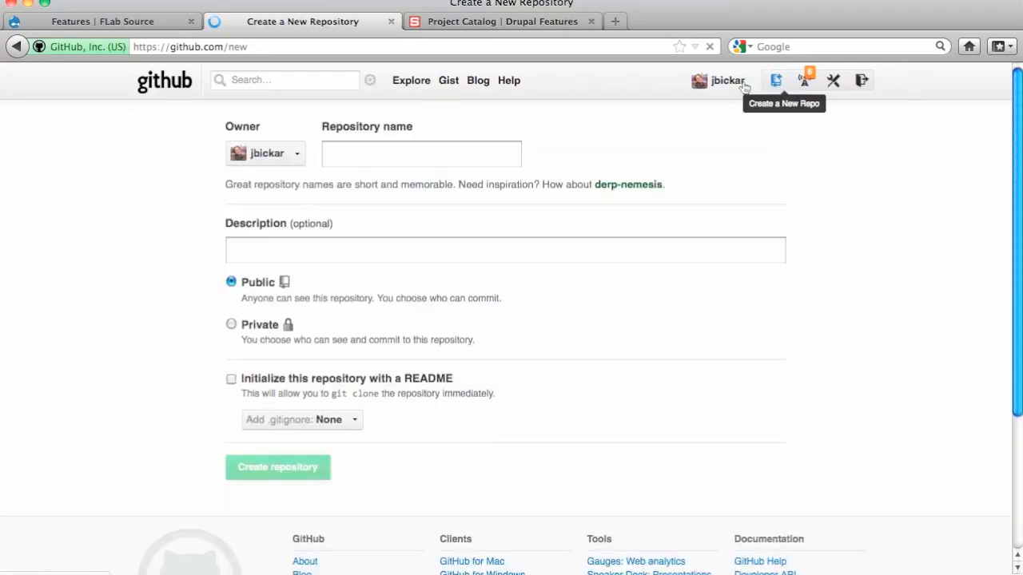
- Create public SU-SWS repo test_feature with a do-not-use test description and a README
text(test_)
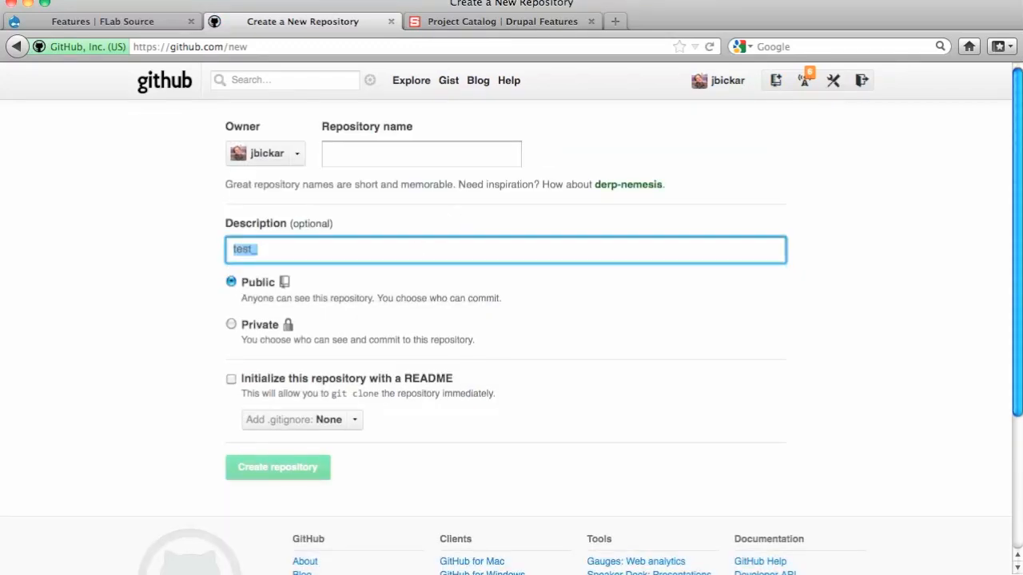
click(297, 152)
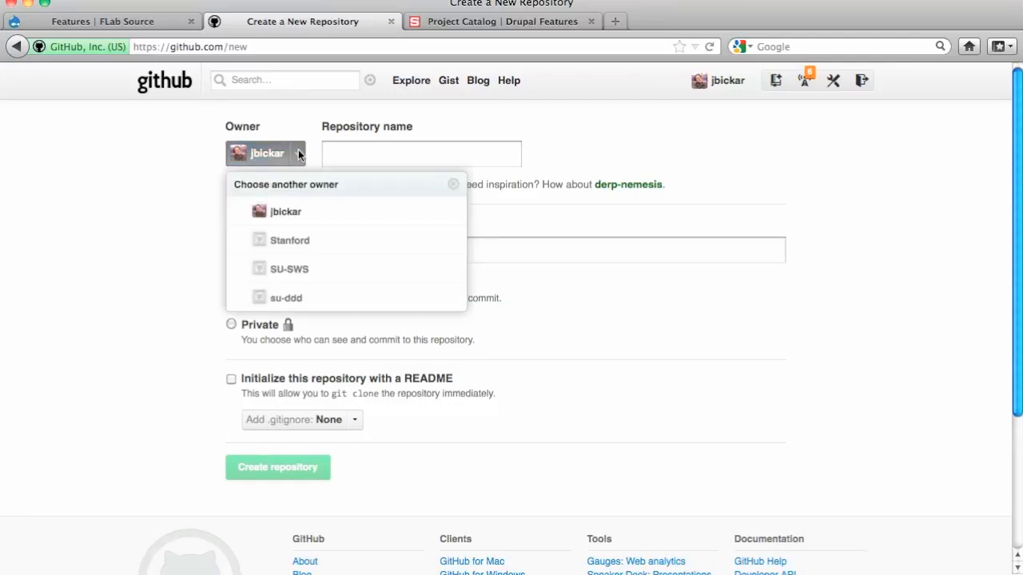
click(290, 269)
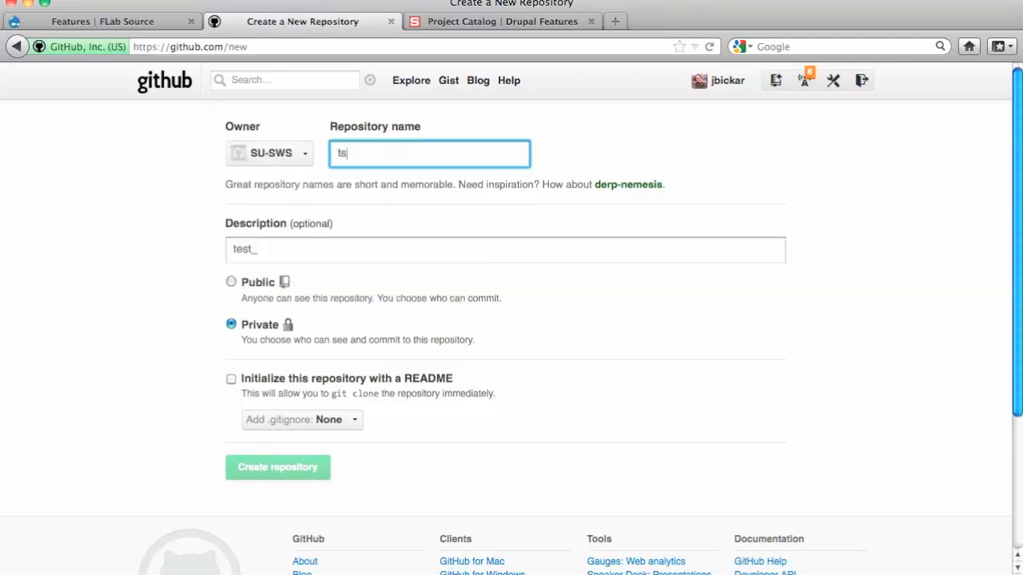
text(test_feature)
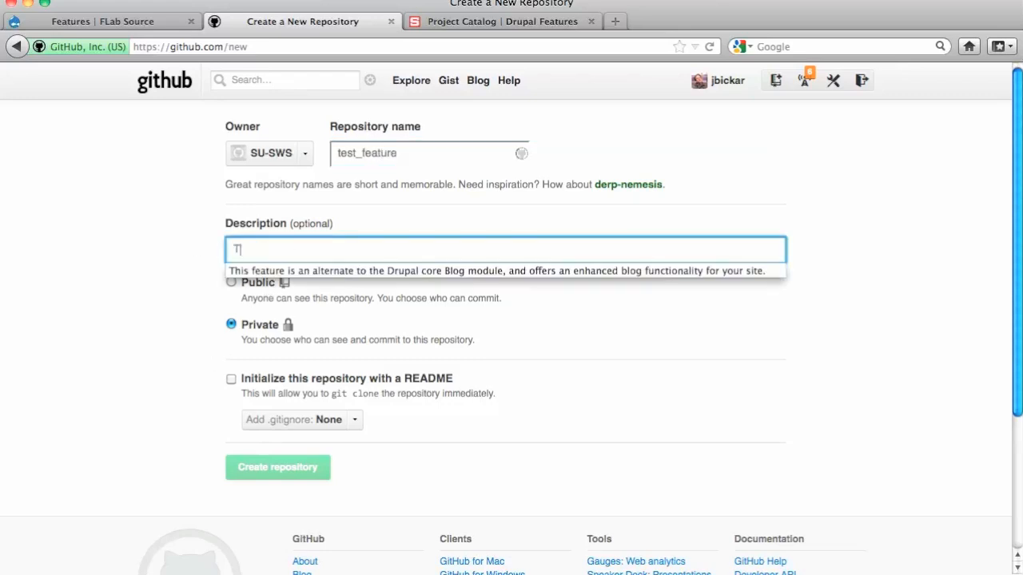
text(This is a test fea)
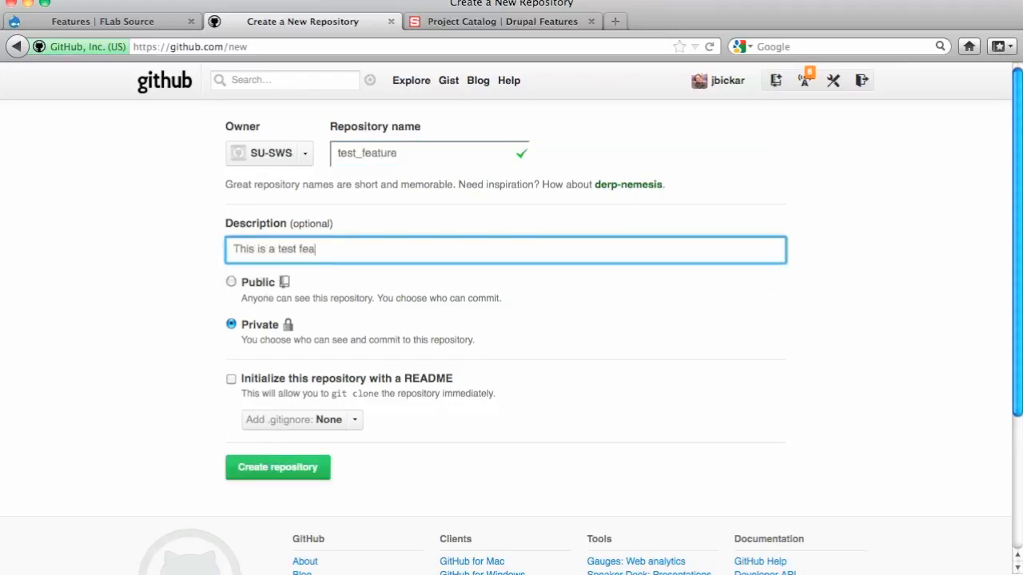
text(ture; don't use i)
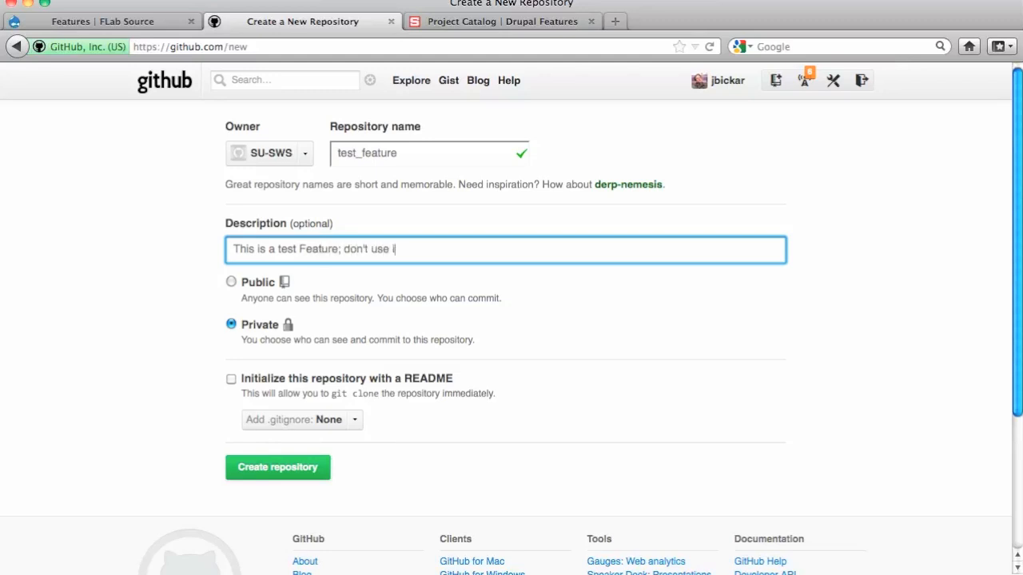
text(t.)
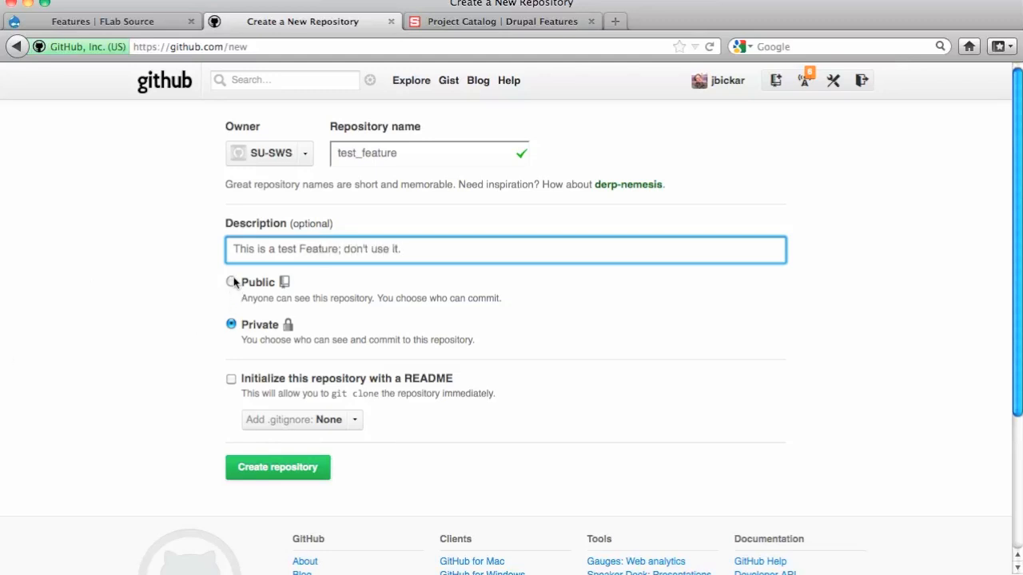
click(231, 282)
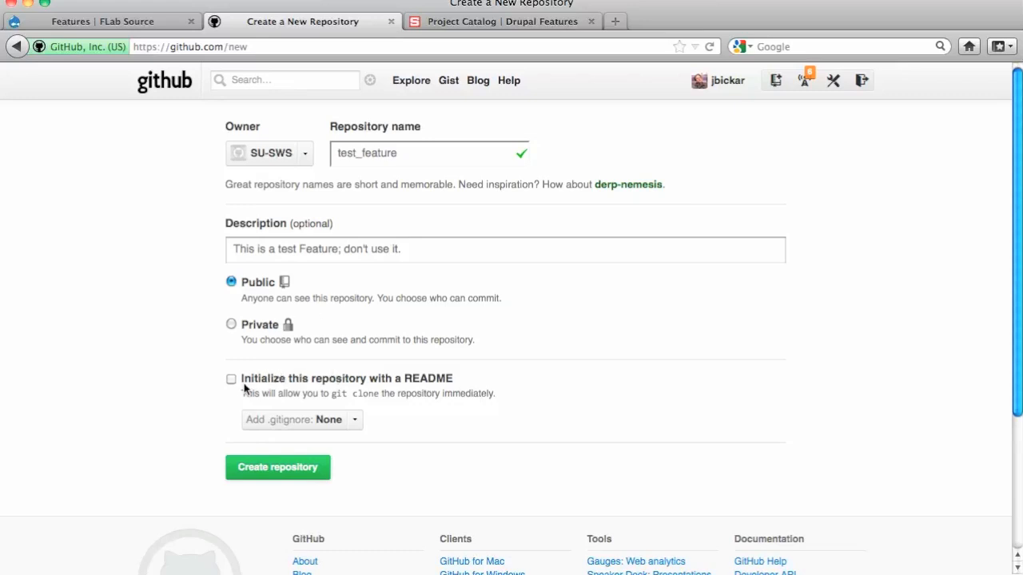
click(231, 378)
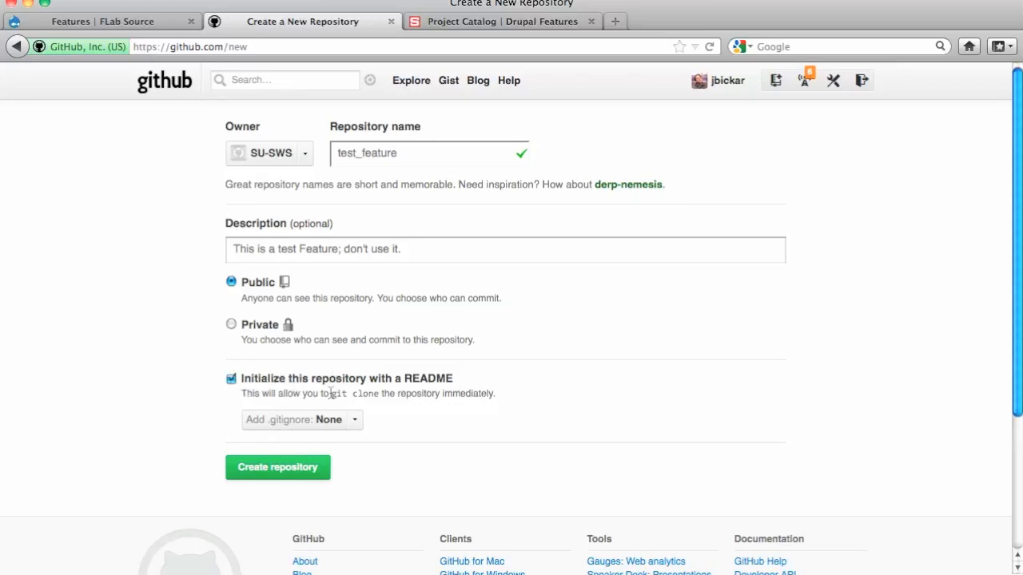
mouse_move(277, 467)
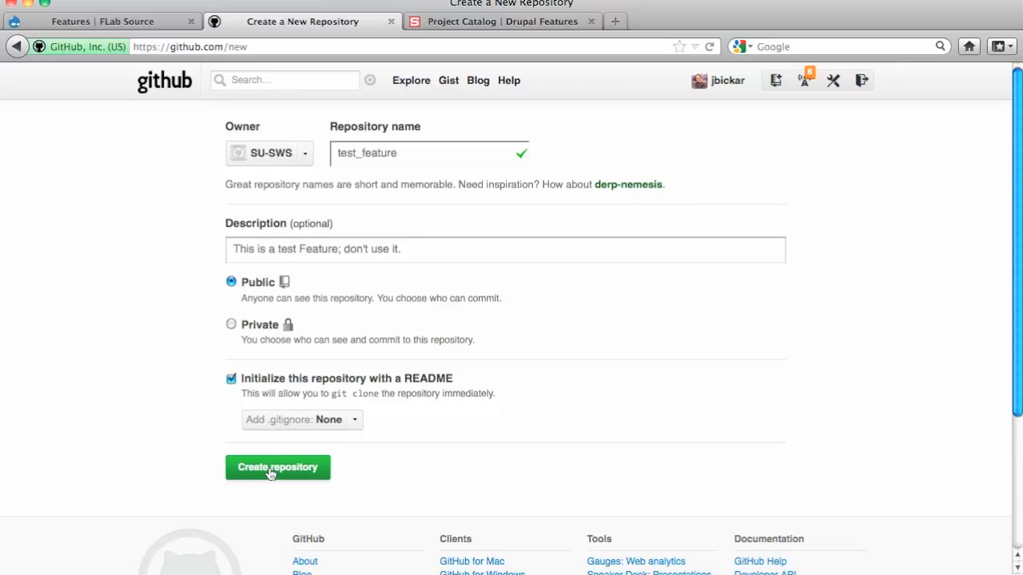
click(277, 468)
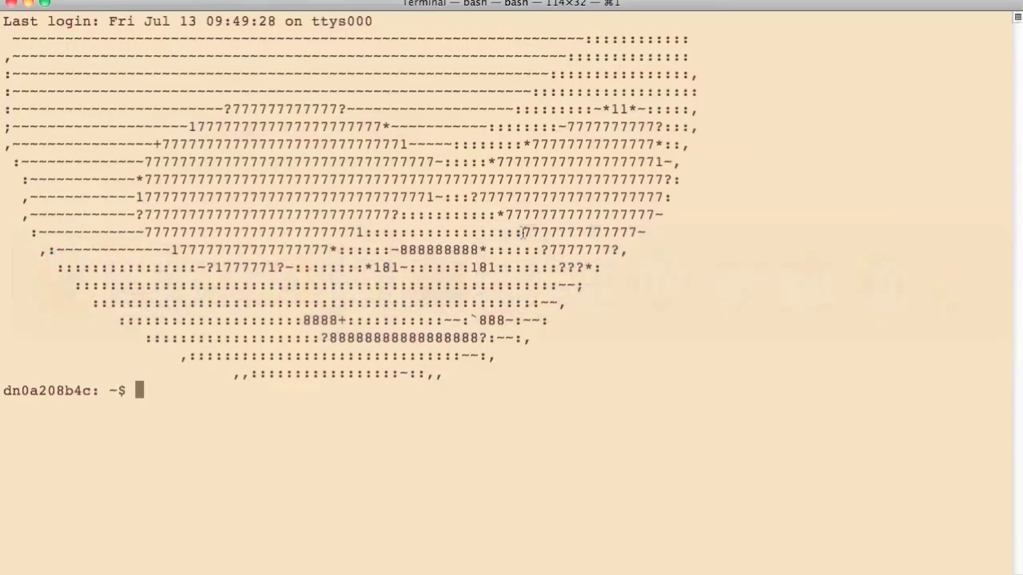
text(cd Documents/temp/)
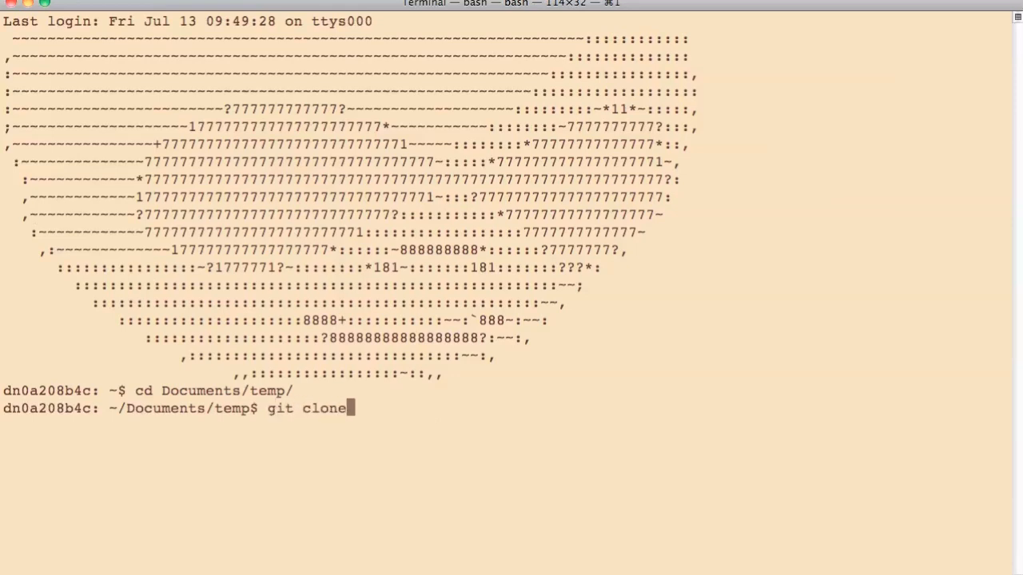
text(git@github.com:SU-SWS/test_feature.git)
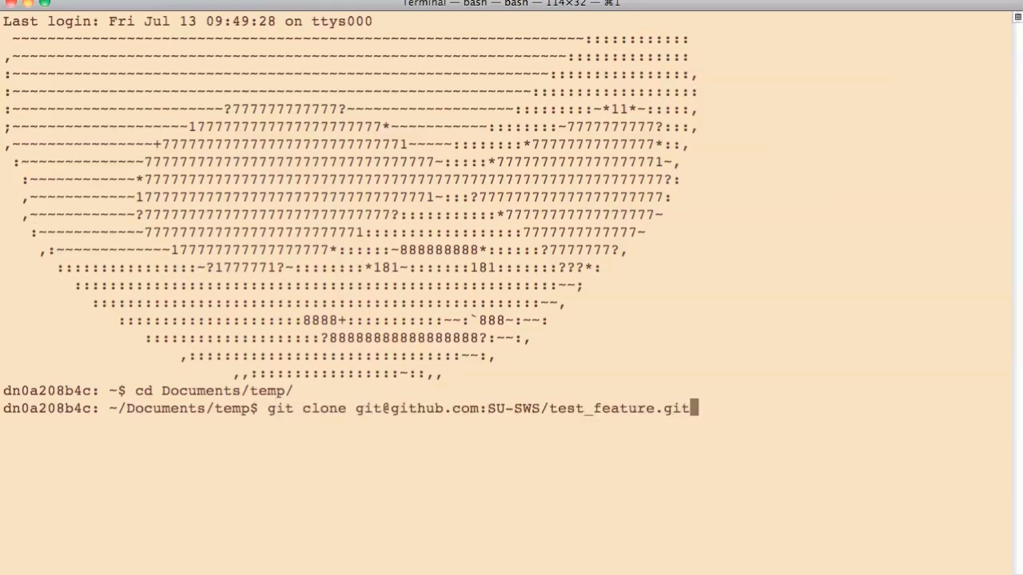
key(Return)
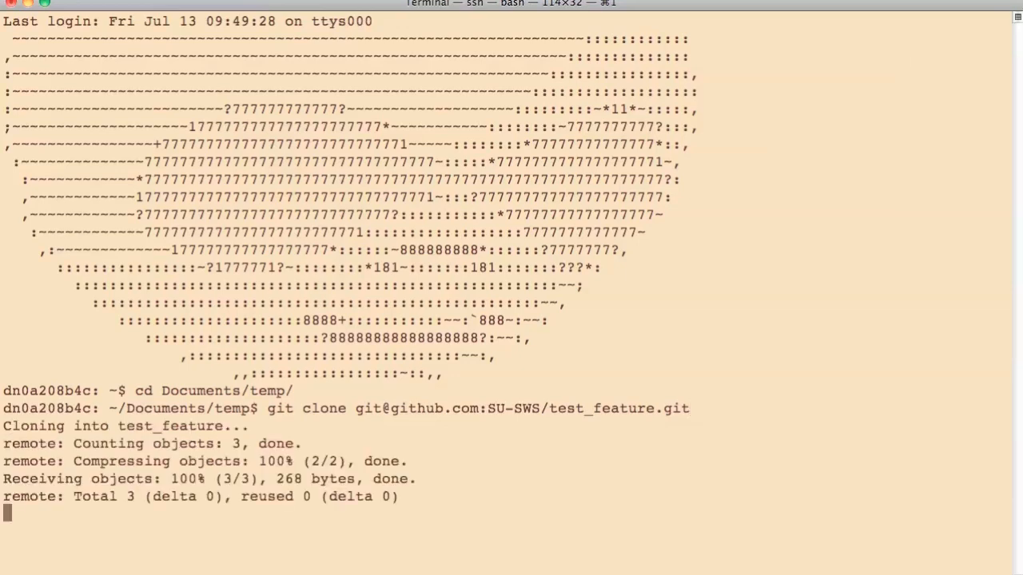
key(Return)
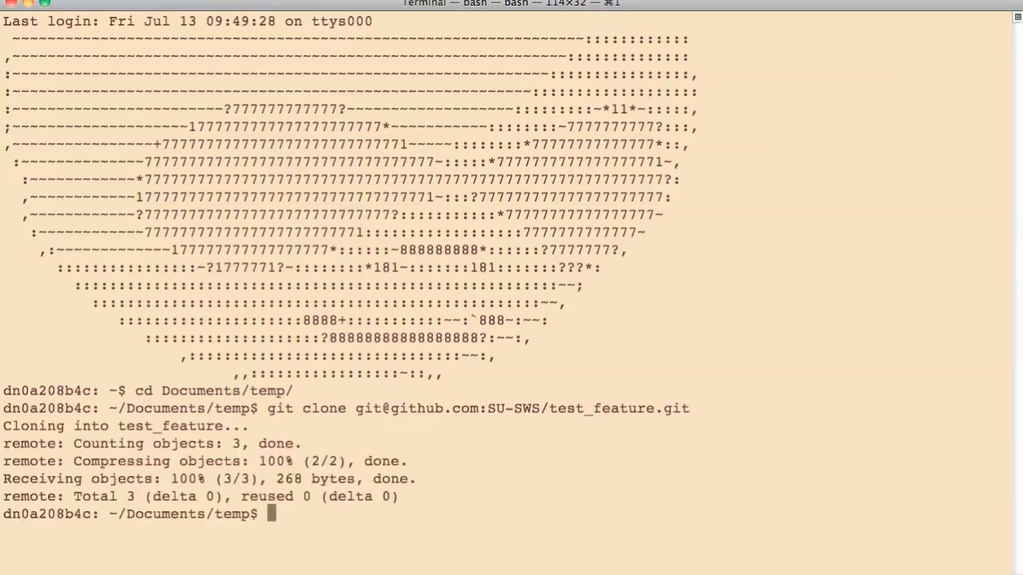
text(cd)
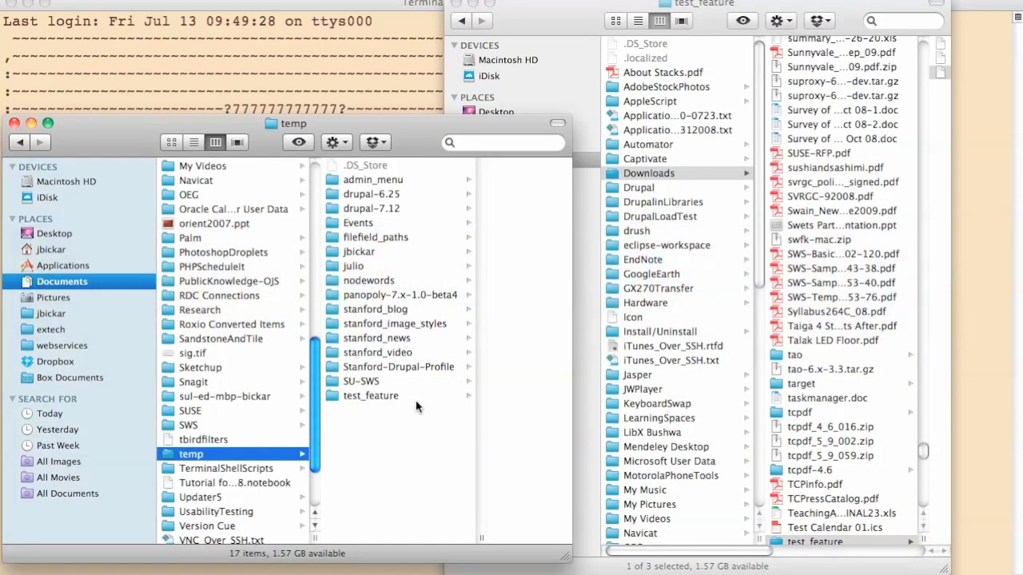
- Check the new test_feature folder in Finder and the repository page in Firefox
click(371, 396)
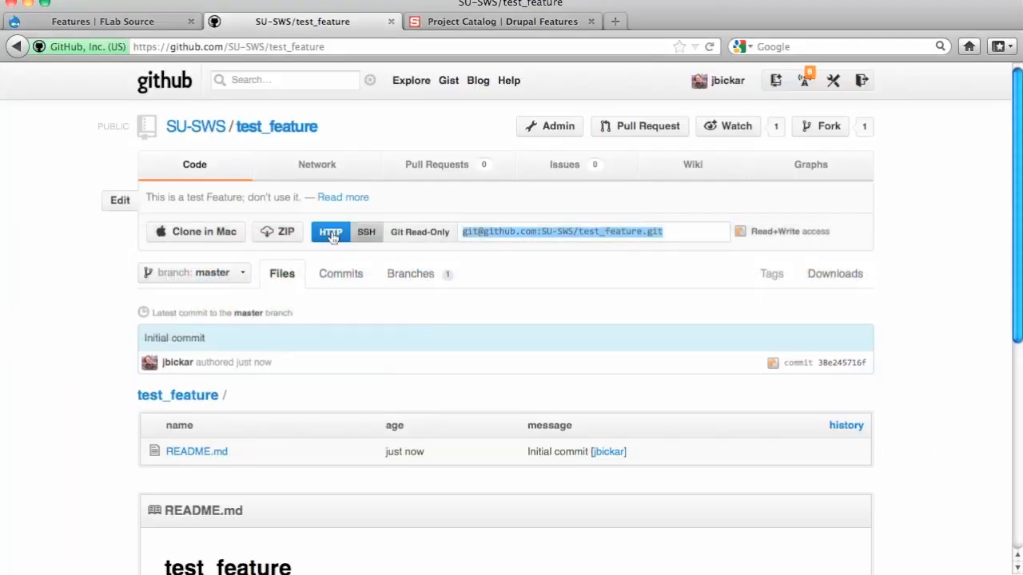
click(193, 273)
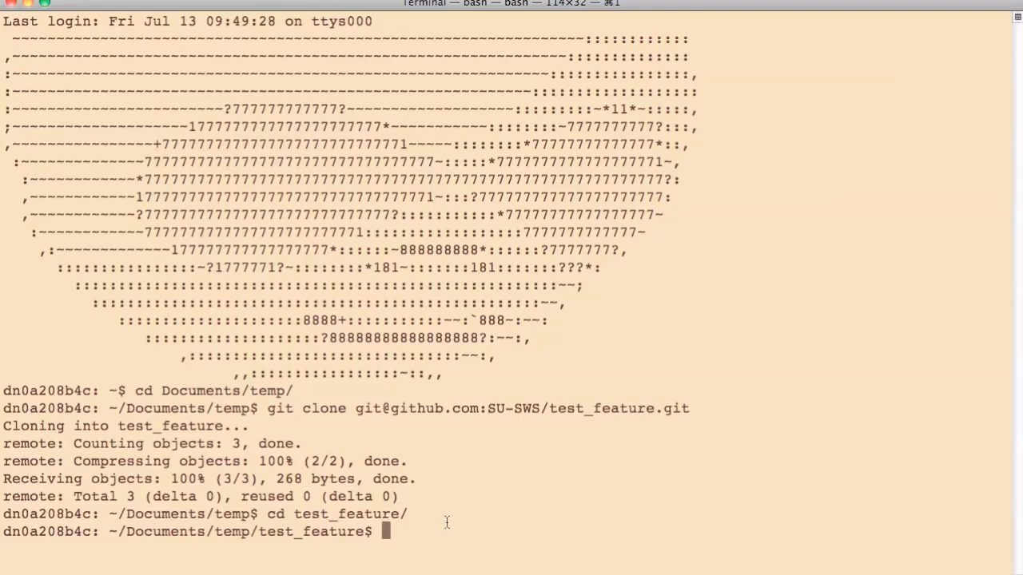
- Run git branch 7.x-1.x, check git status, and check out 7.x-1.x
text(gi)
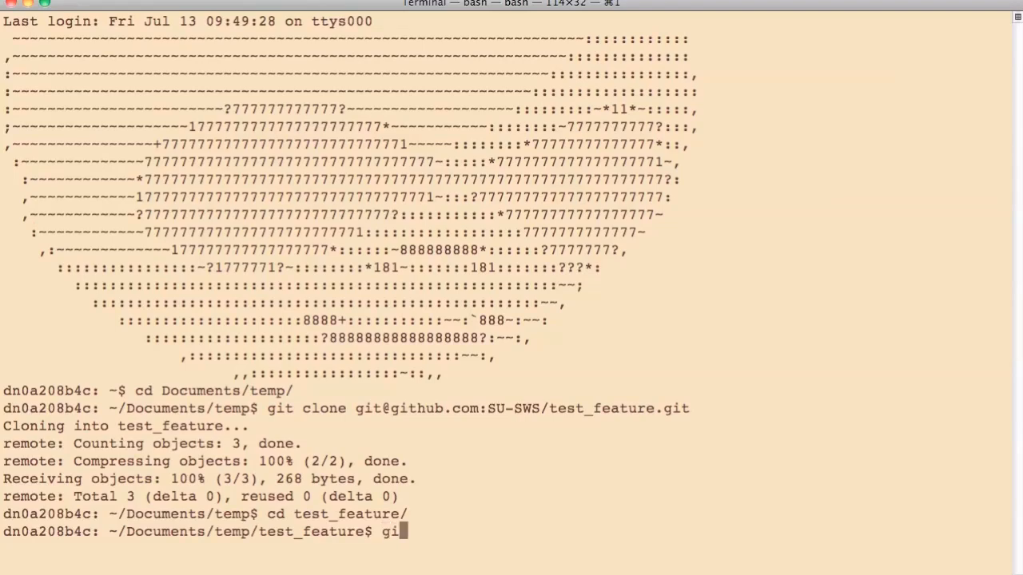
text(t branch 7)
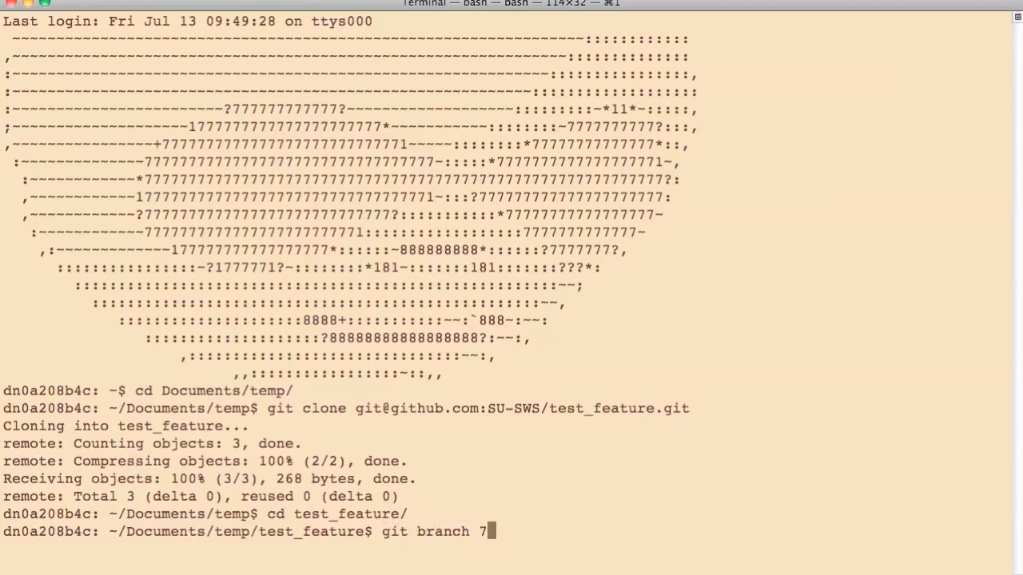
text(.x-1.x)
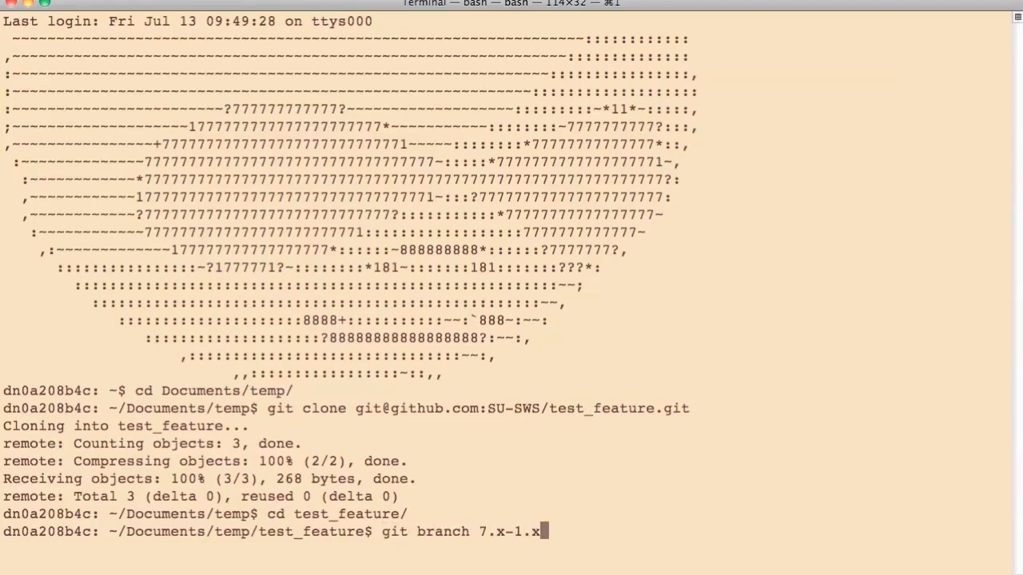
mouse_move(404, 567)
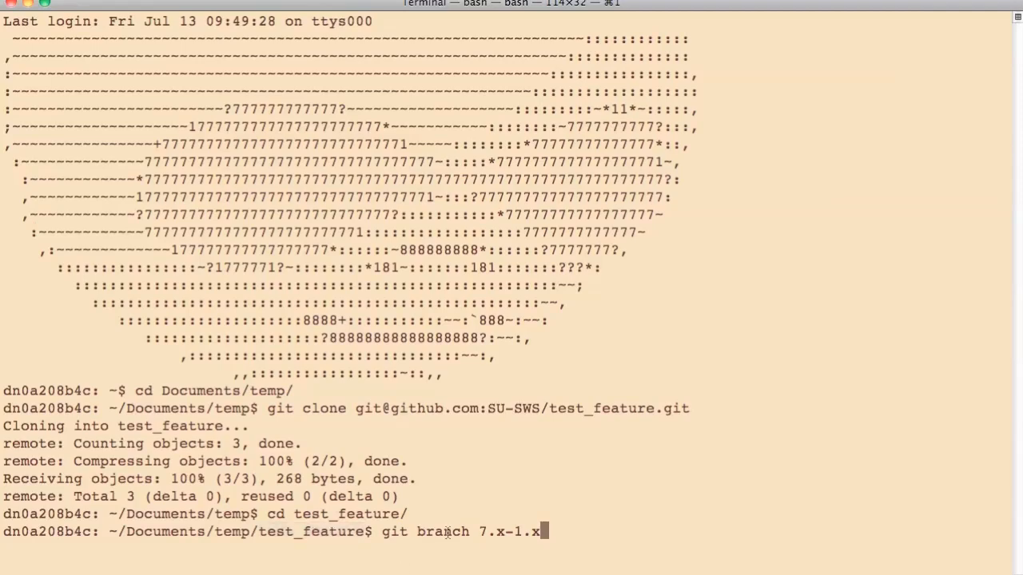
key(Return)
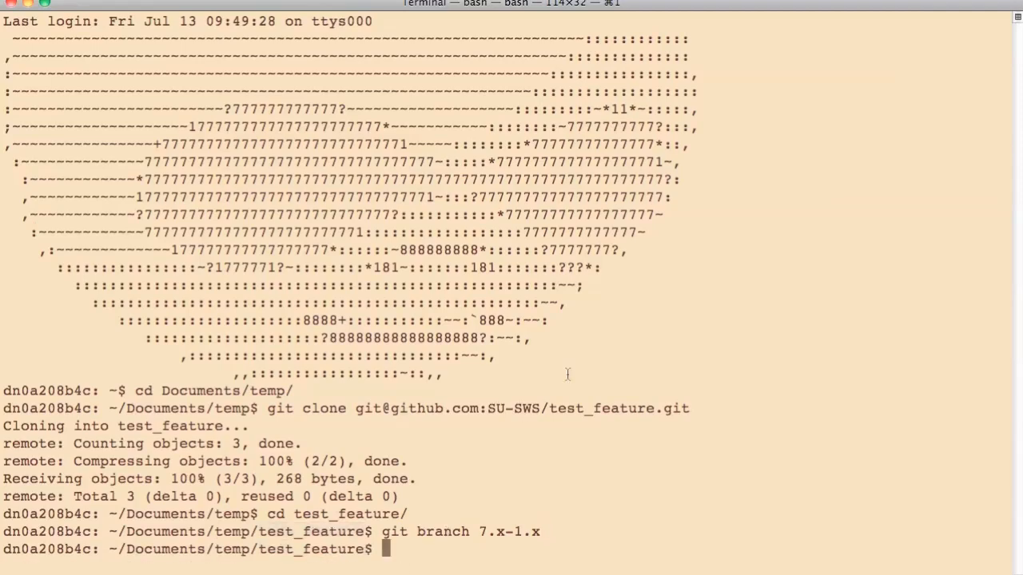
text(git status)
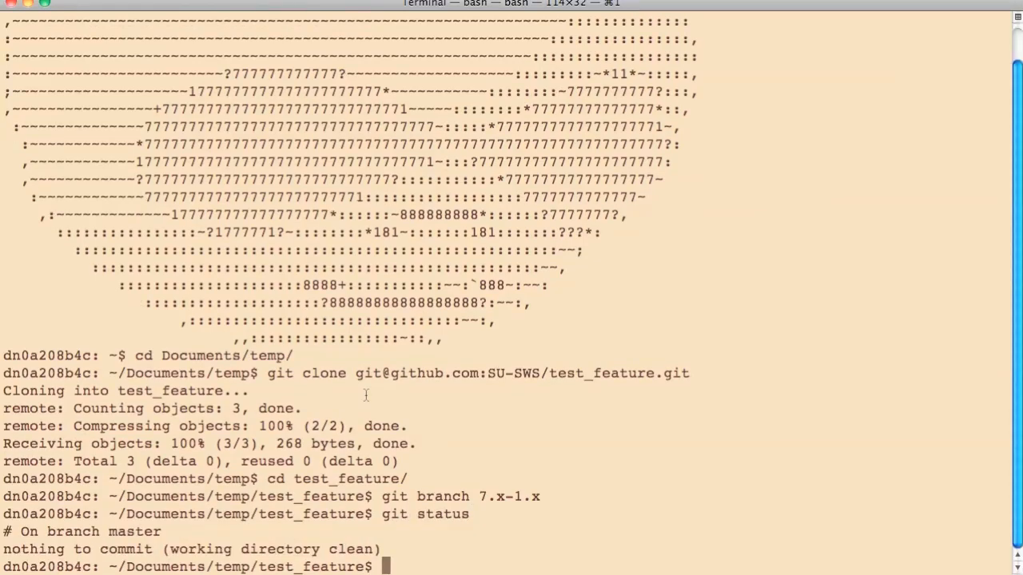
text(git)
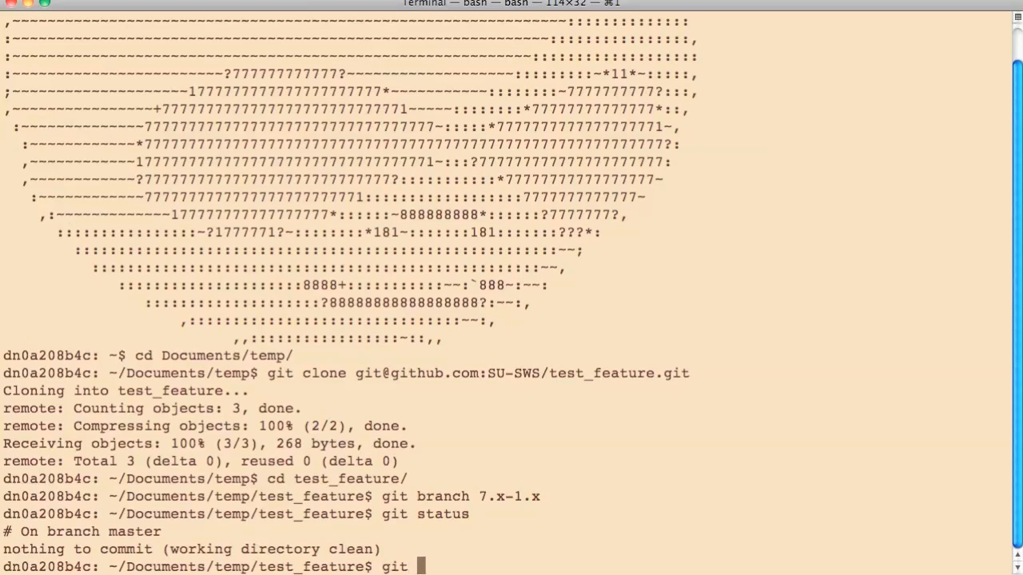
text(checkout 7.x-1)
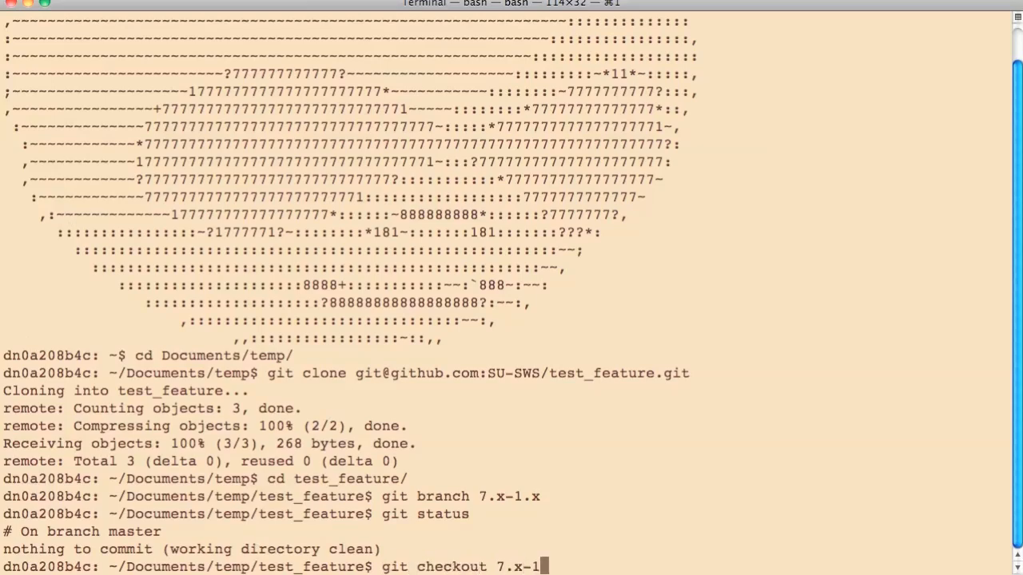
key(Return)
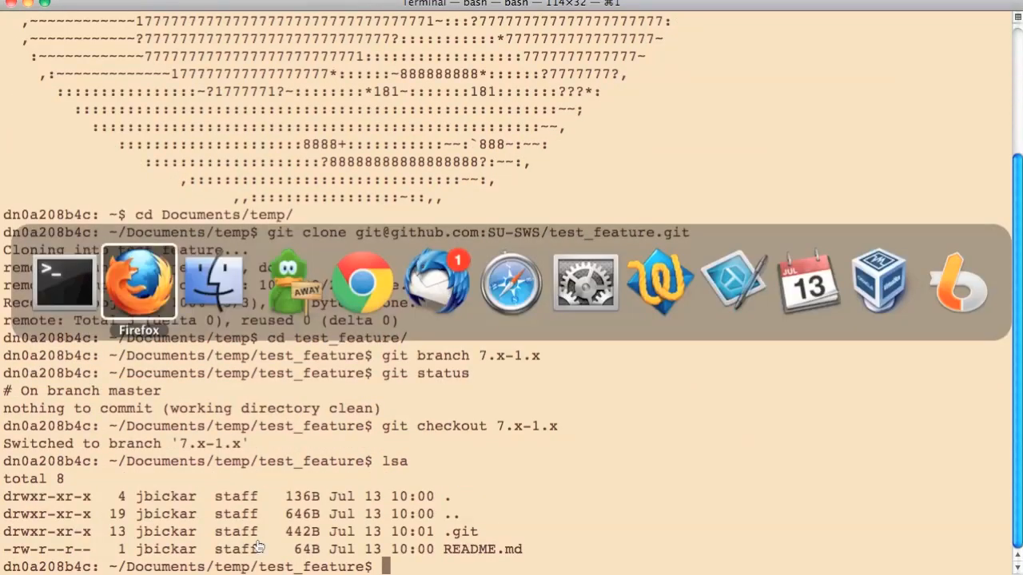
- Gather the exported feature files and drag the CHANGELOG, LICENSE and README templates into test_feature
click(214, 283)
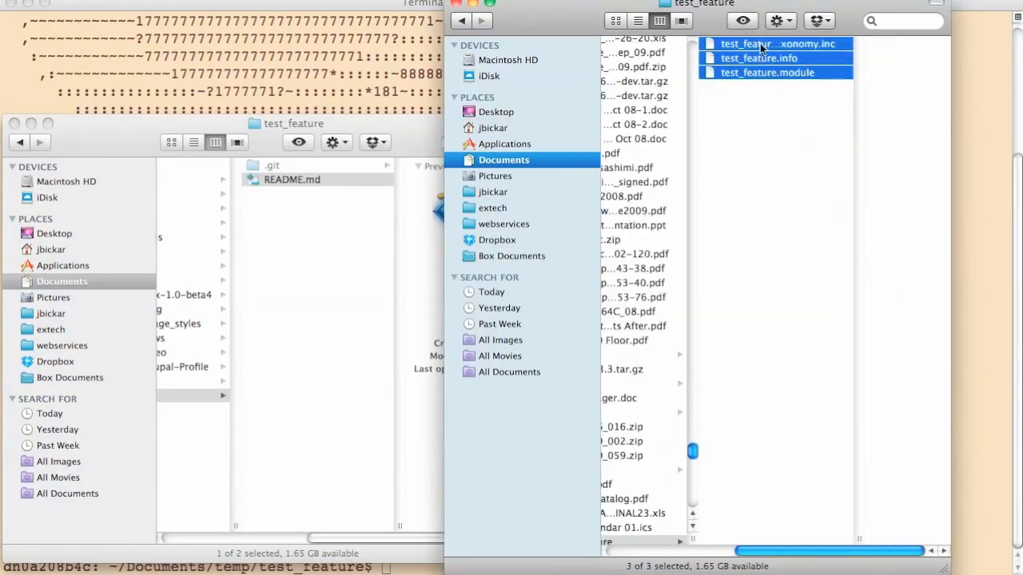
click(290, 123)
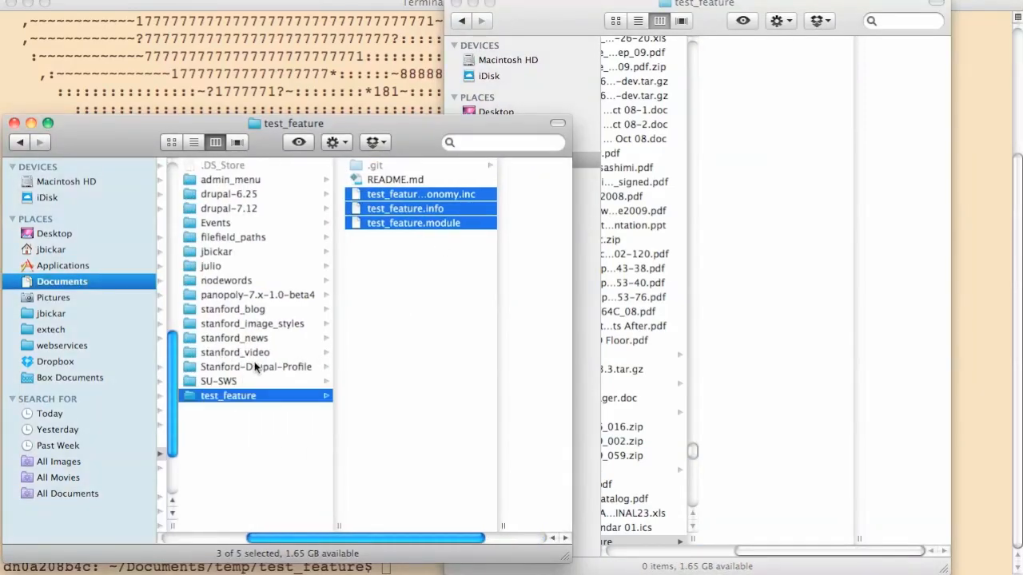
click(257, 367)
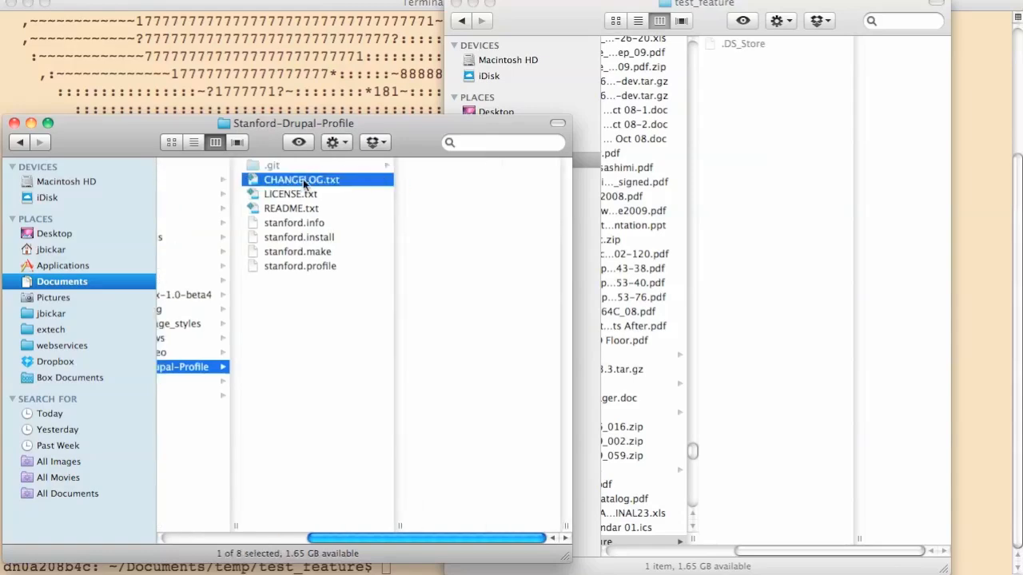
click(292, 208)
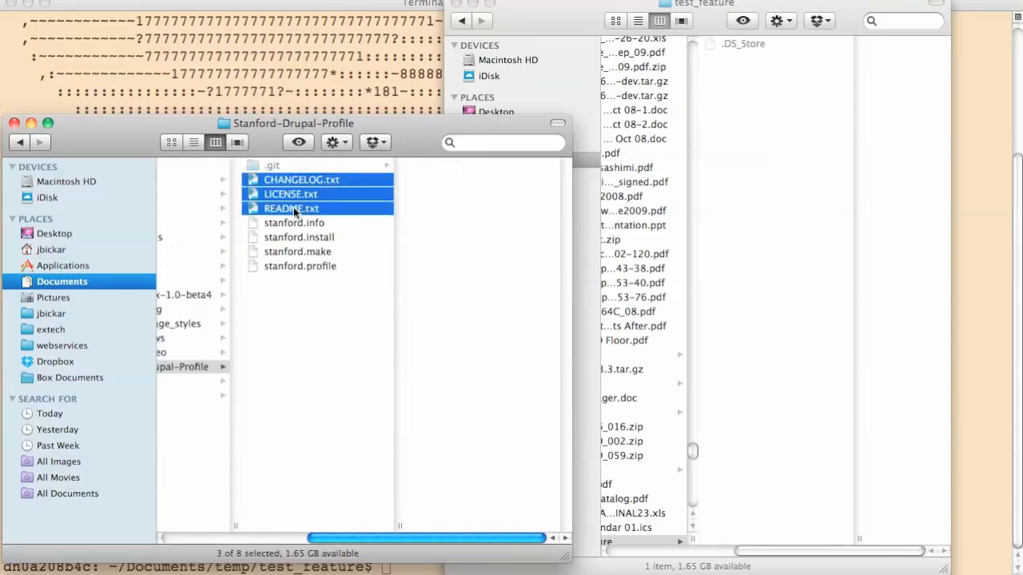
drag(292, 211, 187, 404)
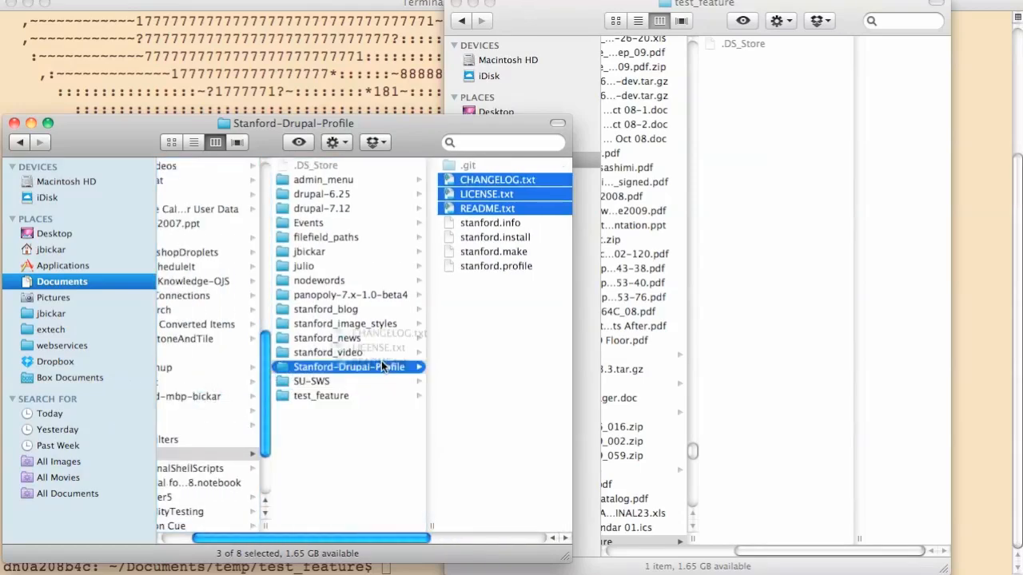
drag(487, 192, 352, 440)
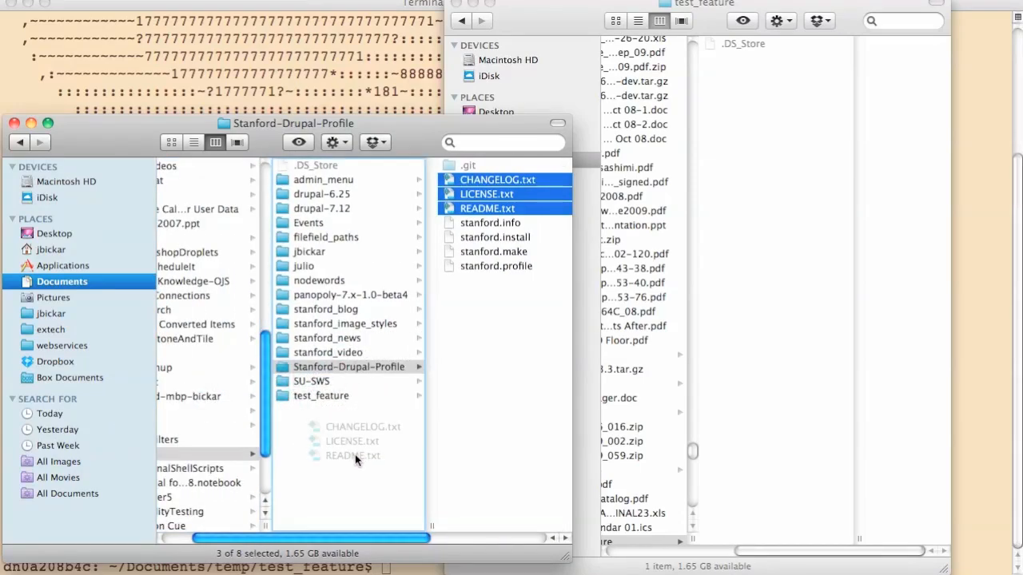
click(321, 396)
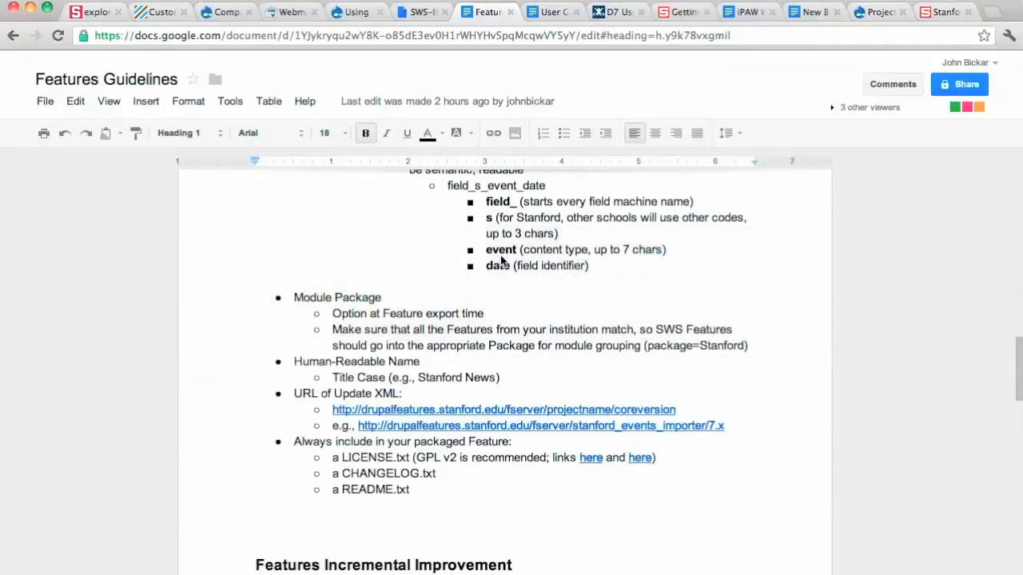
mouse_move(591, 458)
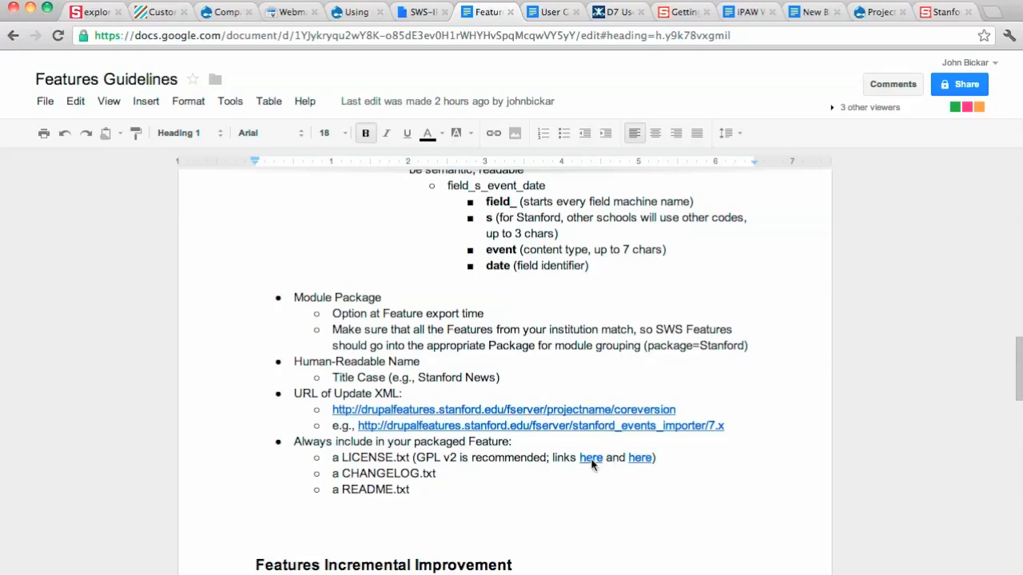
mouse_move(639, 462)
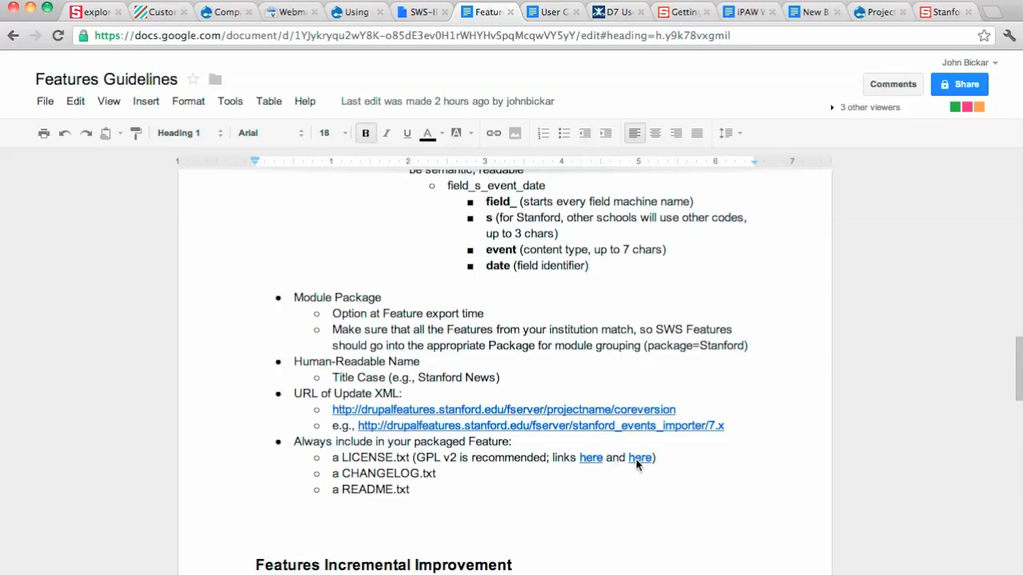
mouse_move(476, 480)
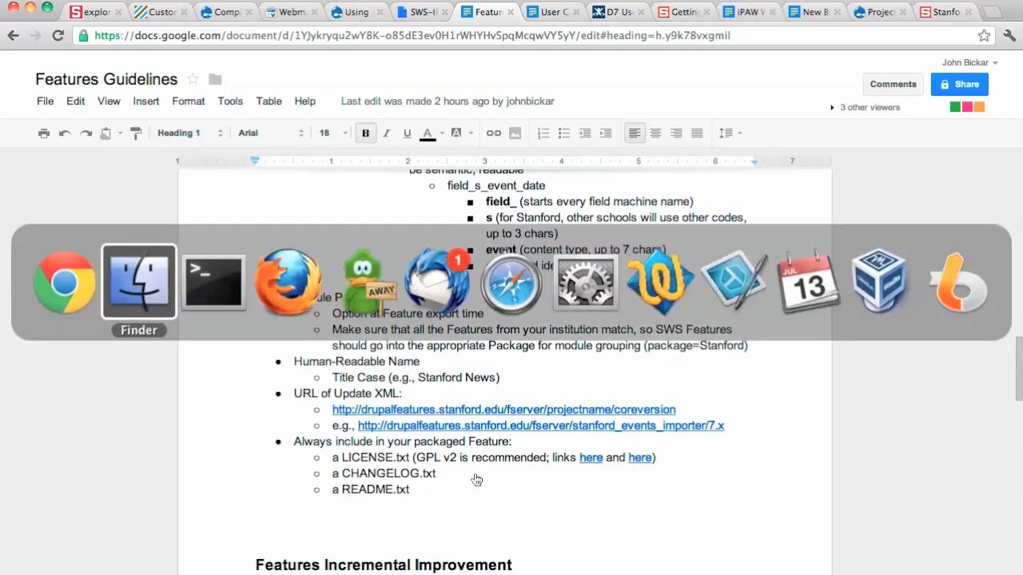
- Delete the extra README.txt and retitle CHANGELOG.txt 'Test Feature 7.x-x.x' in TextWrangler
click(138, 282)
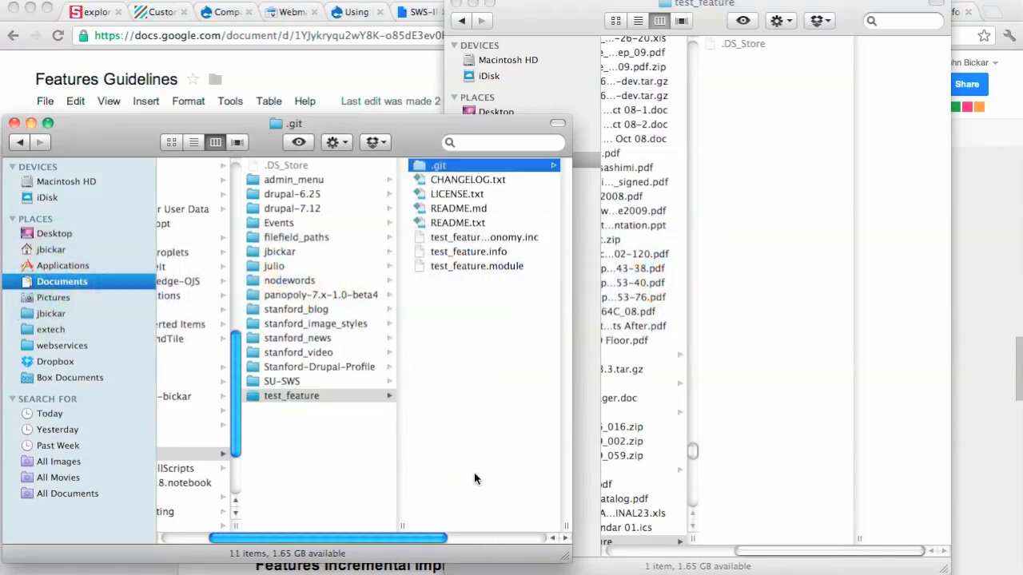
click(290, 223)
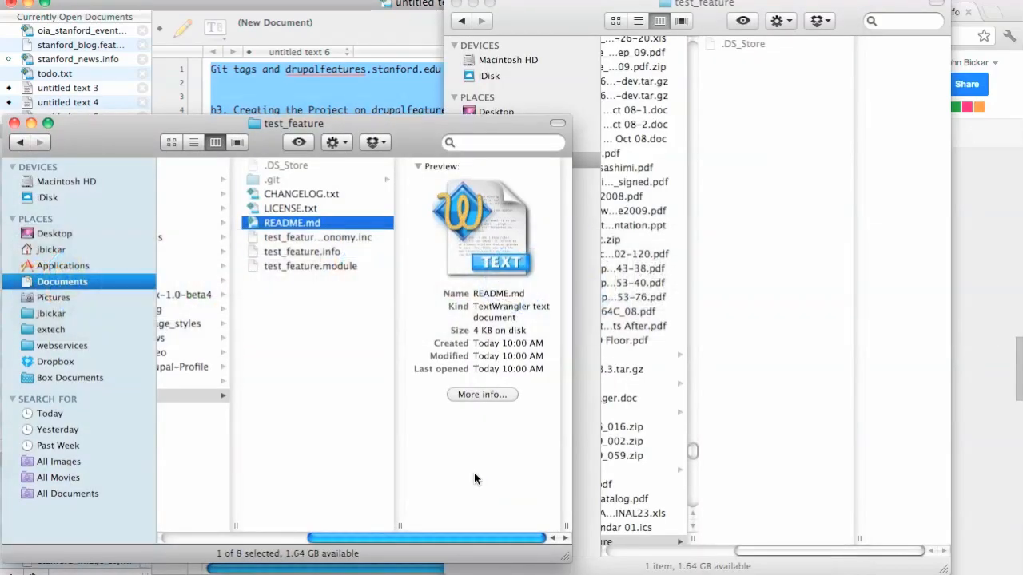
click(290, 208)
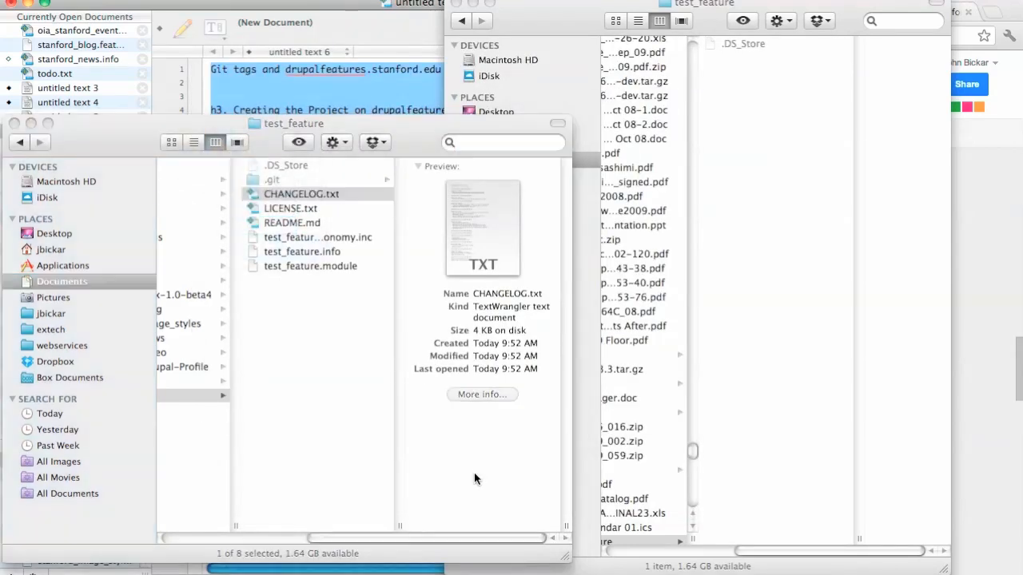
double_click(301, 194)
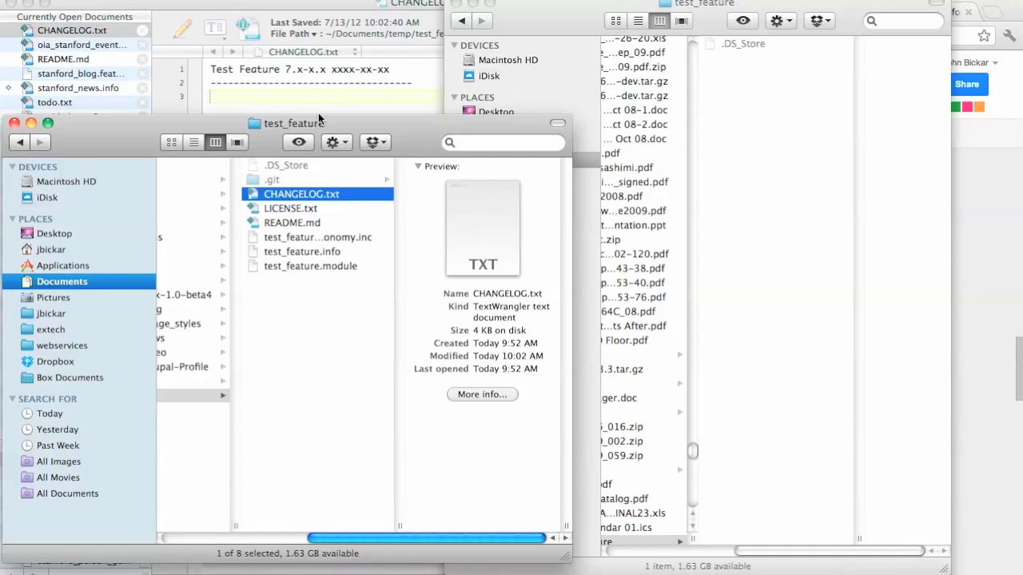
click(290, 208)
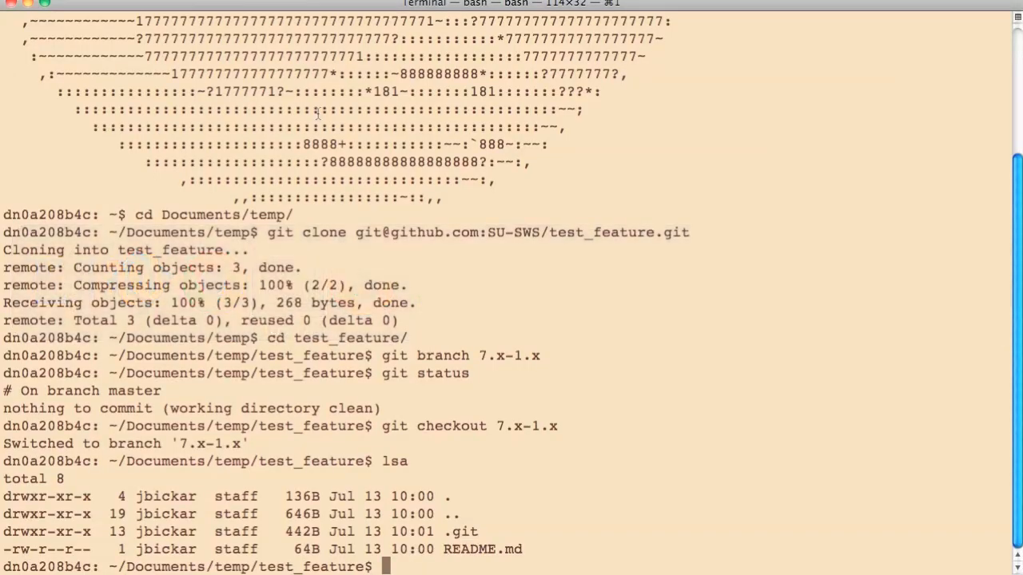
- Stage every file in the test_feature folder with git add
text(git)
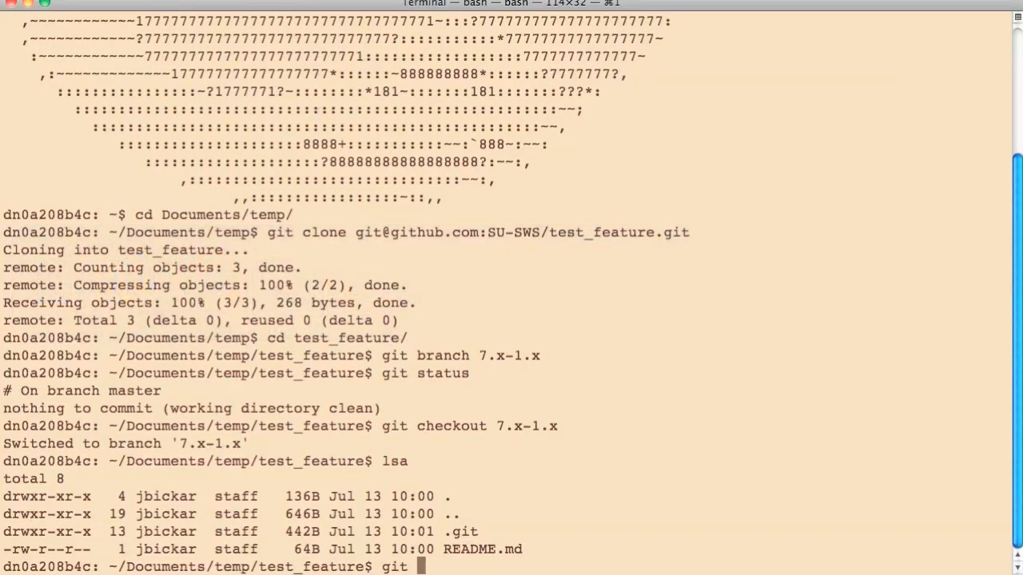
text(add)
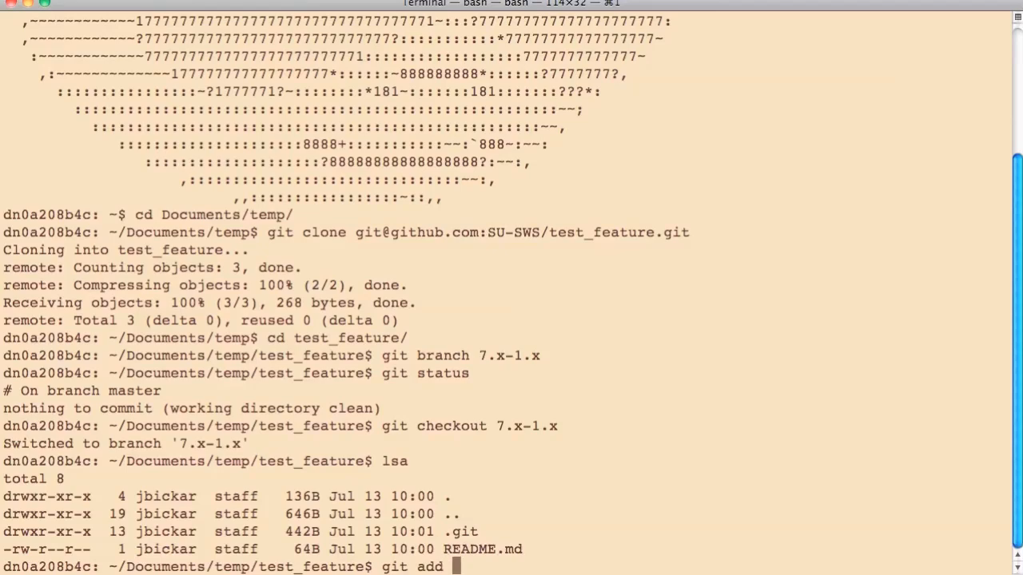
text(.)
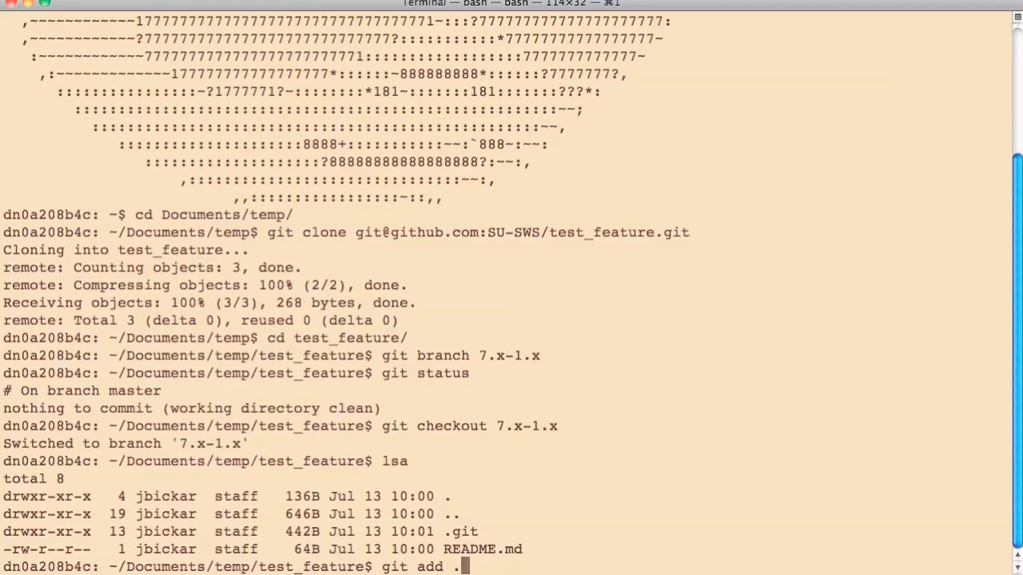
key(Return)
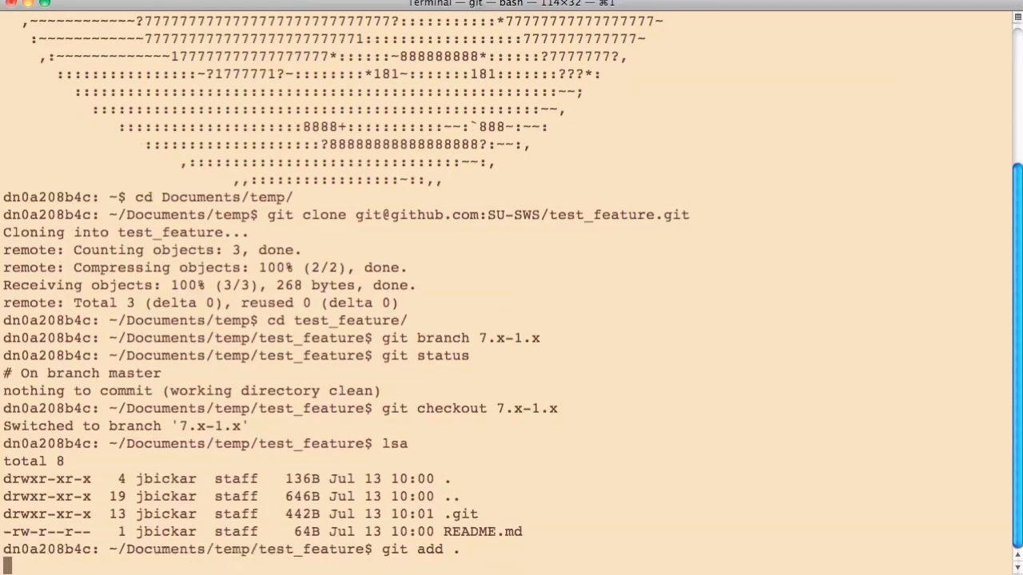
- Start a git commit without an inline message so the message editor opens
text(git com)
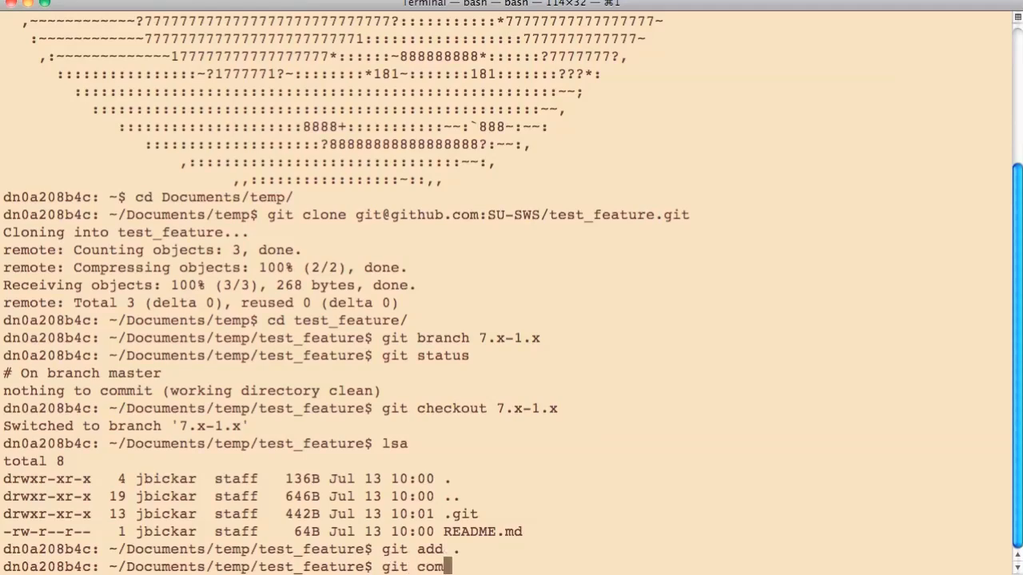
text(mit -m)
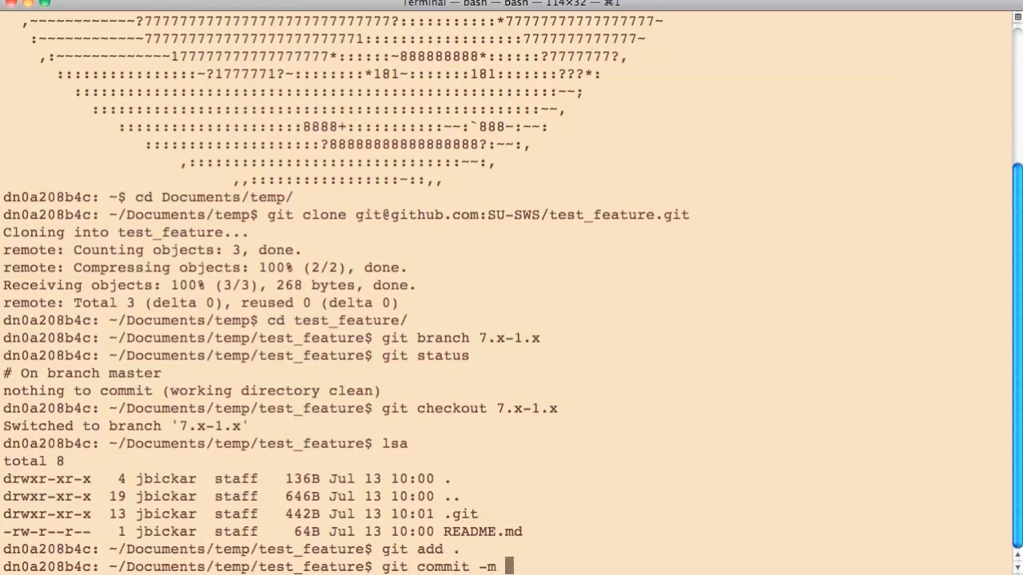
key(BackSpace)
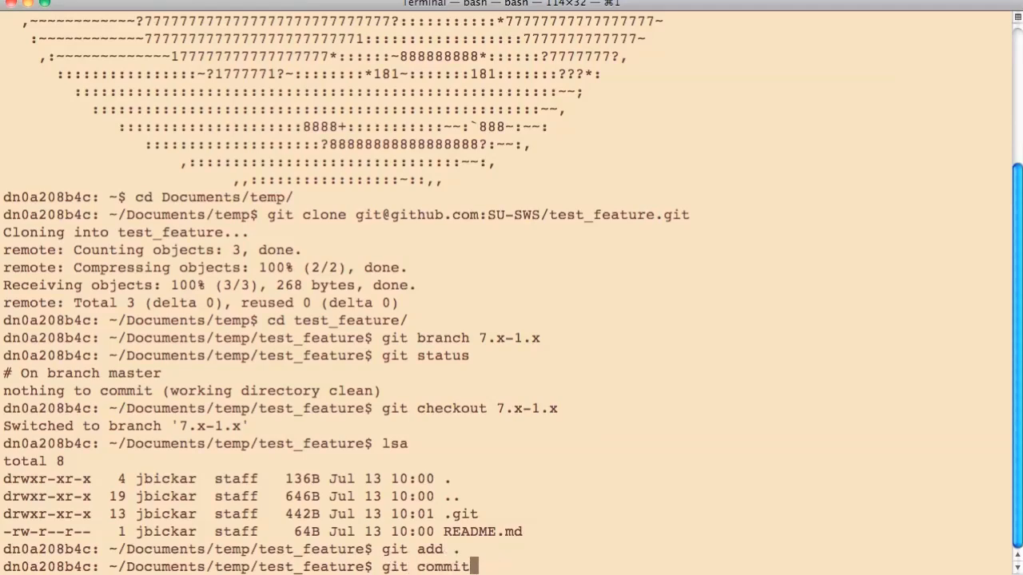
key(Return)
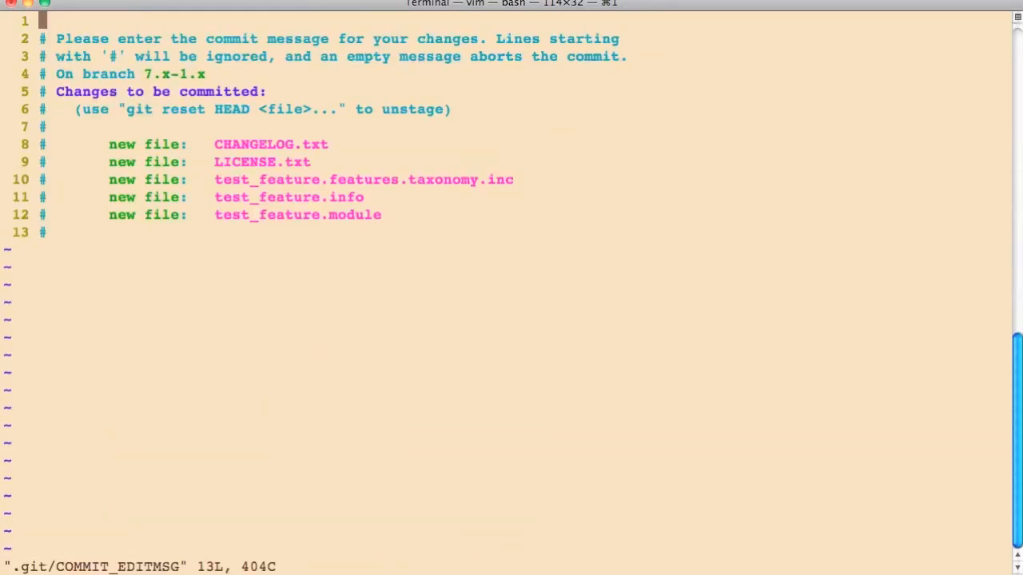
- Enter the commit message 'Initial commit' in vim's insert mode
key(i)
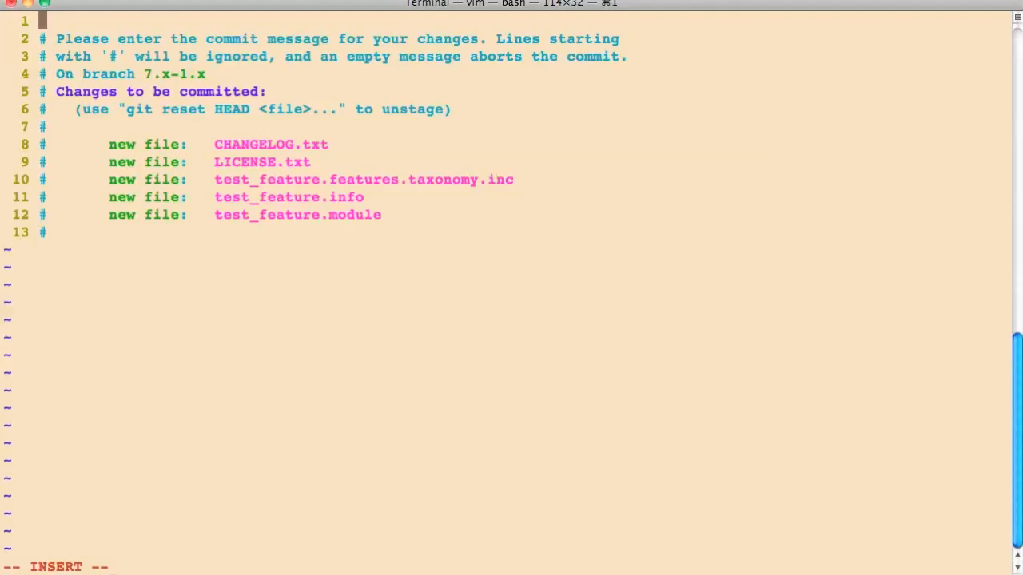
text(Initial)
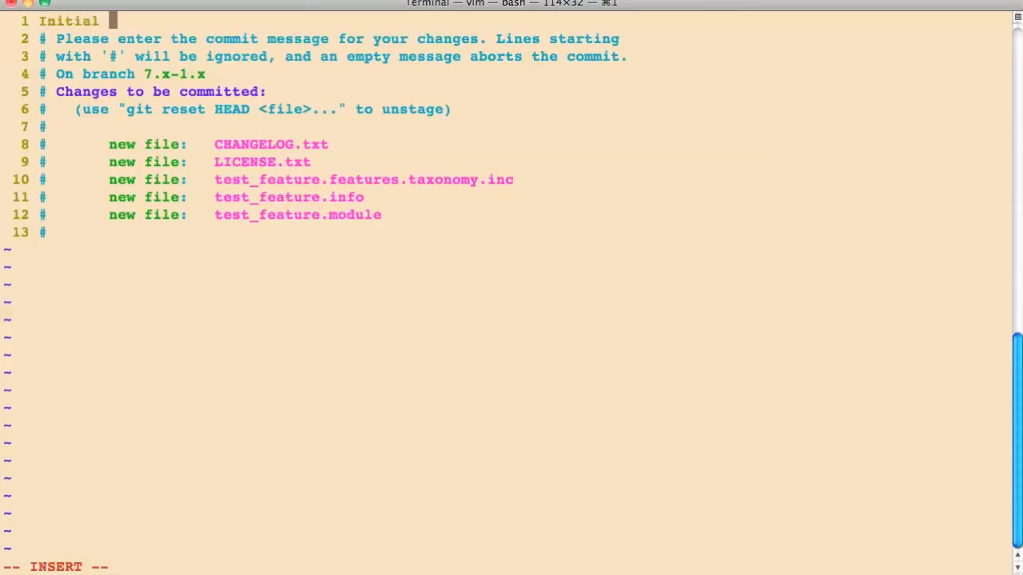
text(commit)
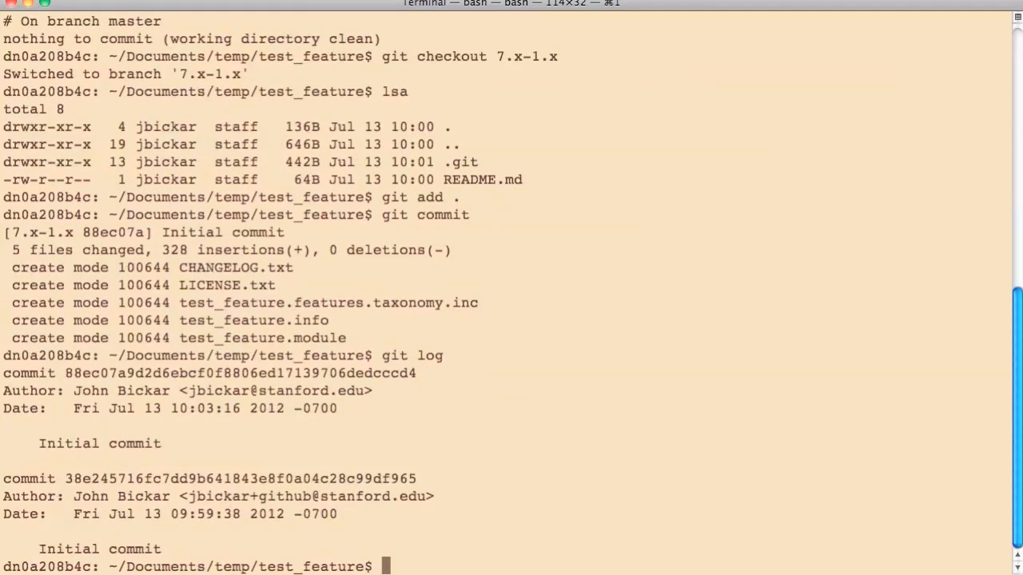
mouse_move(269, 478)
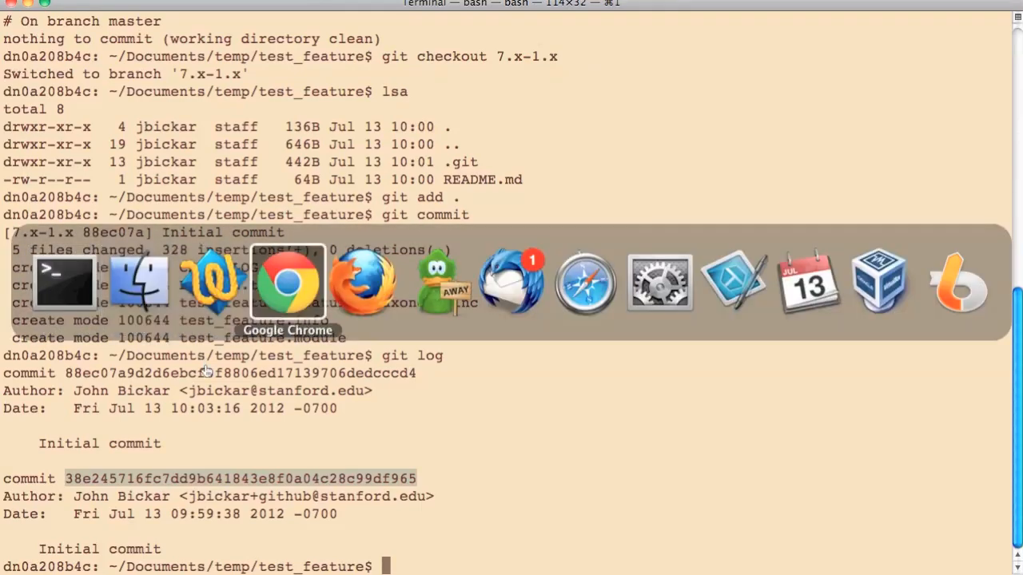
click(287, 284)
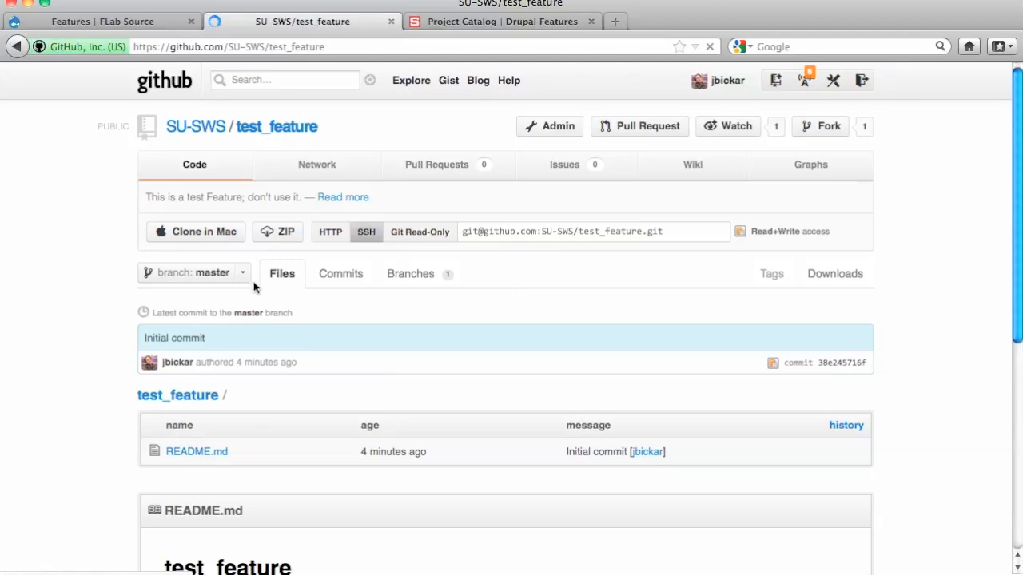
click(194, 273)
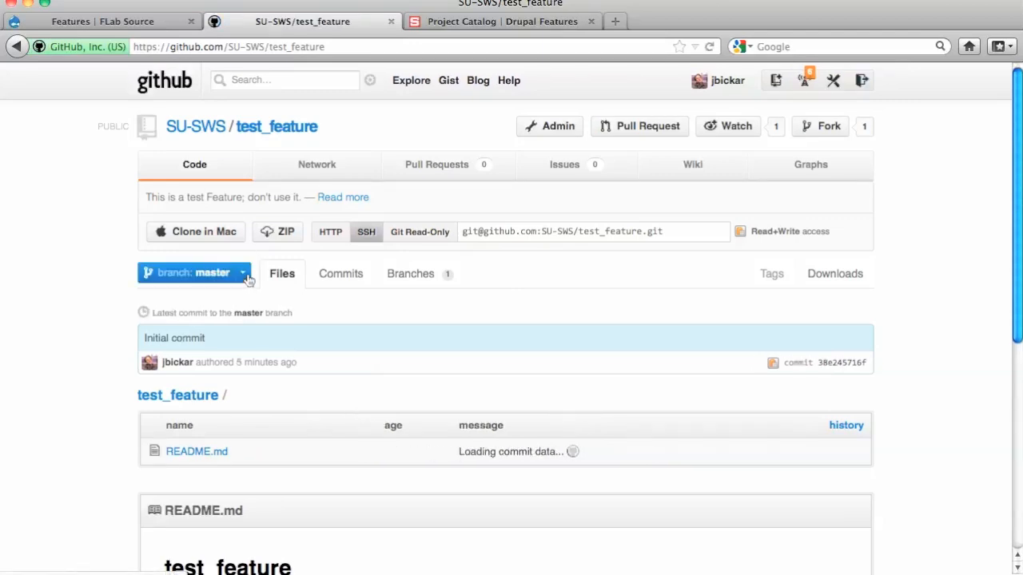
click(194, 272)
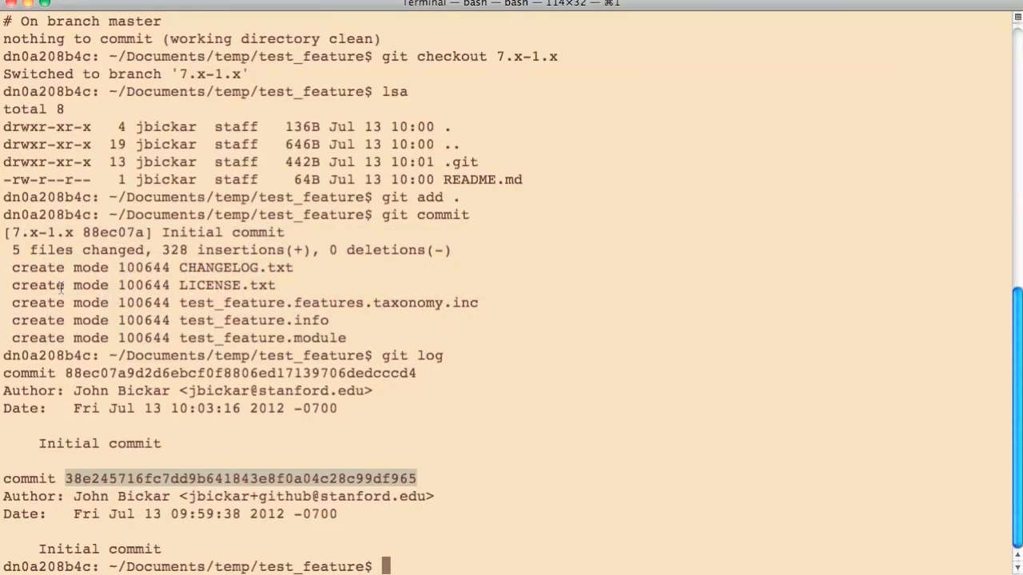
- List the local and remote branches, then push 7.x-1.x with git push remote 7.x-1.x
text(git branh)
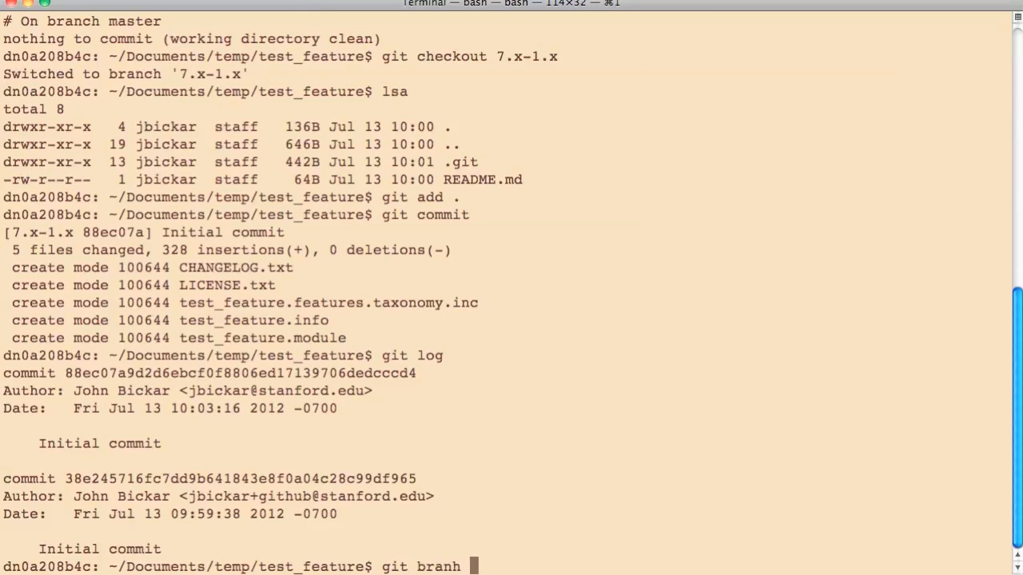
key(Return)
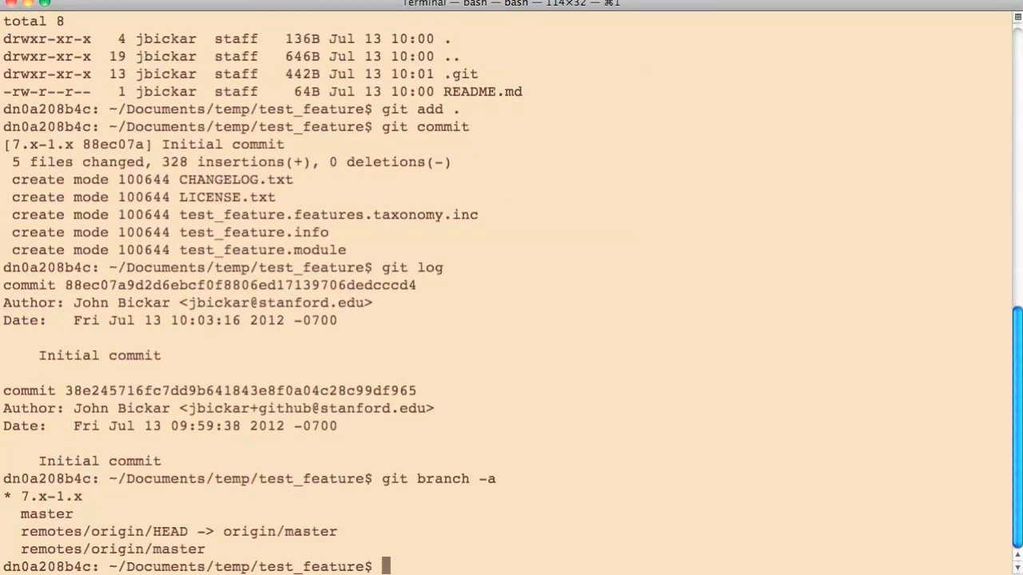
mouse_move(63, 499)
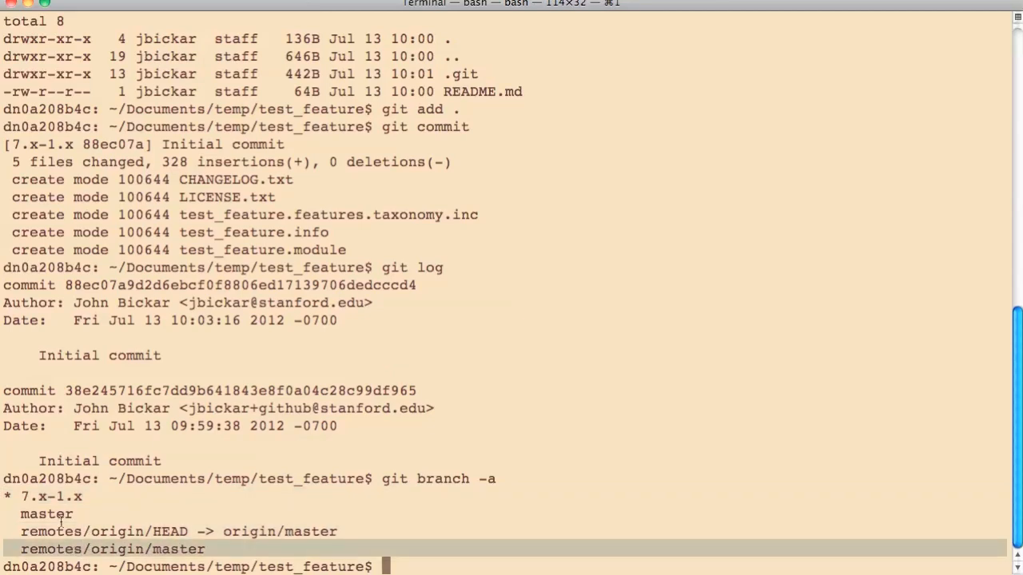
text(git push)
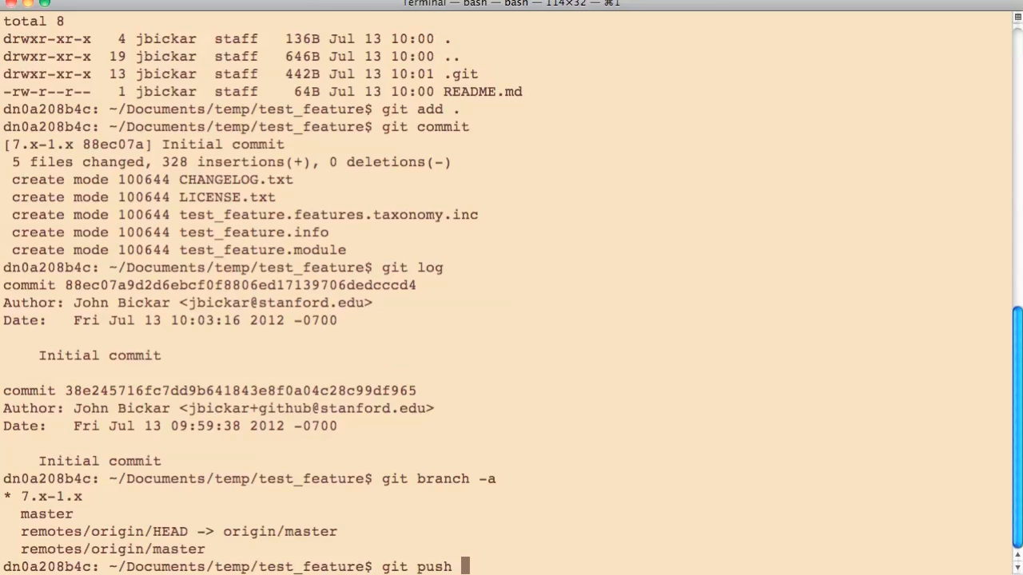
text(remote)
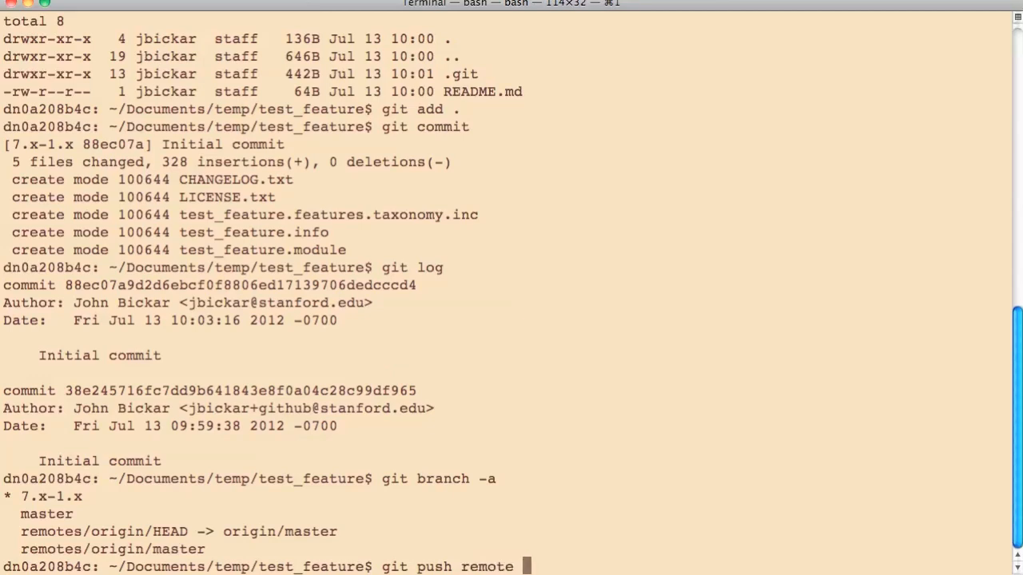
text(7.x-)
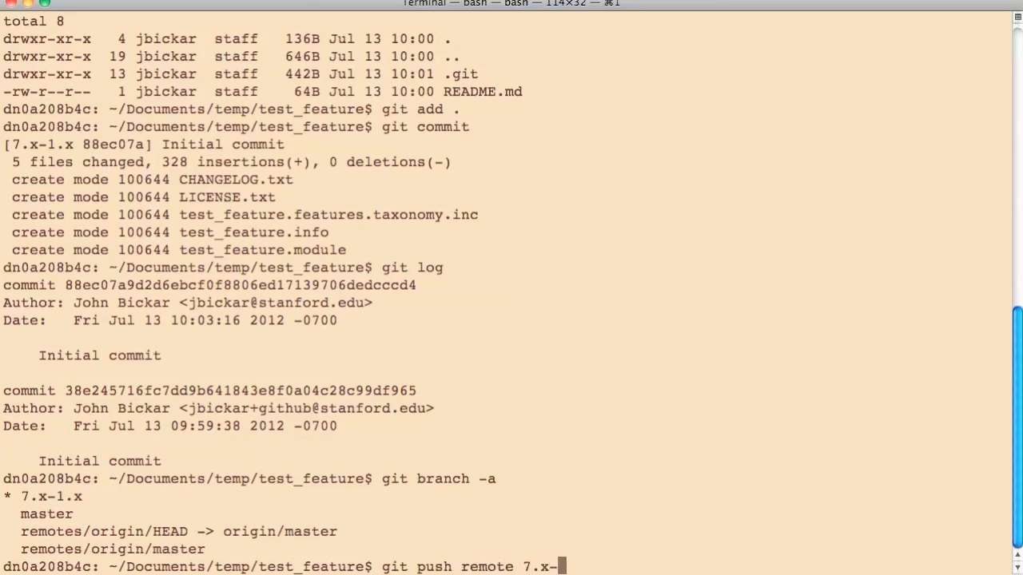
text(1.x)
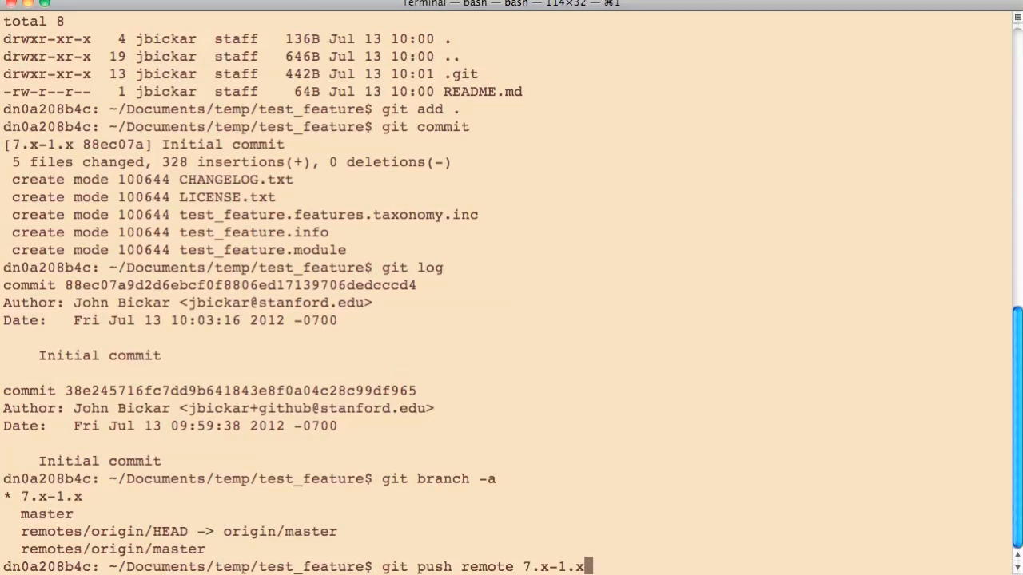
key(Return)
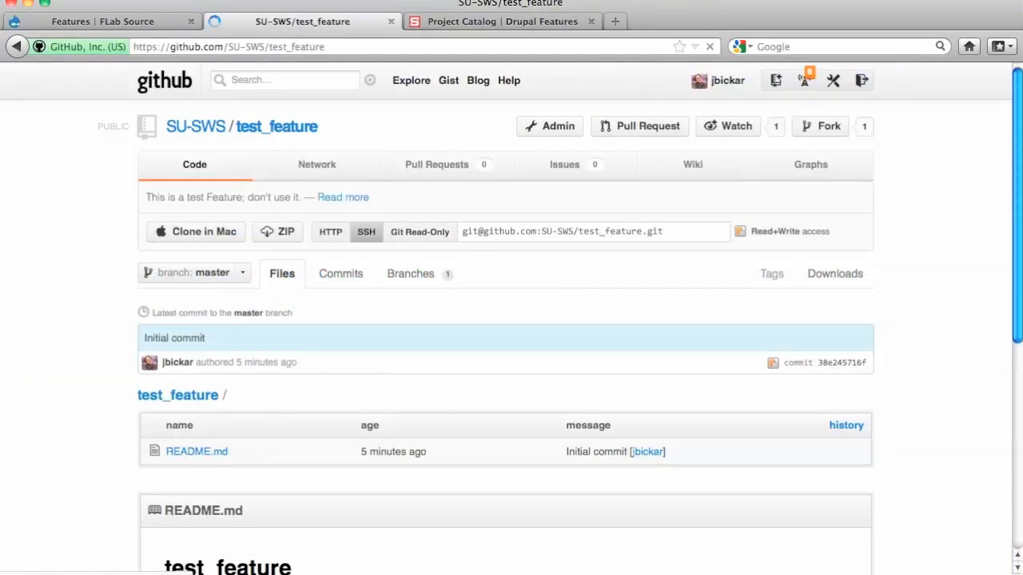
- Switch the GitHub repository view to the 7.x-1.x branch to see its files
scroll(down, 3)
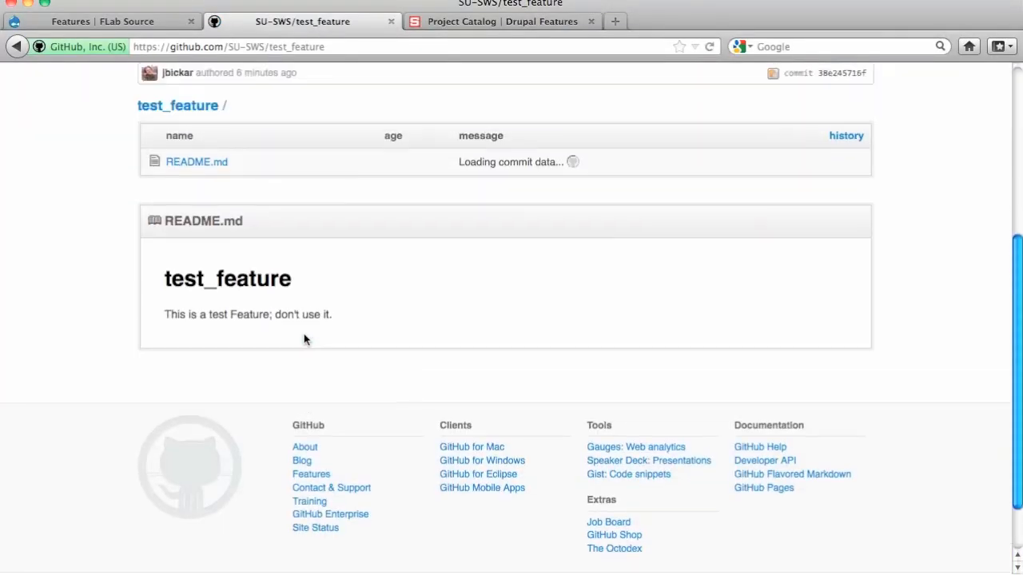
scroll(up, 3)
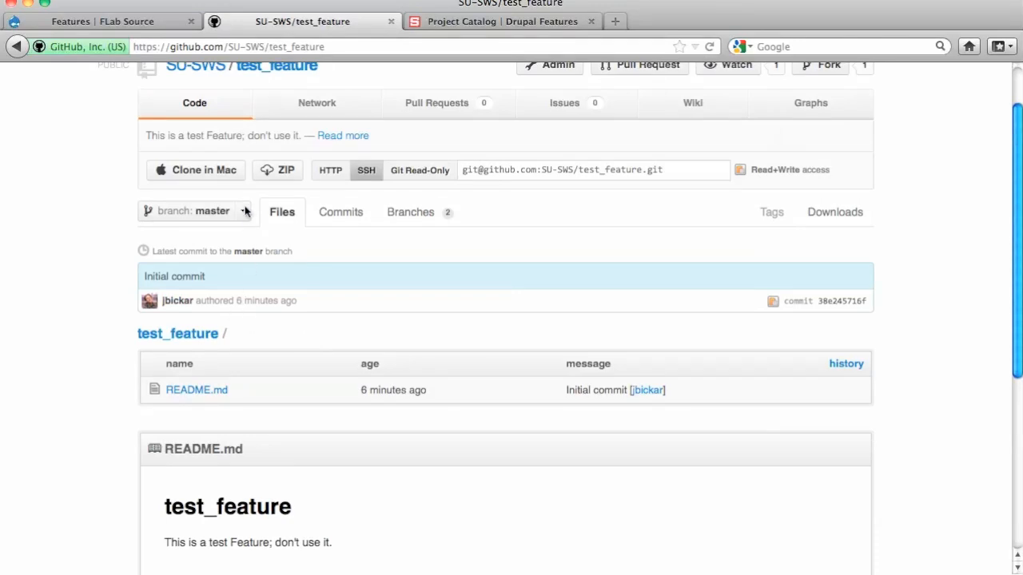
click(194, 211)
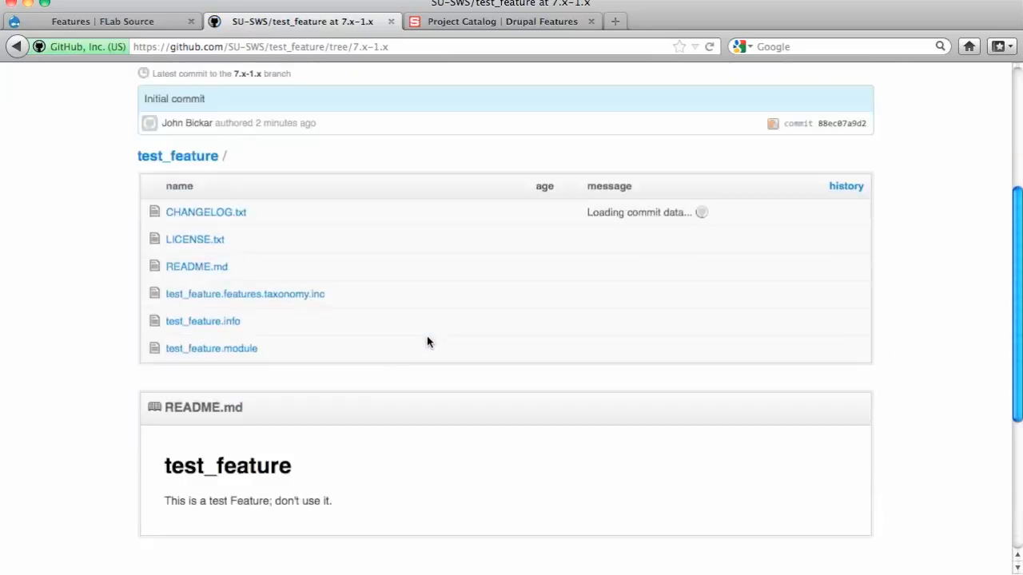
click(203, 320)
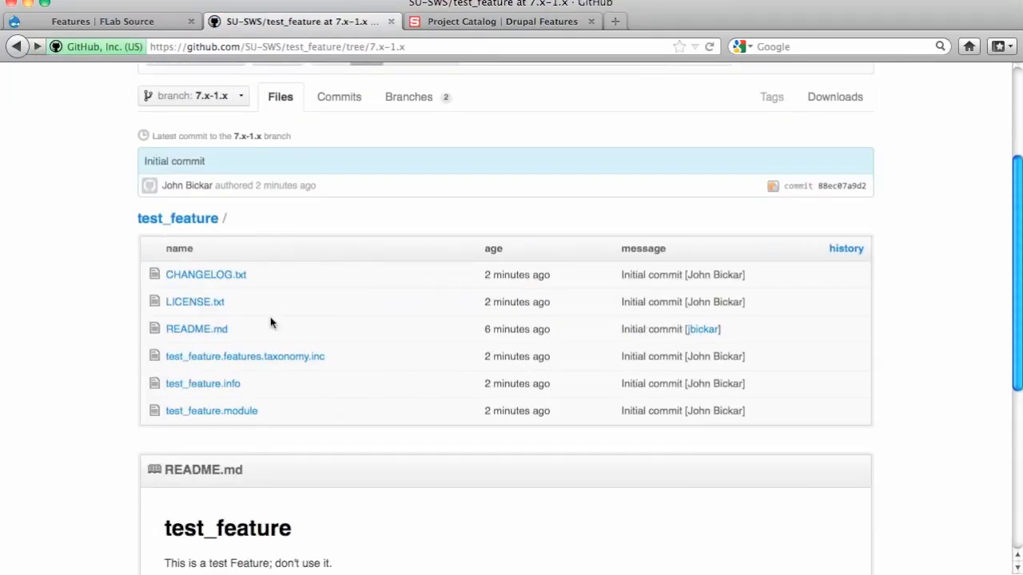
scroll(up, 3)
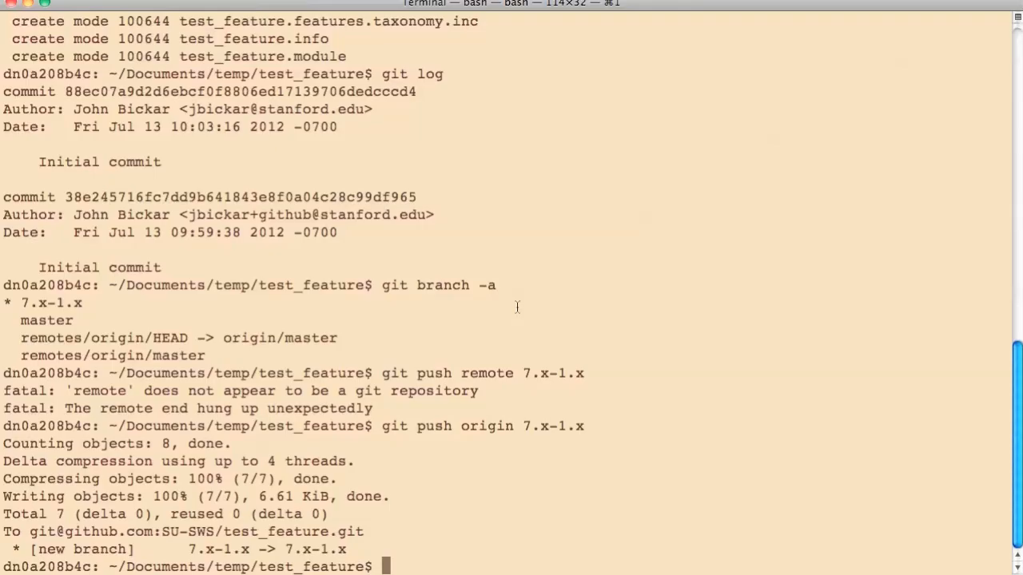
- Create the tag 7.x-1.0-alpha1 on the latest commit
text(git tag)
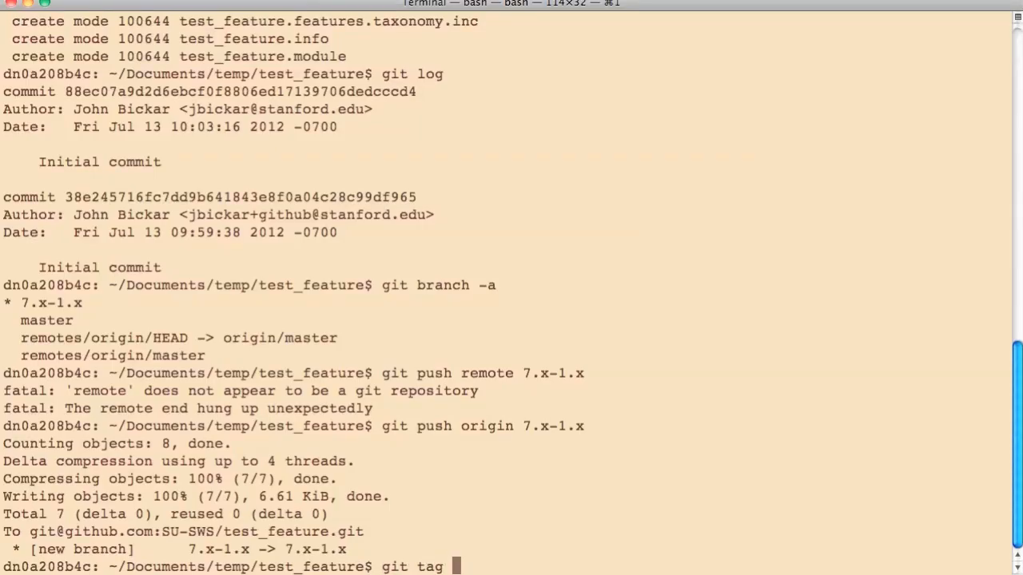
text(7.x-)
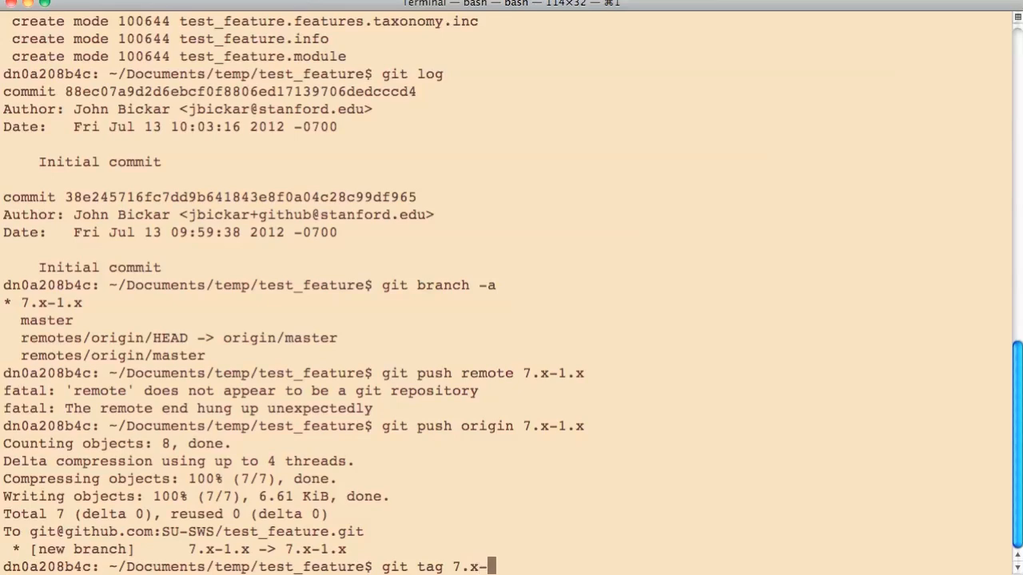
text(1.0-)
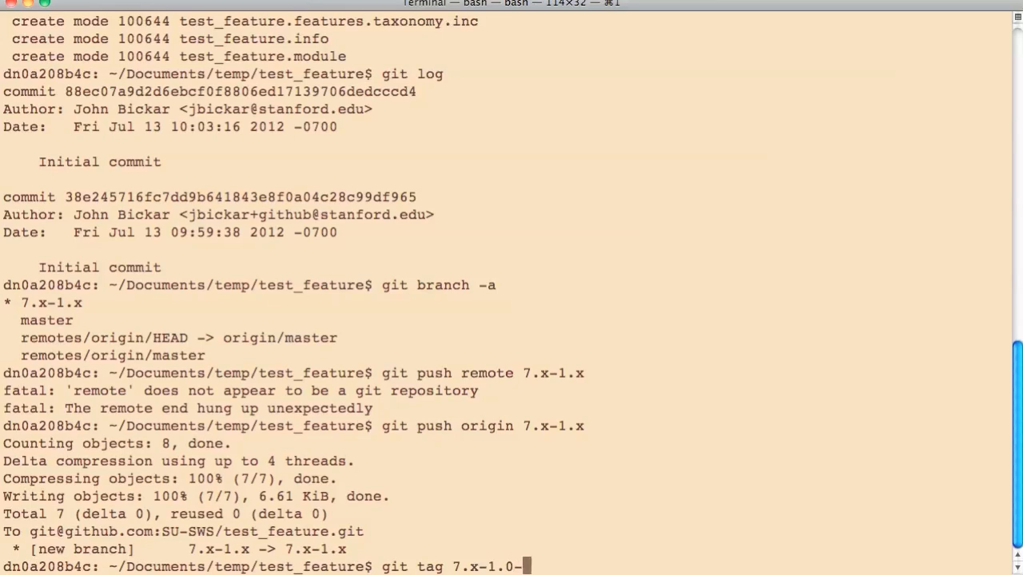
text(alp)
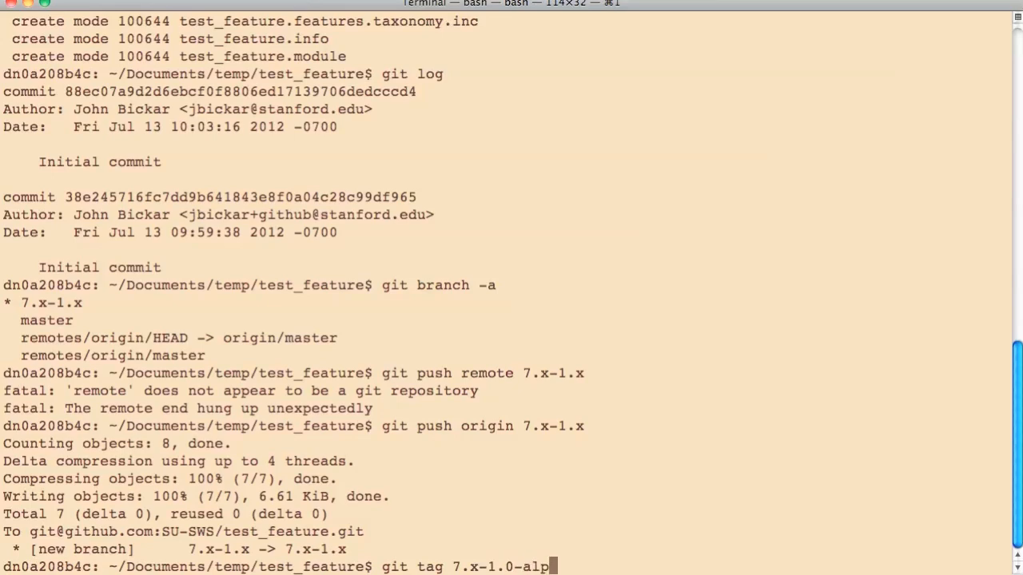
text(ha1)
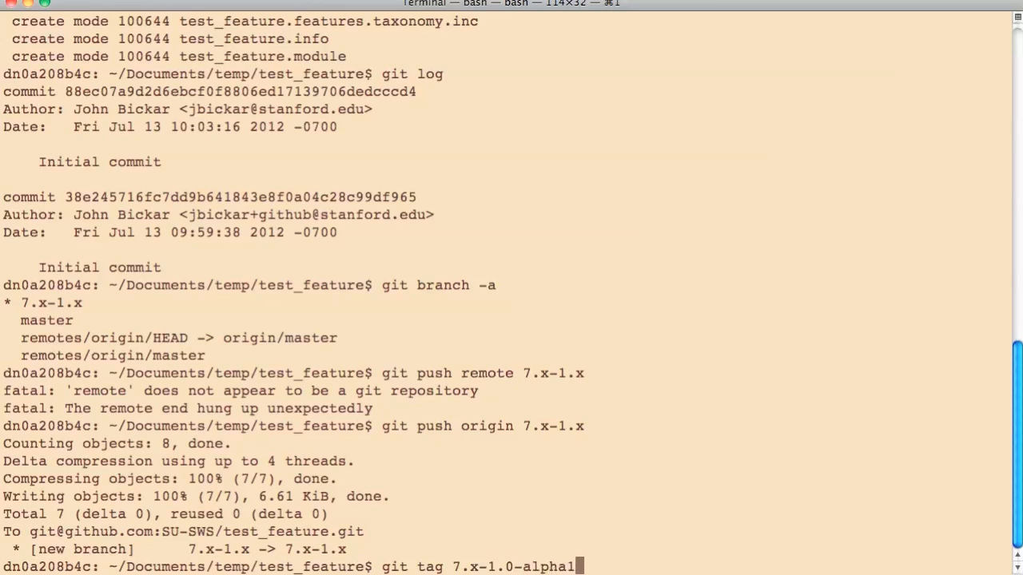
key(Return)
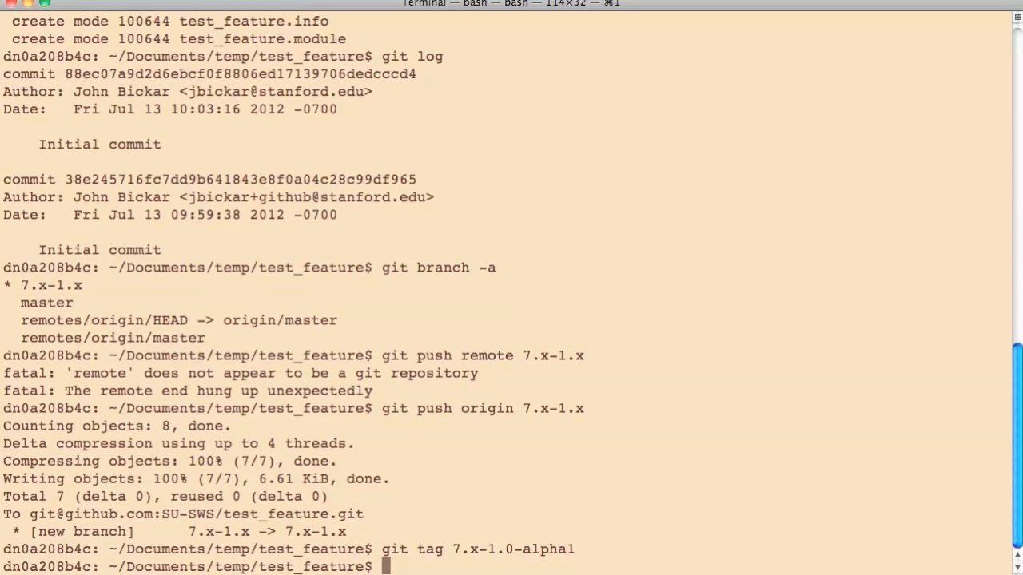
mouse_move(443, 436)
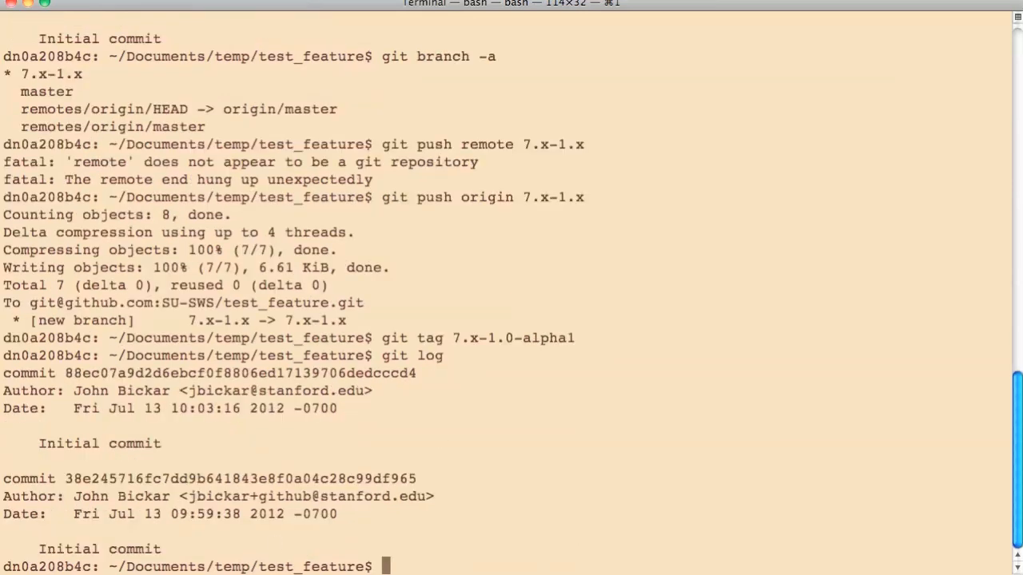
- Select the original commit's hash, run git push, then type git push --tags
double_click(240, 479)
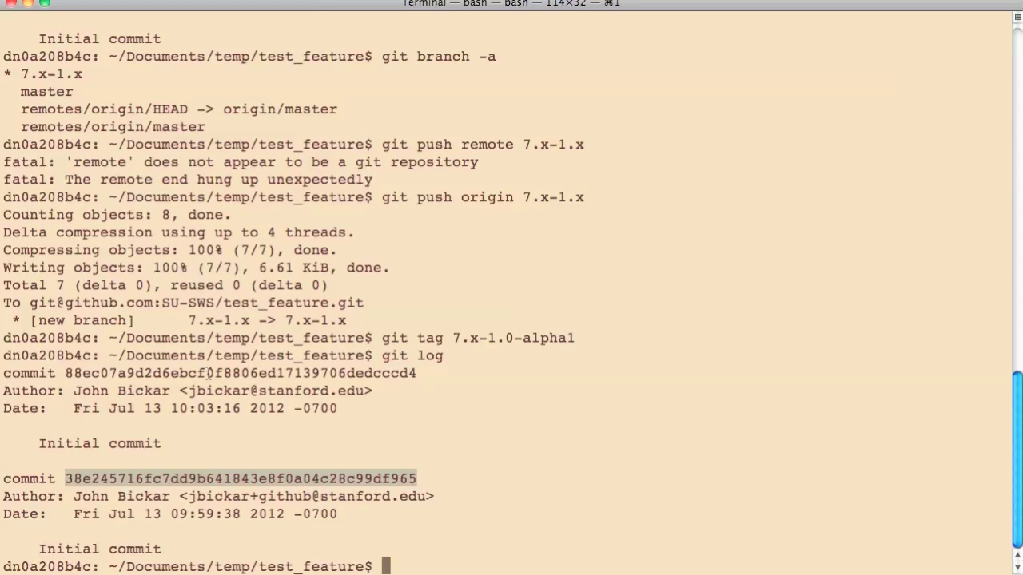
text(git)
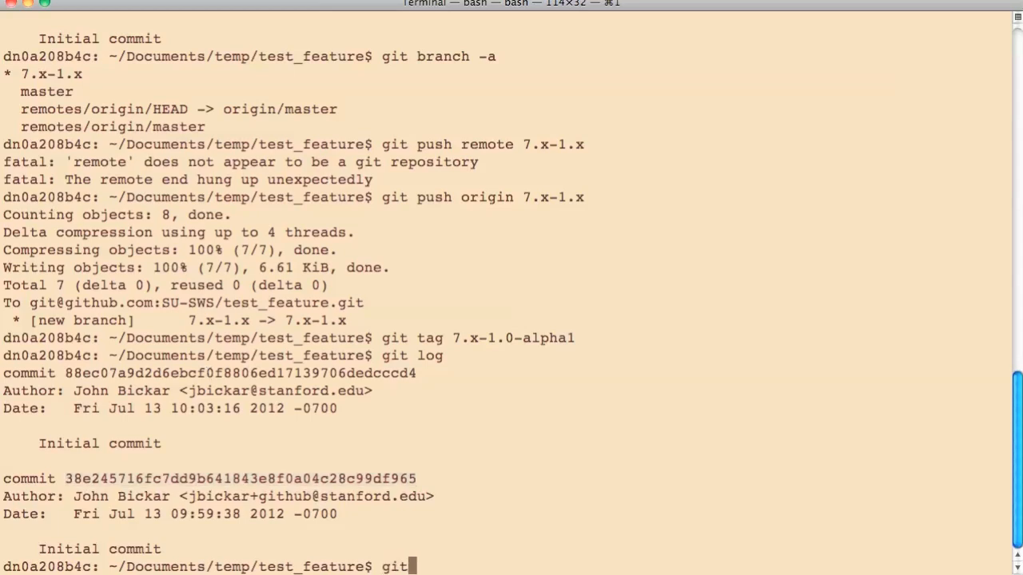
text(push)
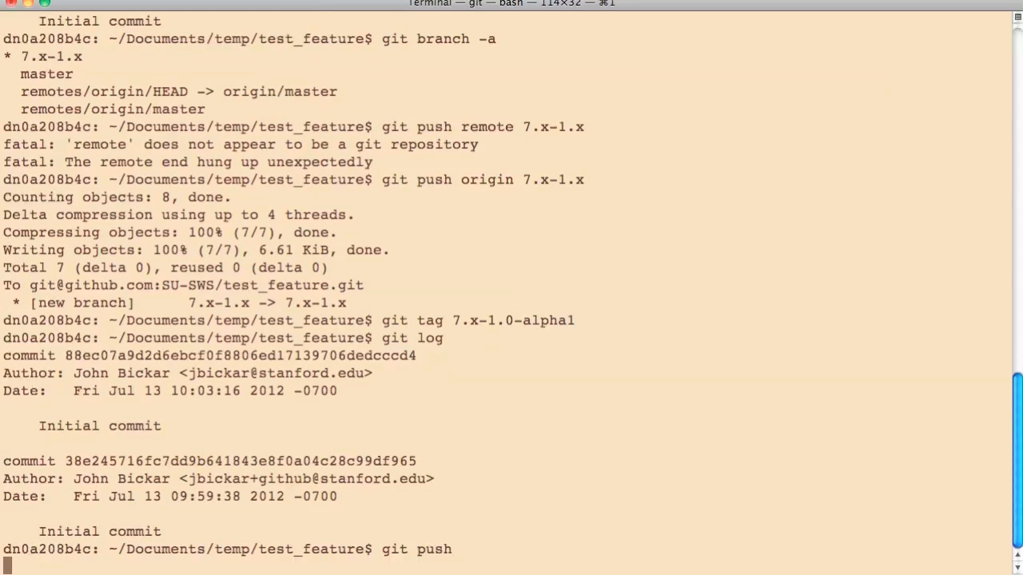
key(Return)
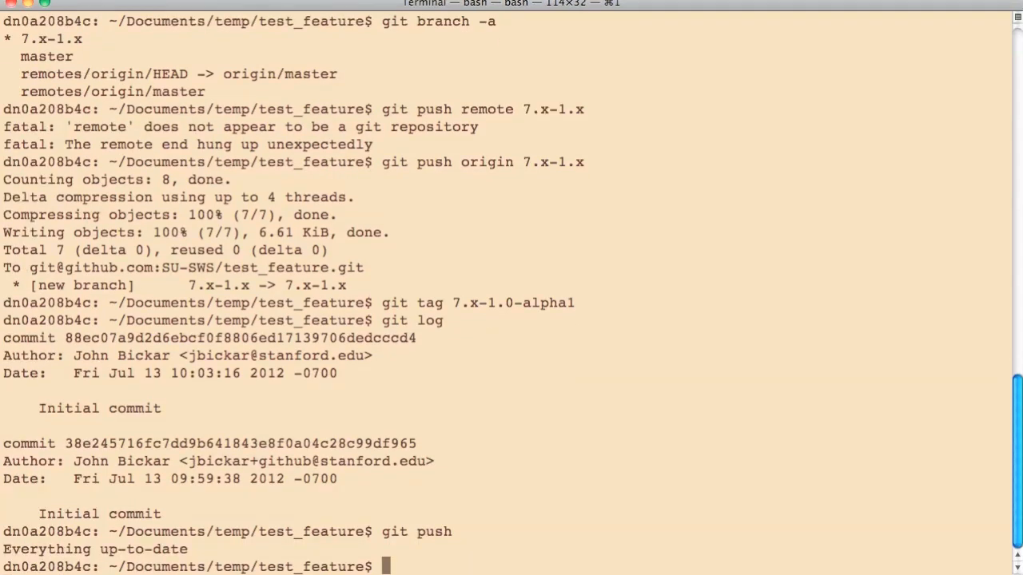
text(git push)
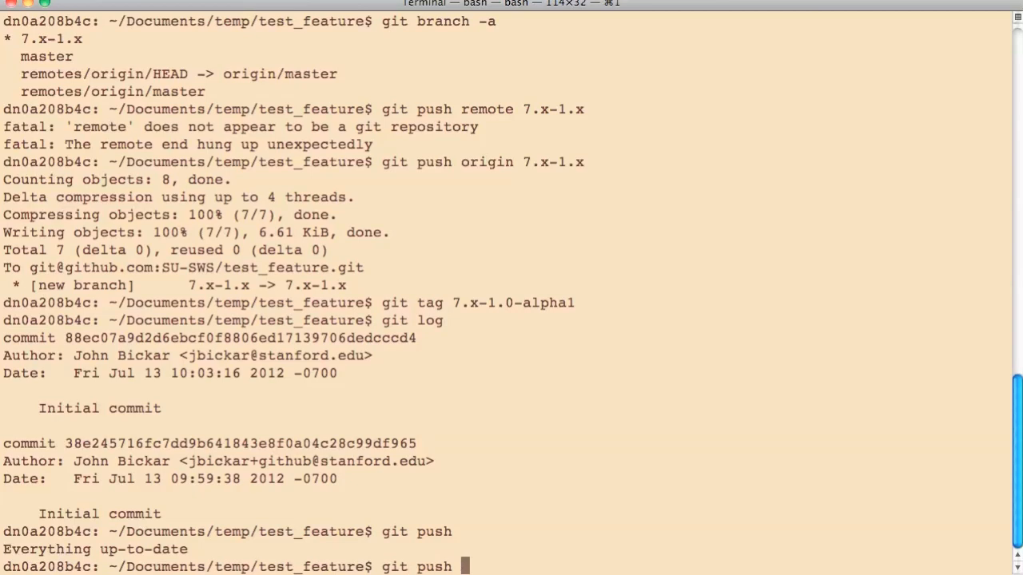
text(--tags)
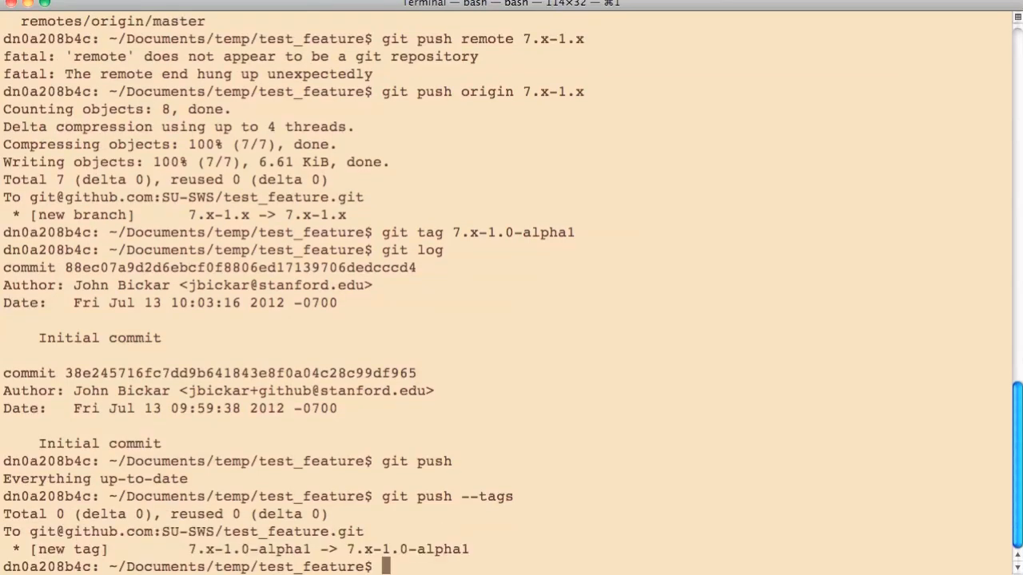
- Download the 7.x-1.0-alpha1 tar.gz archive from the repository's Tags page
click(138, 281)
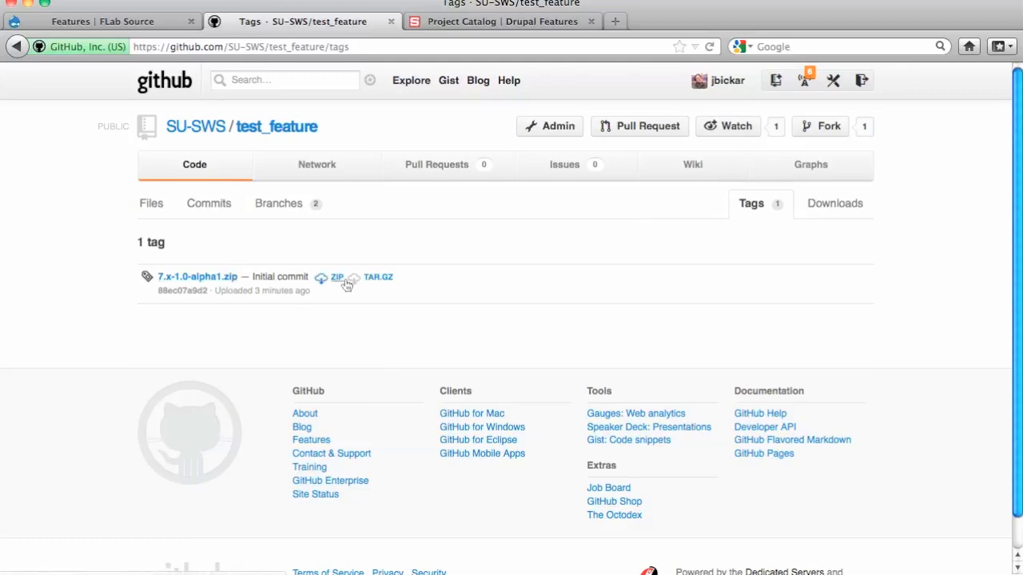
mouse_move(377, 286)
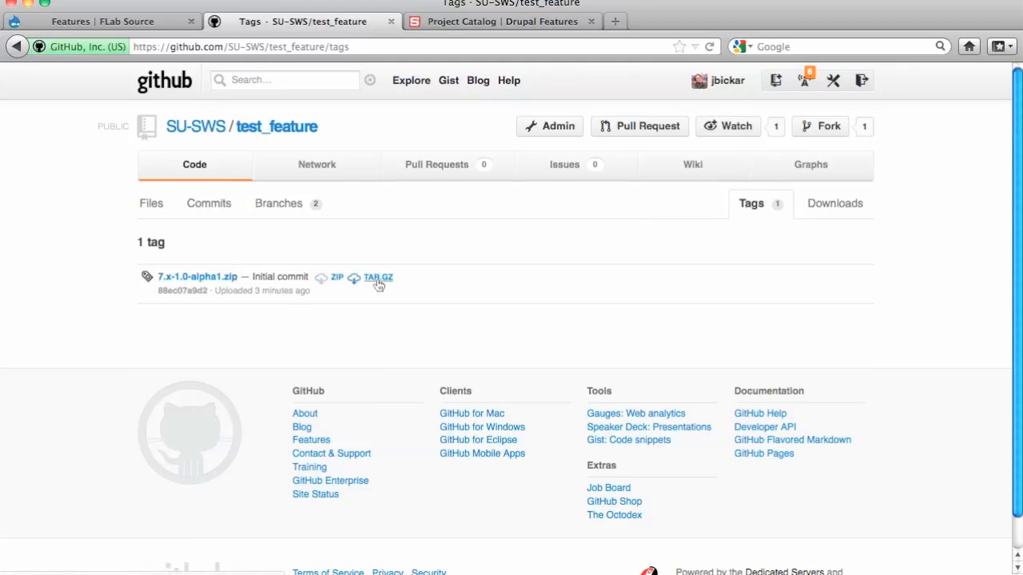
click(378, 278)
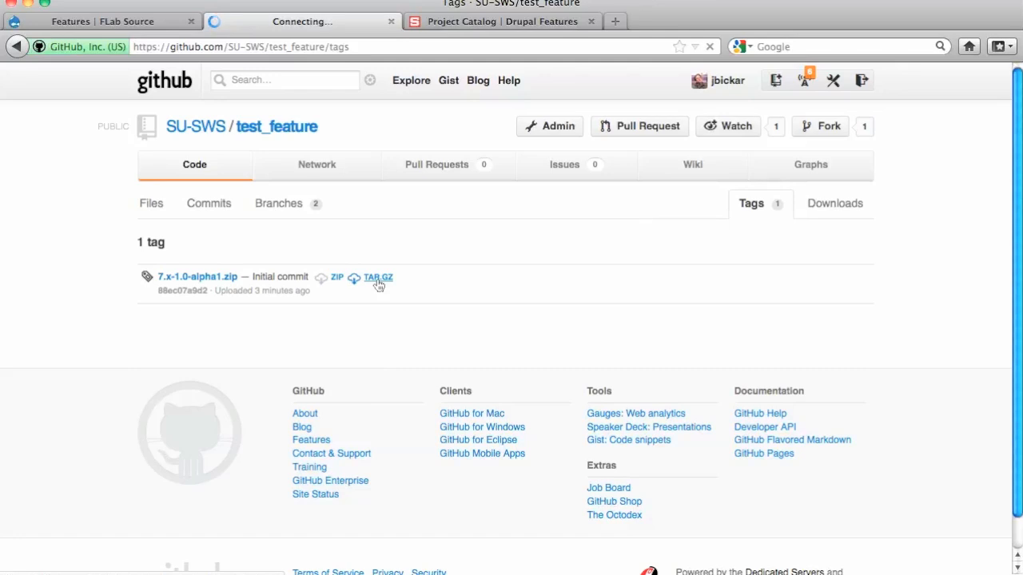
click(378, 277)
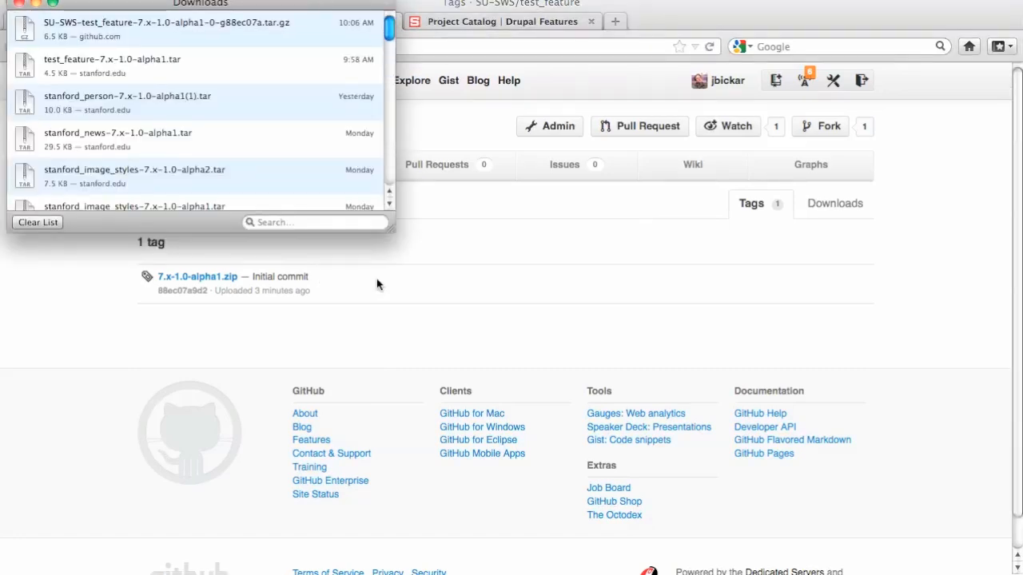
mouse_move(206, 330)
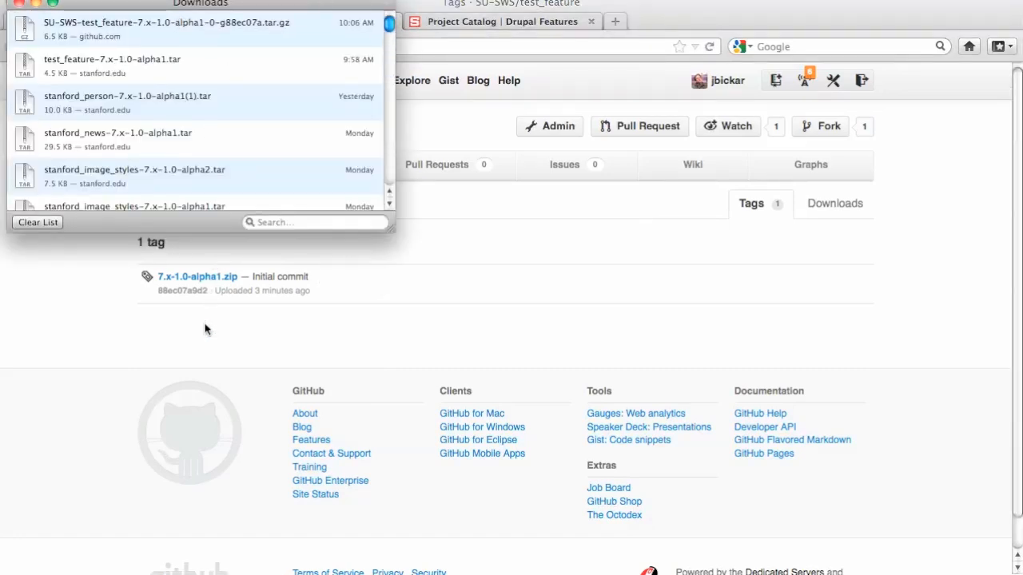